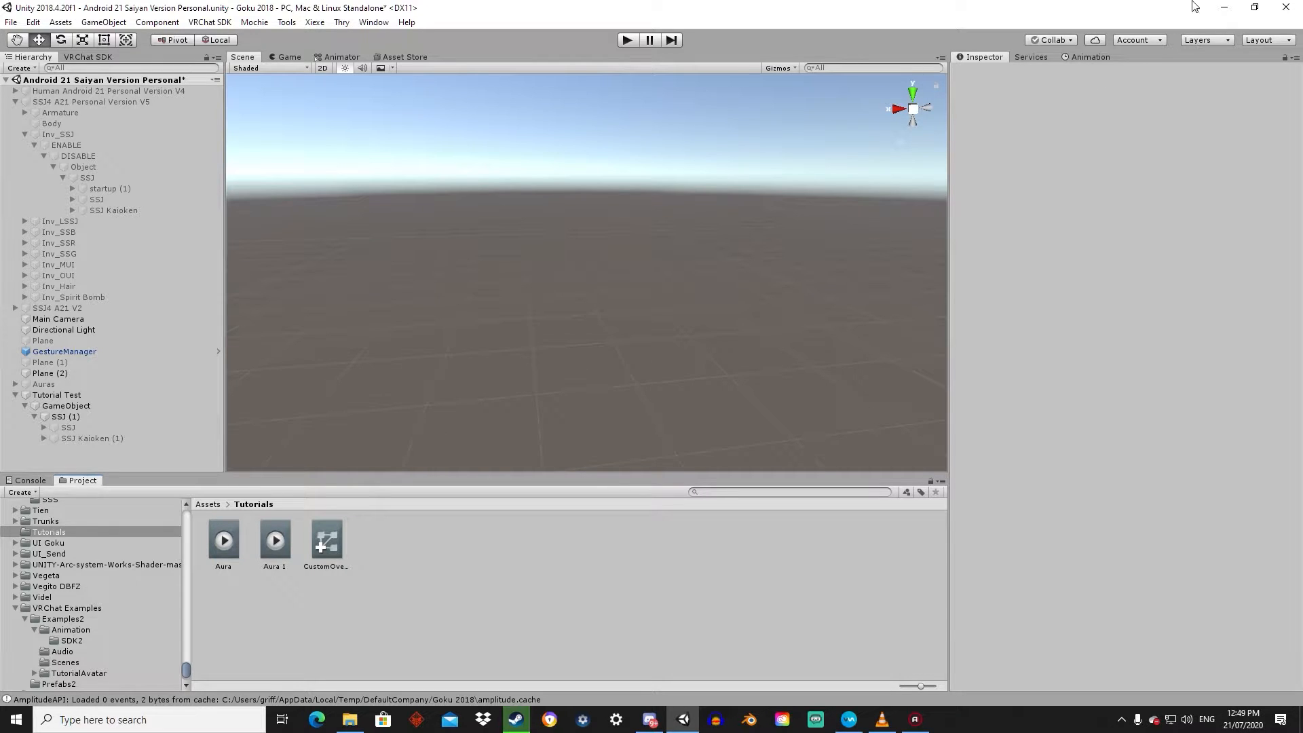
{"action": "mouse_move", "coordinate": [1067, 10]}
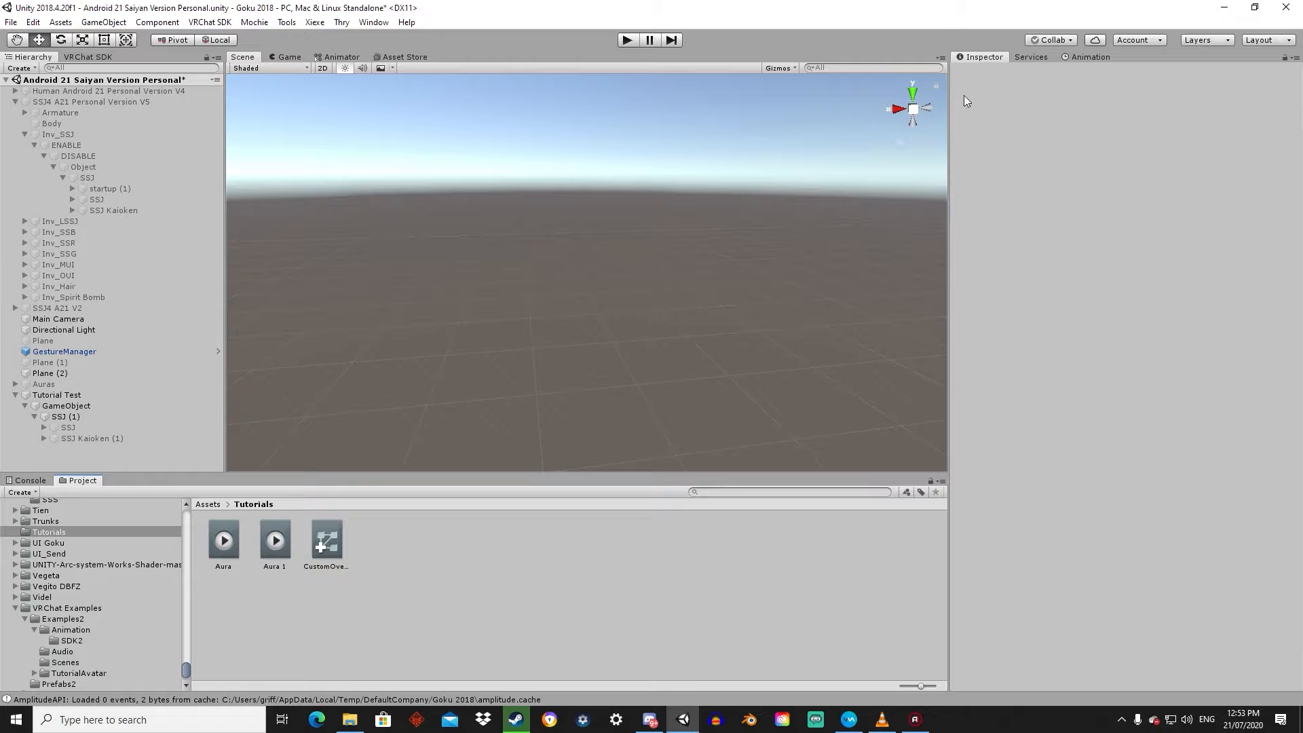
{"action": "mouse_move", "coordinate": [269, 544]}
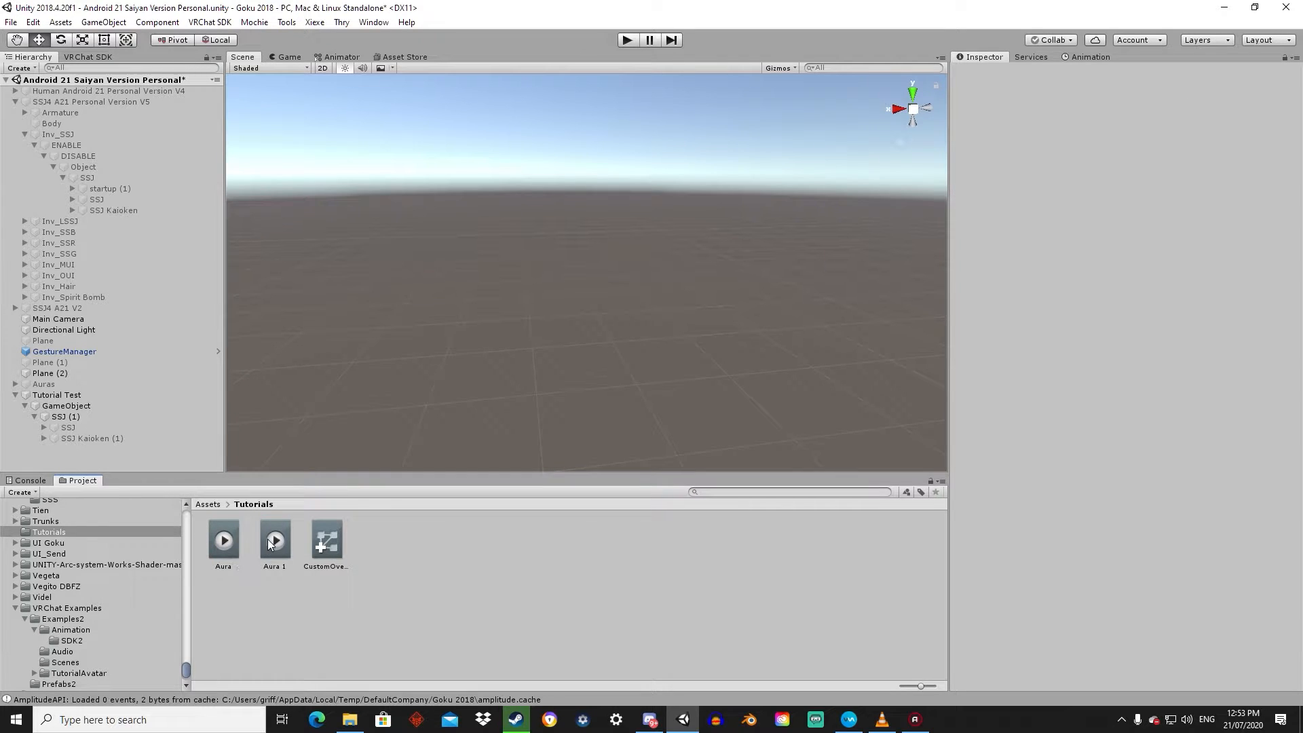
{"action": "mouse_move", "coordinate": [322, 536]}
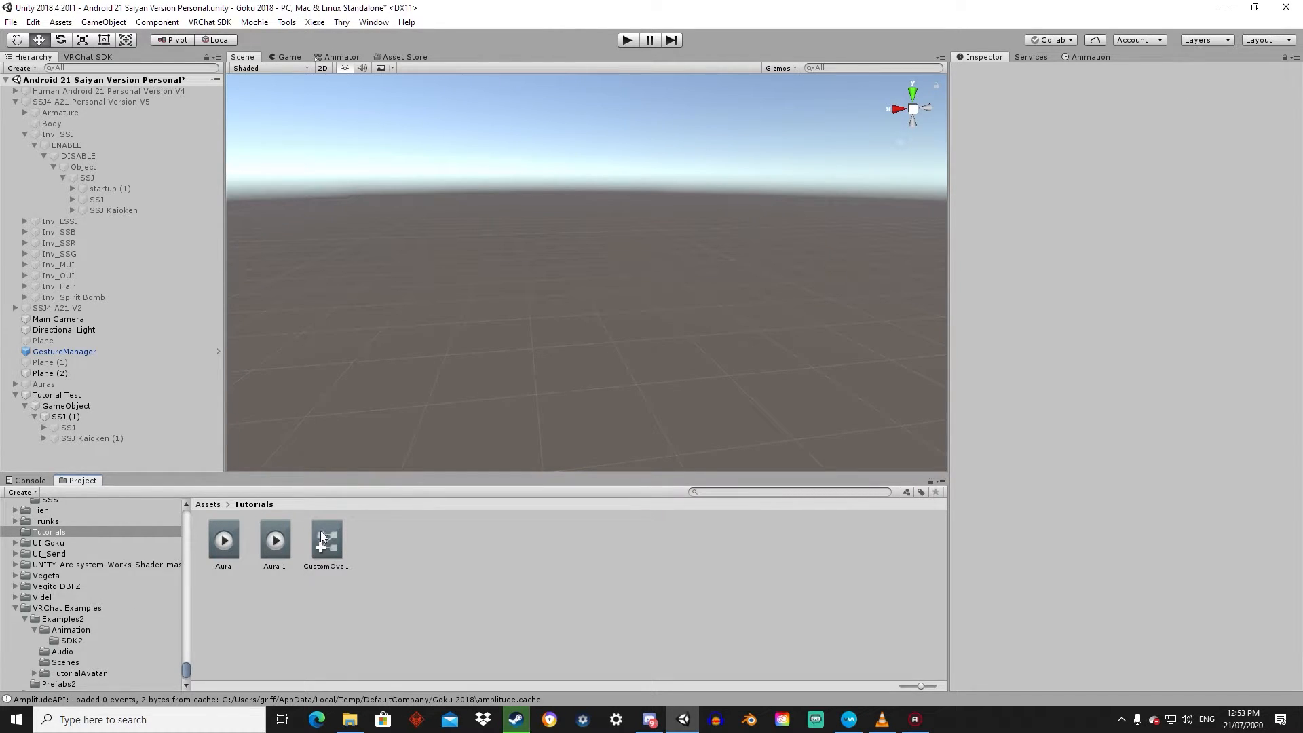
- Check CustomOverrideEmpty 1's HANDGUN/HANDOPEN clips and preview the yellow SSJ aura particles
{"action": "left_click", "coordinate": [325, 540]}
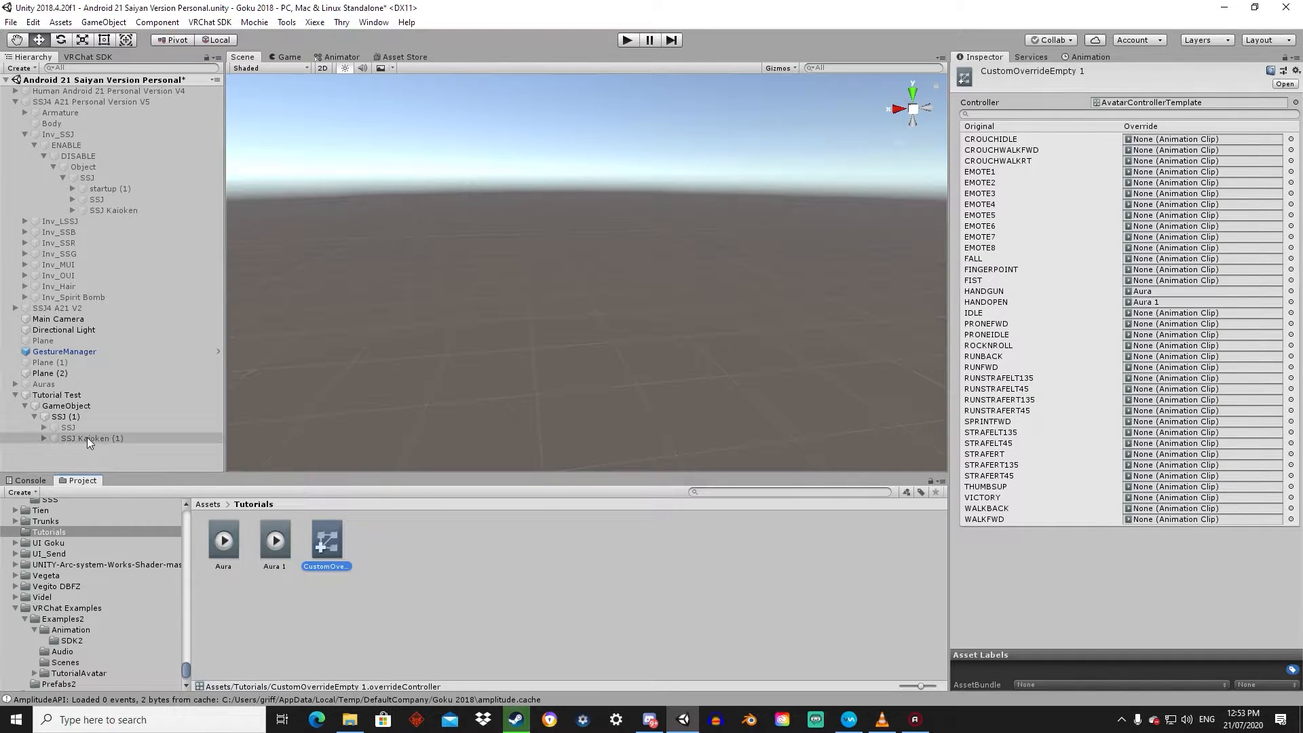
{"action": "left_click", "coordinate": [68, 427]}
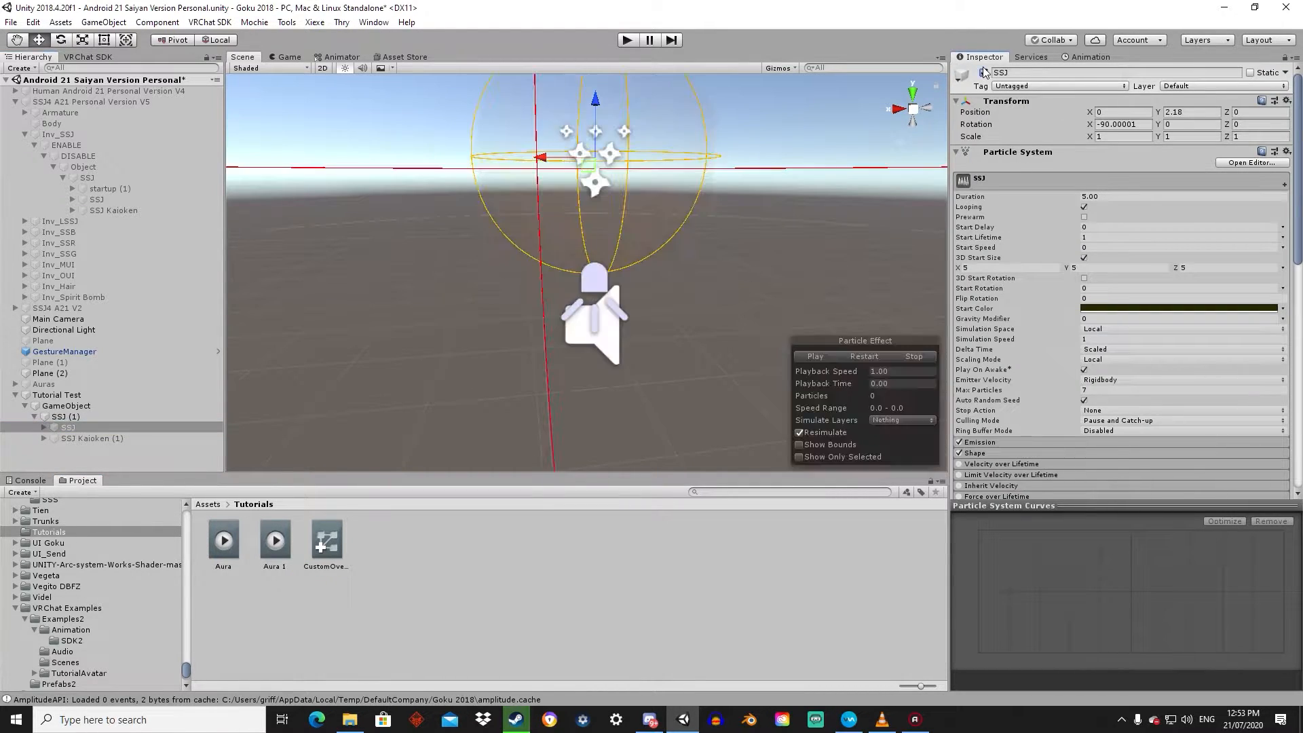
{"action": "left_click", "coordinate": [816, 356]}
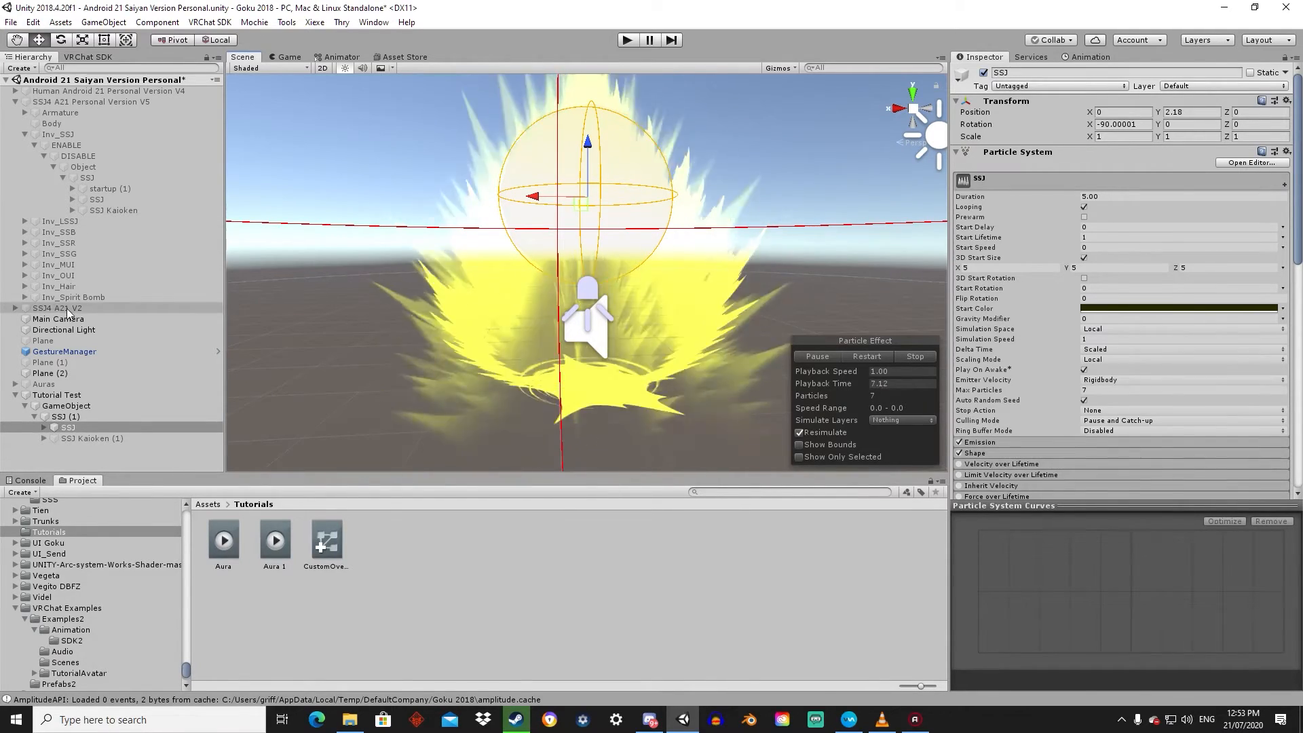
{"action": "left_click", "coordinate": [91, 101]}
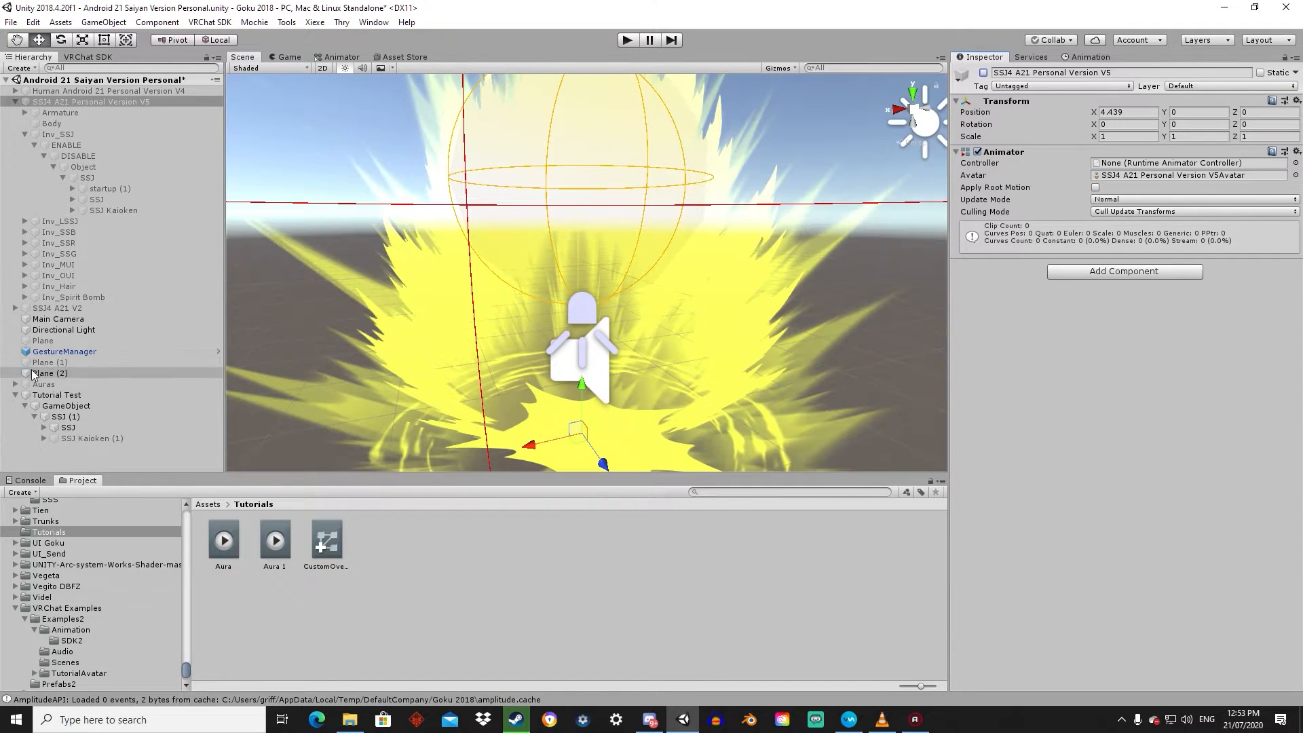
- Confirm Tutorial Test's VRC_Avatar Descriptor uses CustomOverrideEmpty 1 for Custom Standing Anims
{"action": "left_click", "coordinate": [66, 426]}
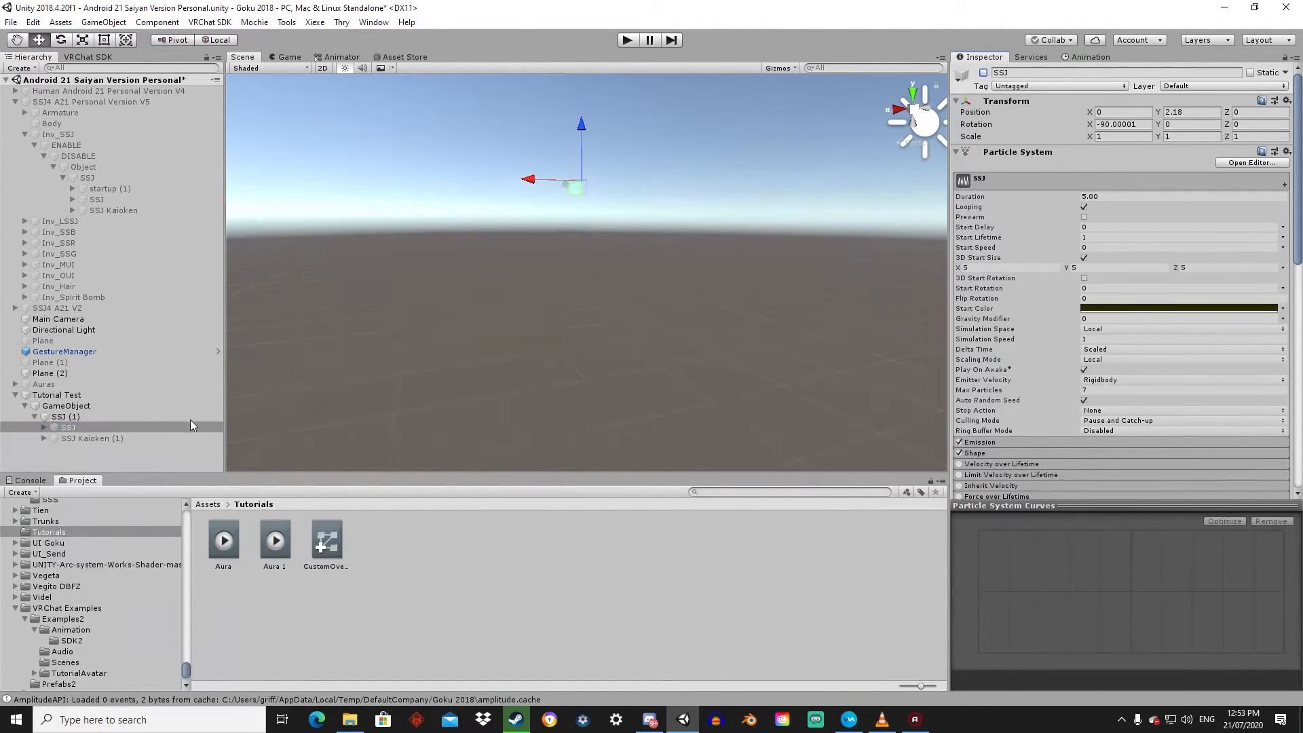
{"action": "left_click", "coordinate": [56, 395]}
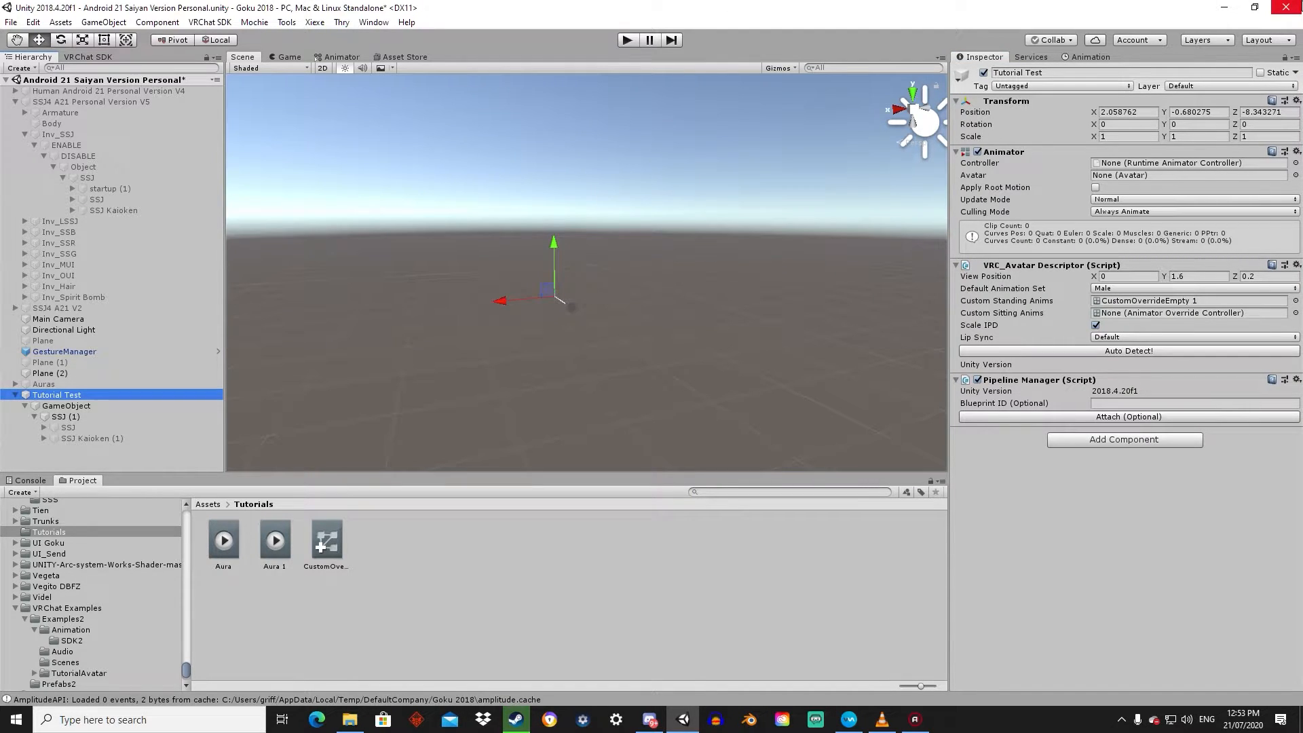
{"action": "mouse_move", "coordinate": [632, 353]}
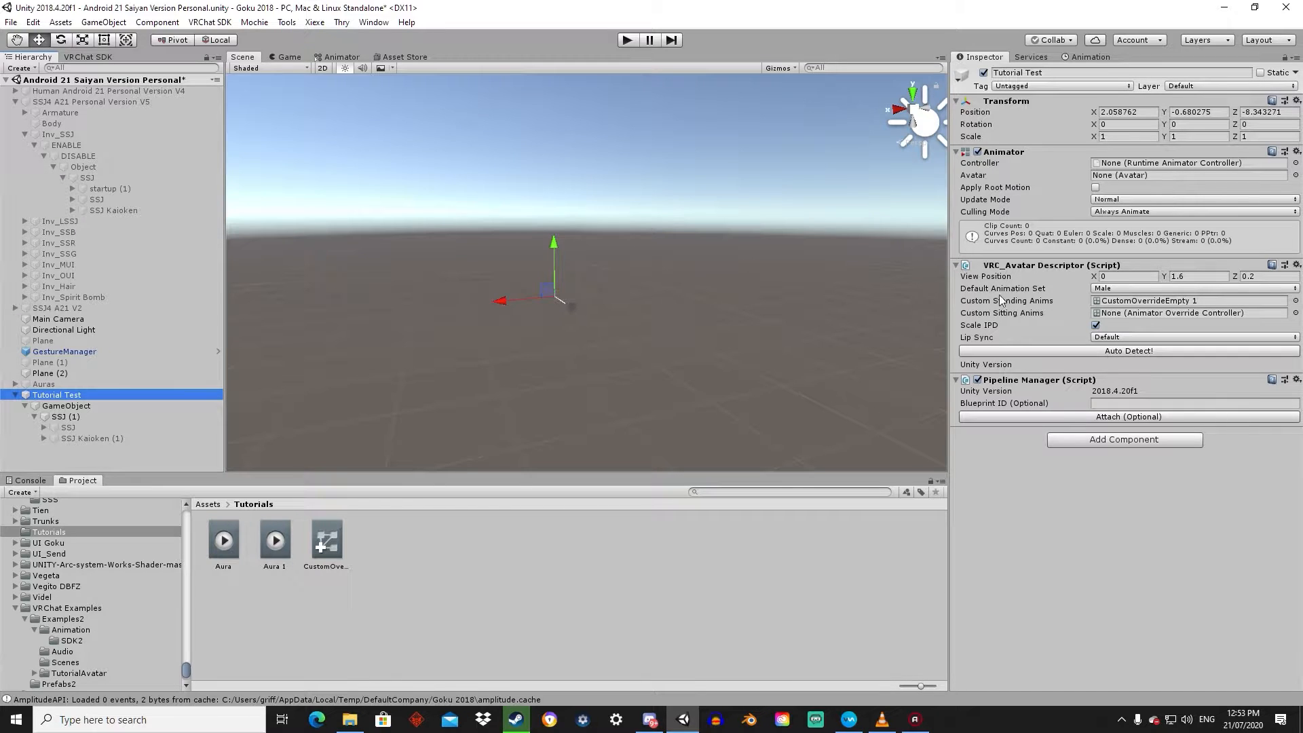
{"action": "left_click", "coordinate": [63, 351]}
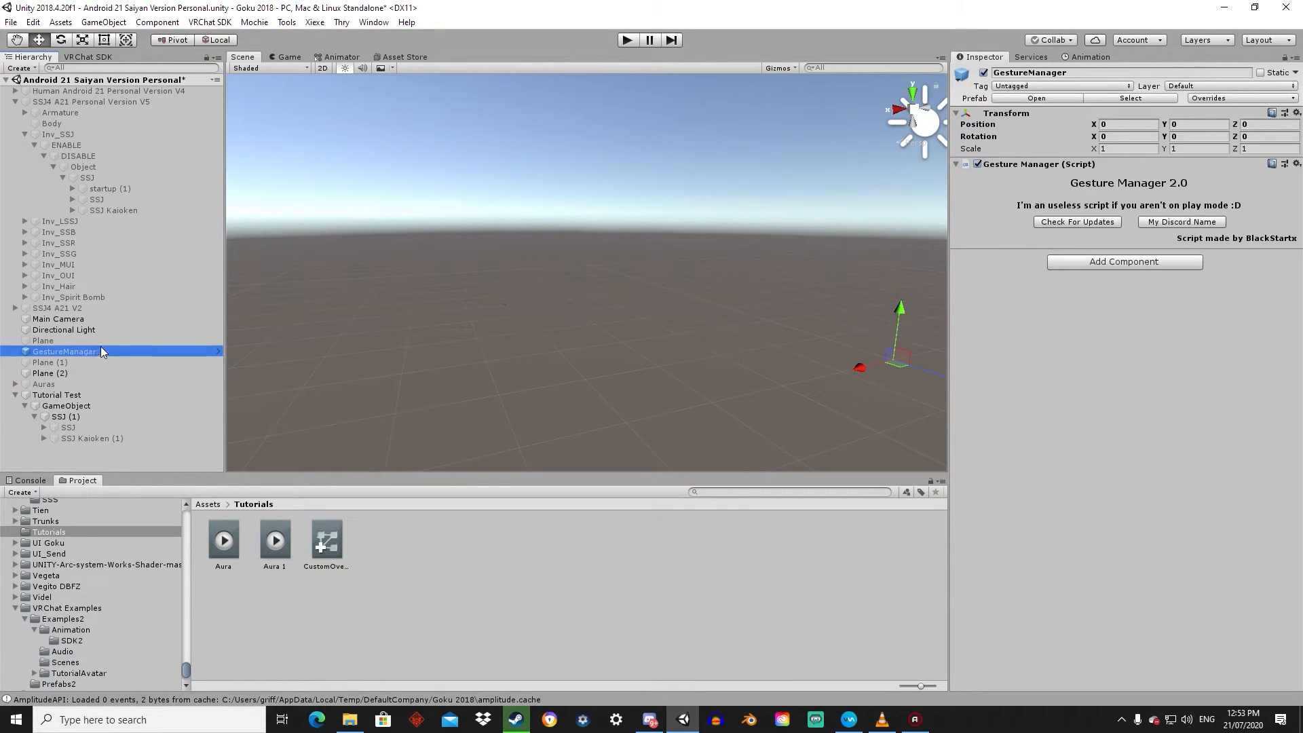
{"action": "mouse_move", "coordinate": [89, 386]}
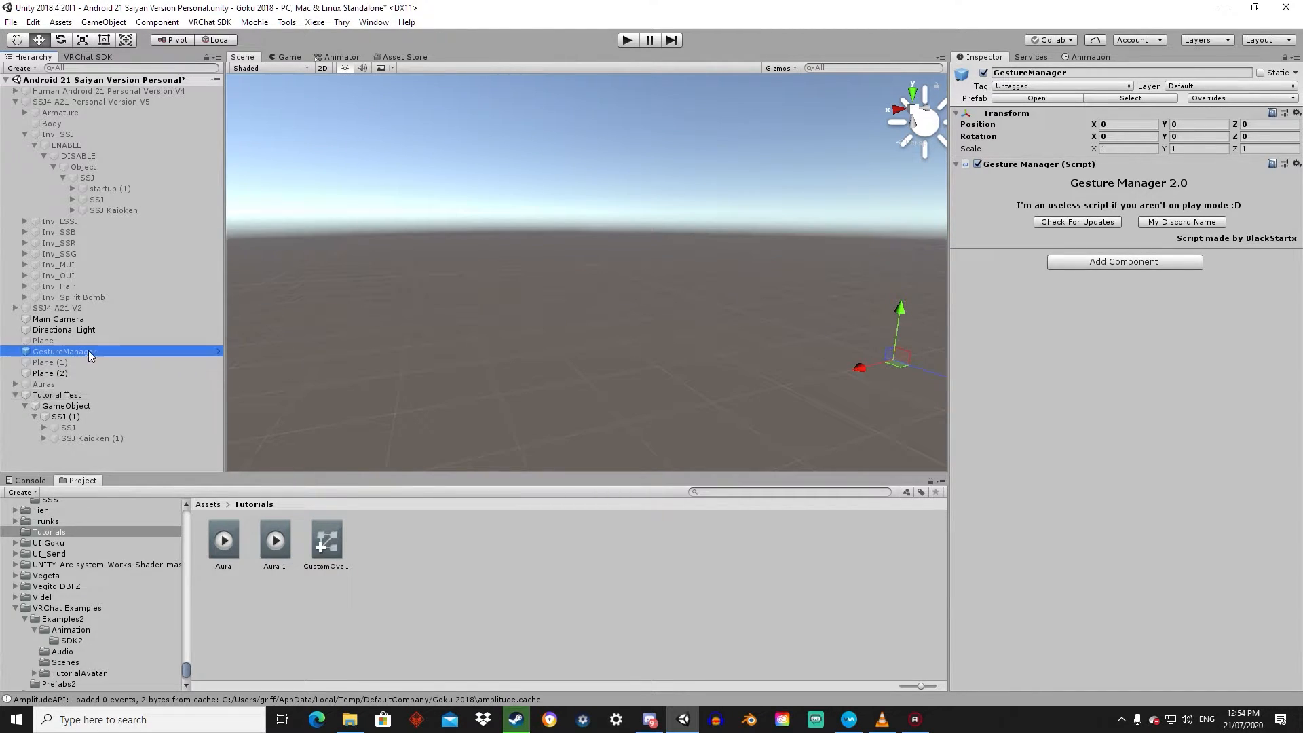
{"action": "left_click", "coordinate": [56, 394]}
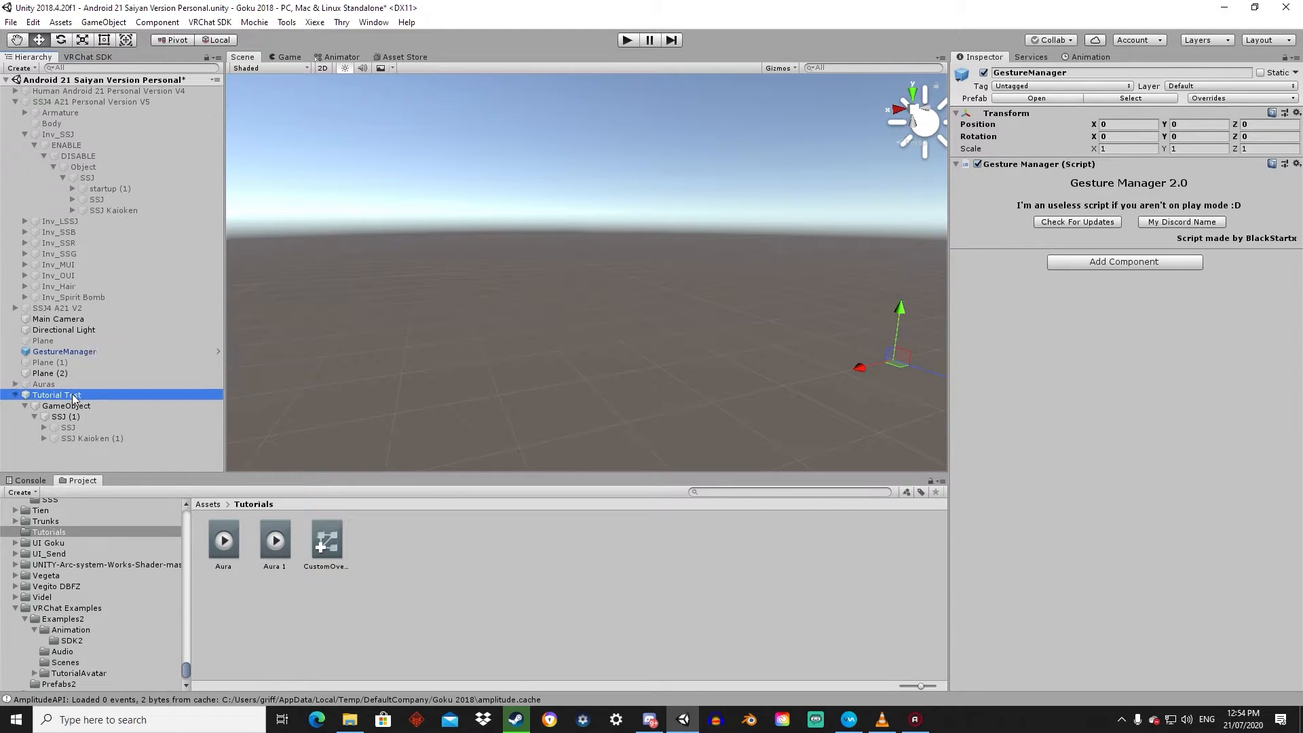
{"action": "left_click", "coordinate": [55, 394]}
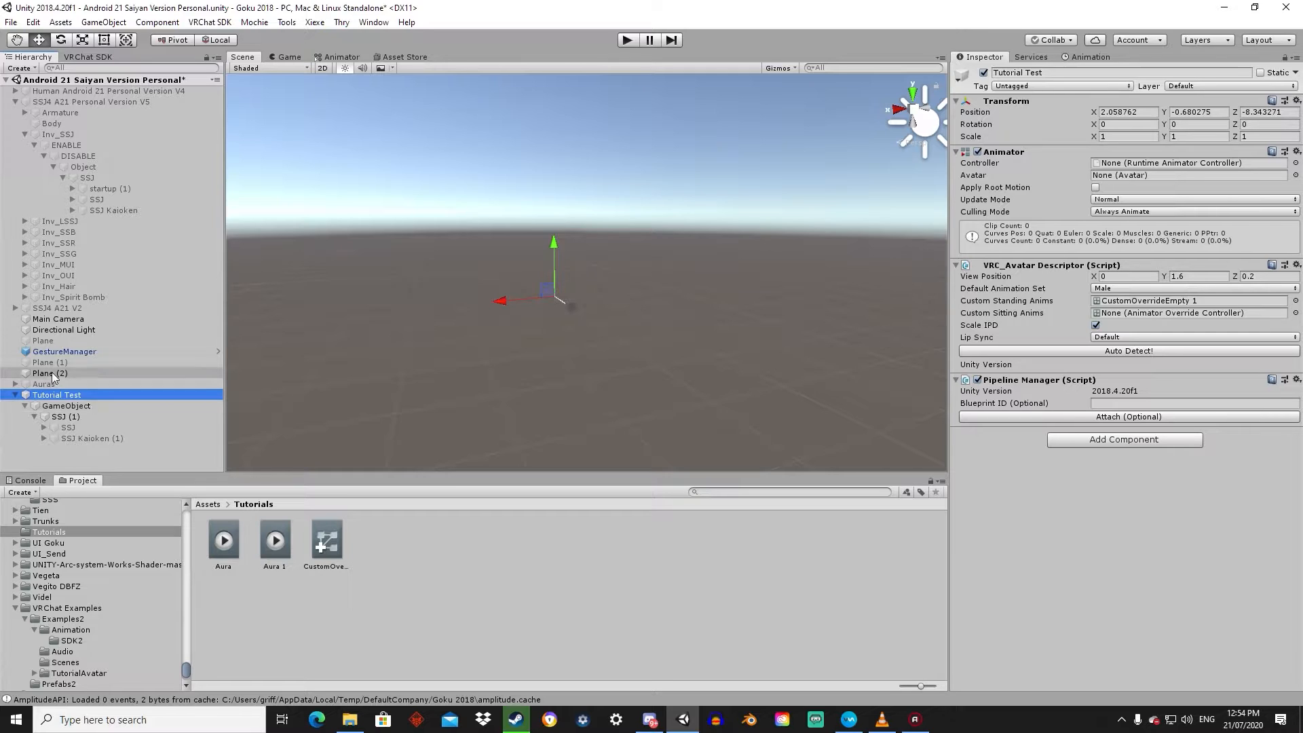
{"action": "mouse_move", "coordinate": [133, 413]}
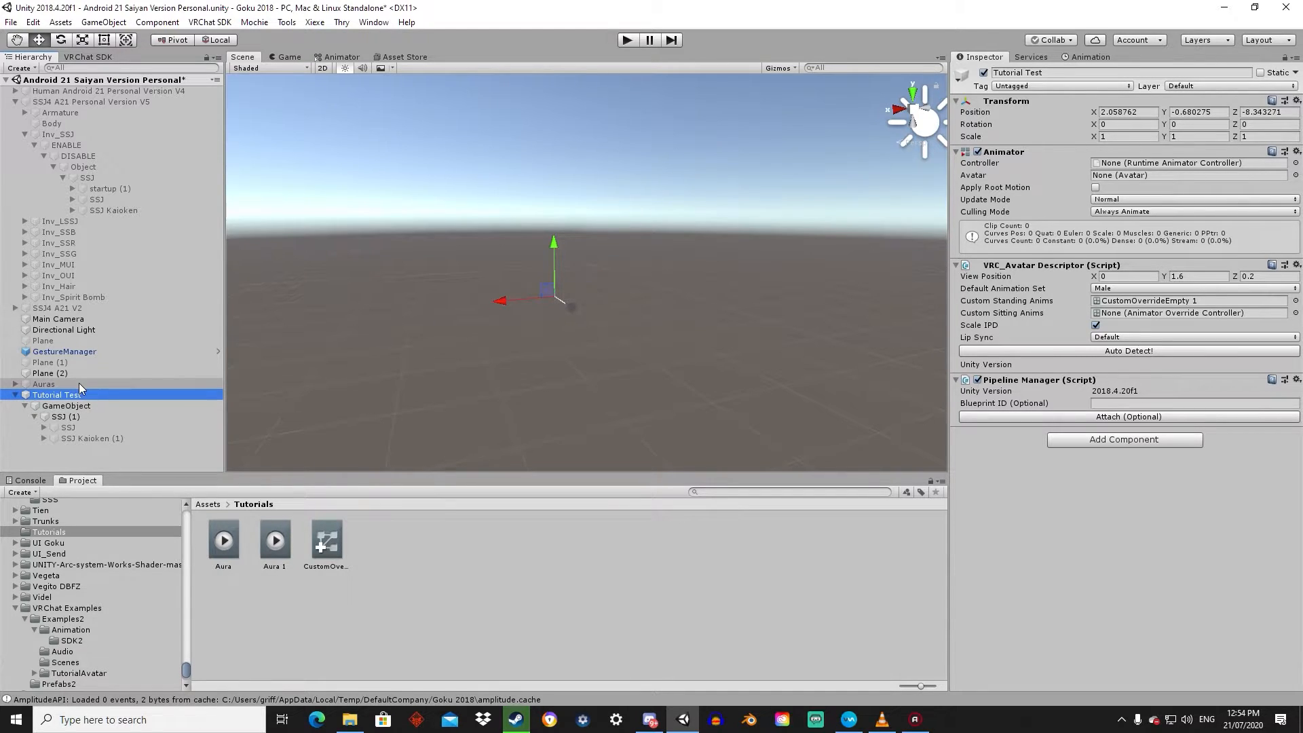
- Expand SSJ Kaioken (1) and preview its red SSJ Kaioken aura particles
{"action": "left_click", "coordinate": [68, 427]}
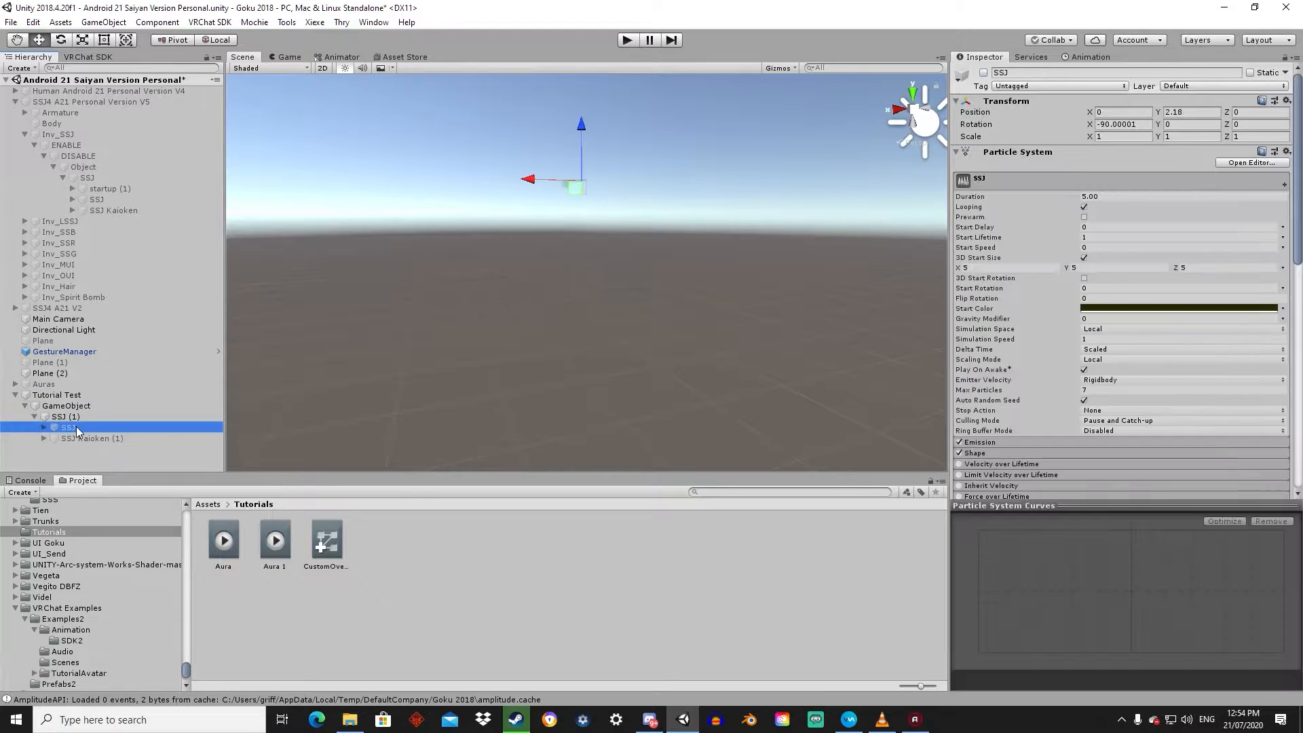
{"action": "mouse_move", "coordinate": [89, 441]}
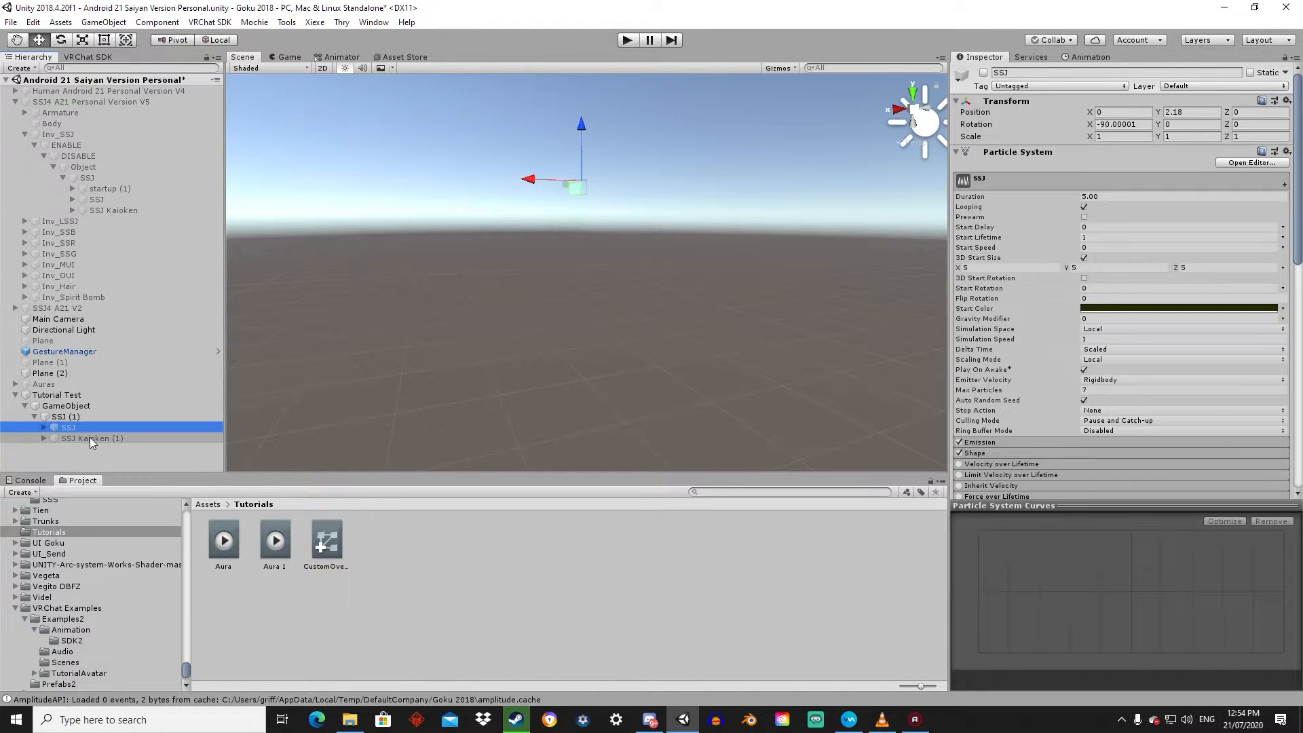
{"action": "left_click", "coordinate": [93, 437]}
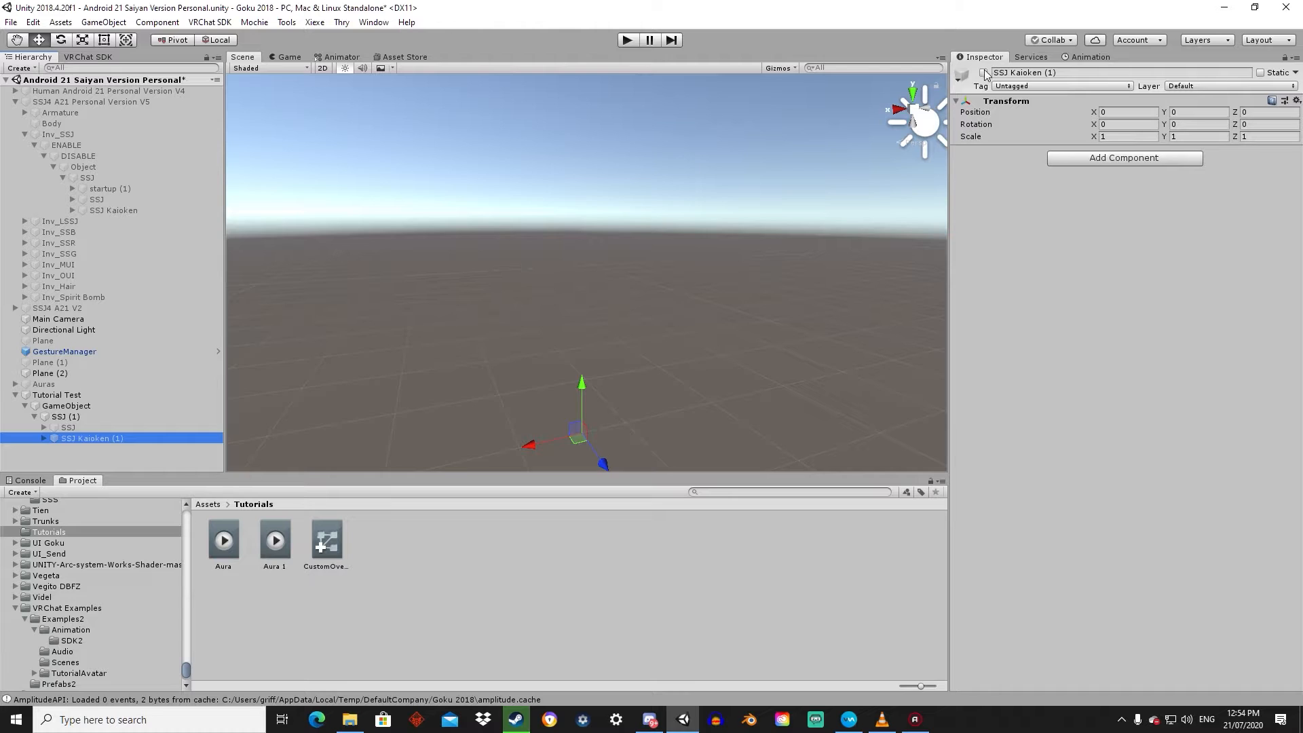
{"action": "left_click", "coordinate": [983, 73]}
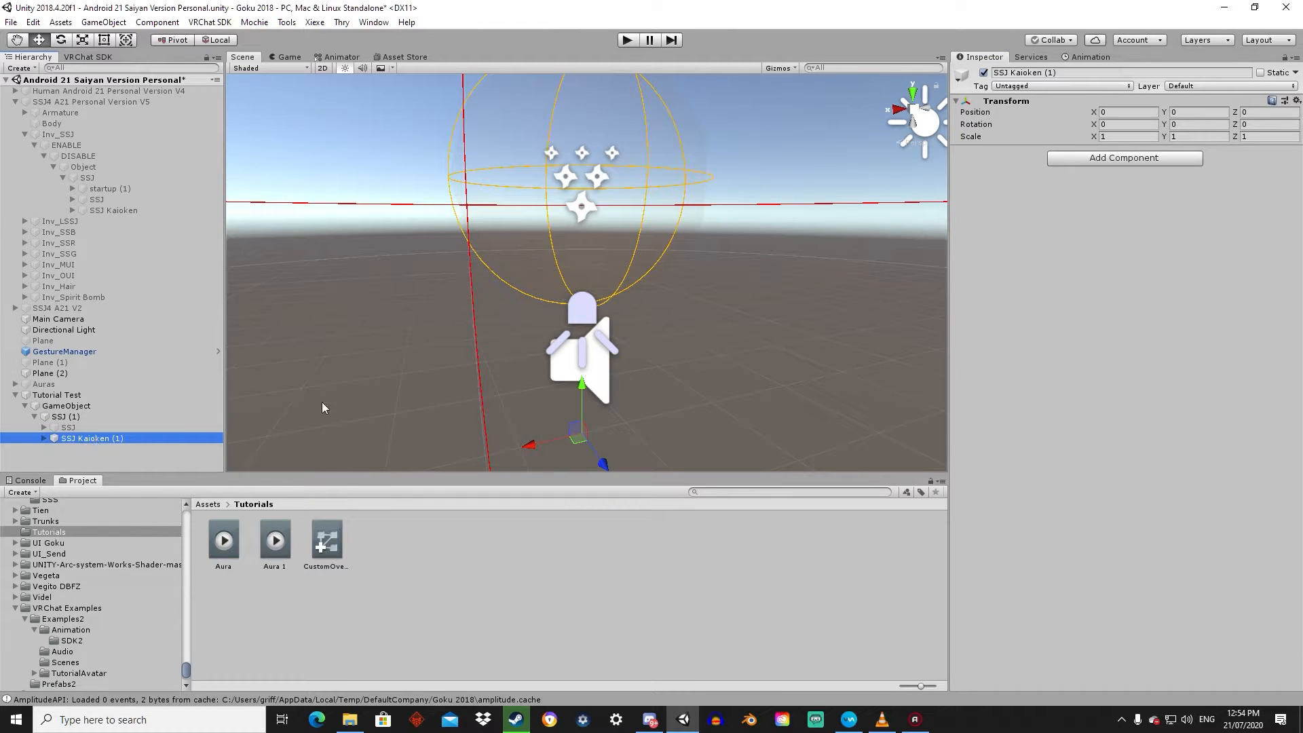
{"action": "left_click", "coordinate": [95, 448]}
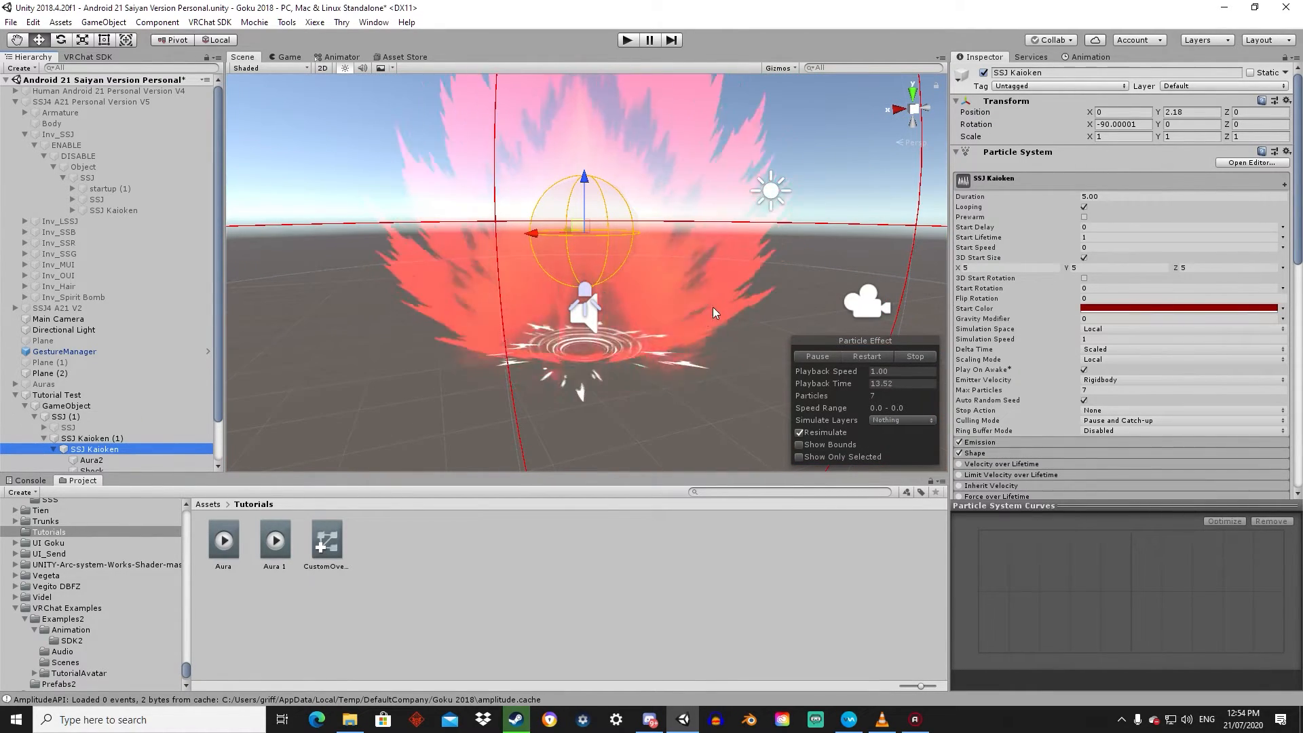
- Move SSJ Kaioken directly under SSJ (1), beside SSJ, replacing its empty parent
{"action": "left_click", "coordinate": [68, 427]}
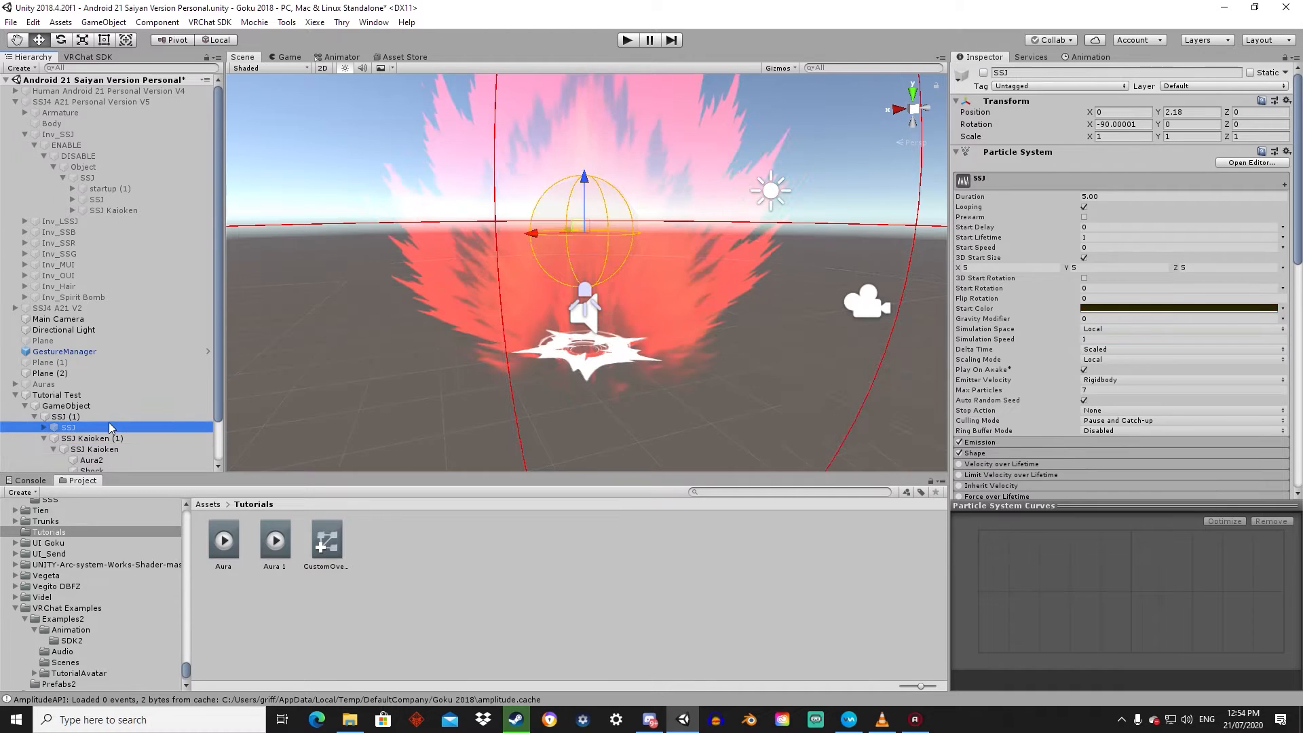
{"action": "left_click", "coordinate": [95, 448]}
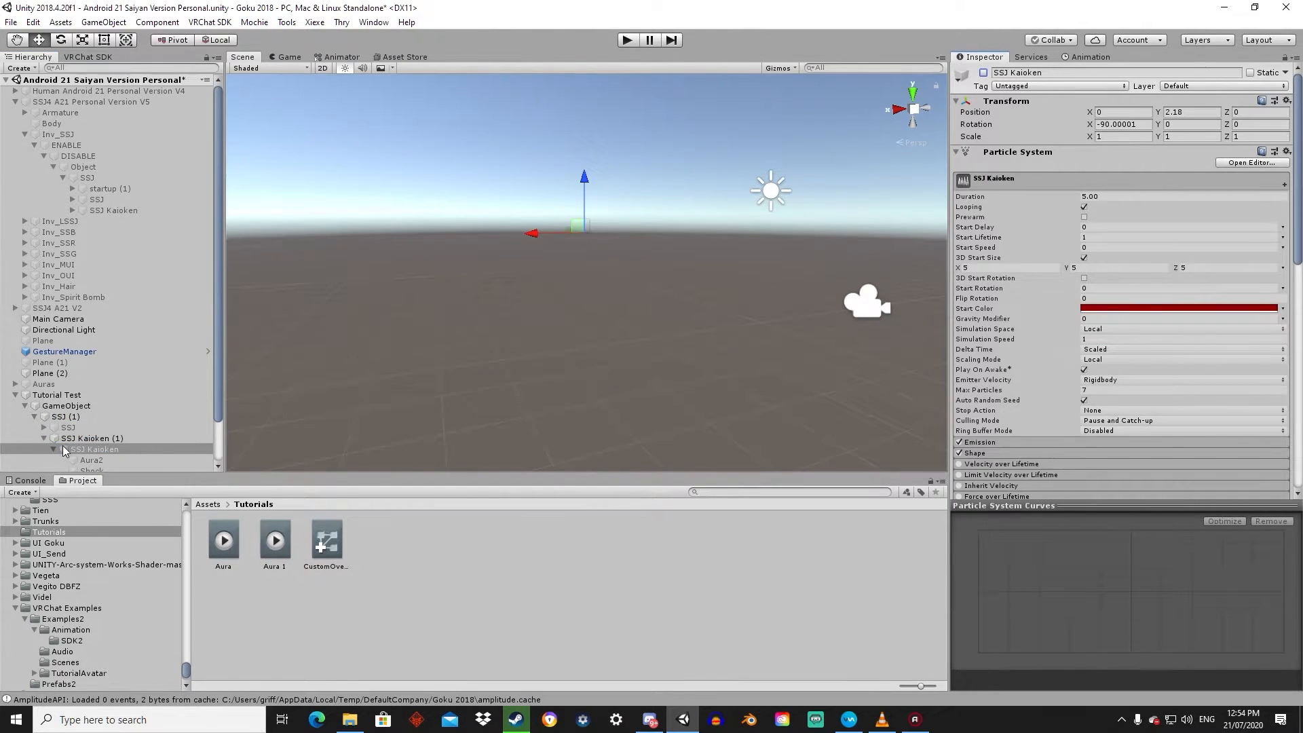
{"action": "left_click", "coordinate": [96, 448]}
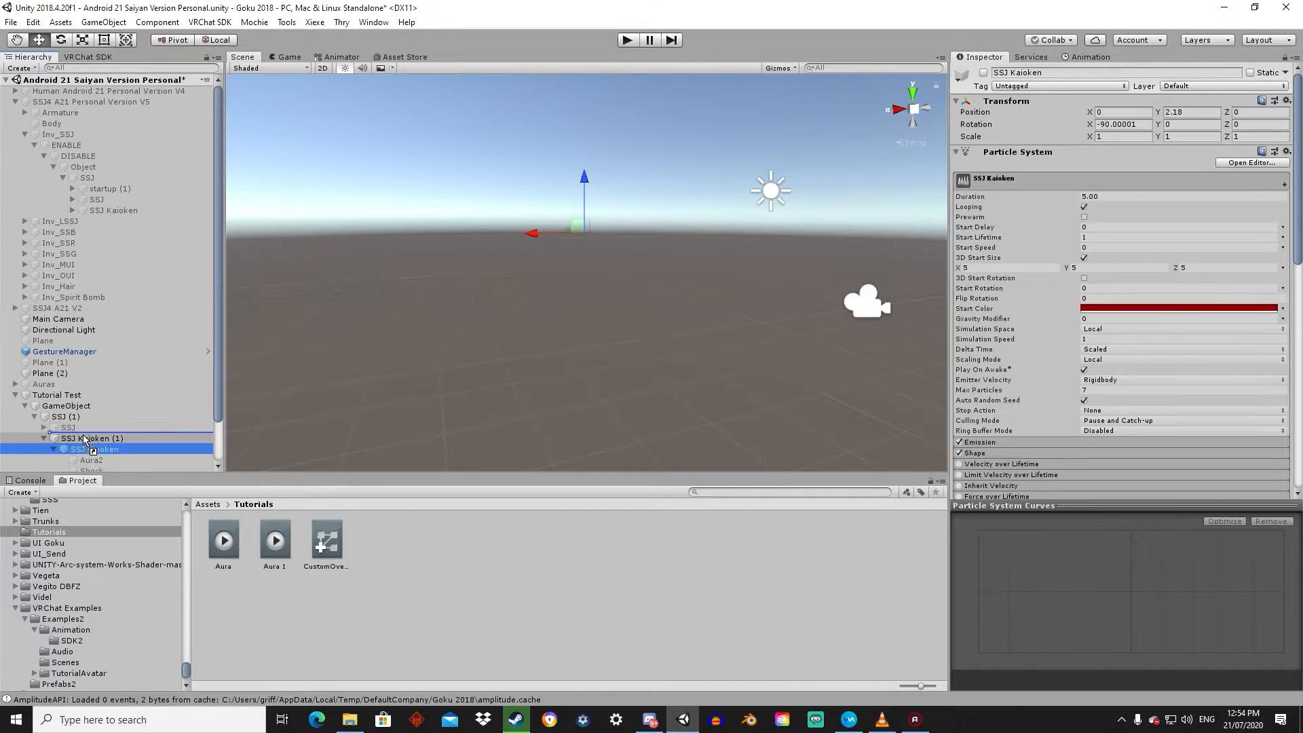
{"action": "left_click", "coordinate": [53, 438]}
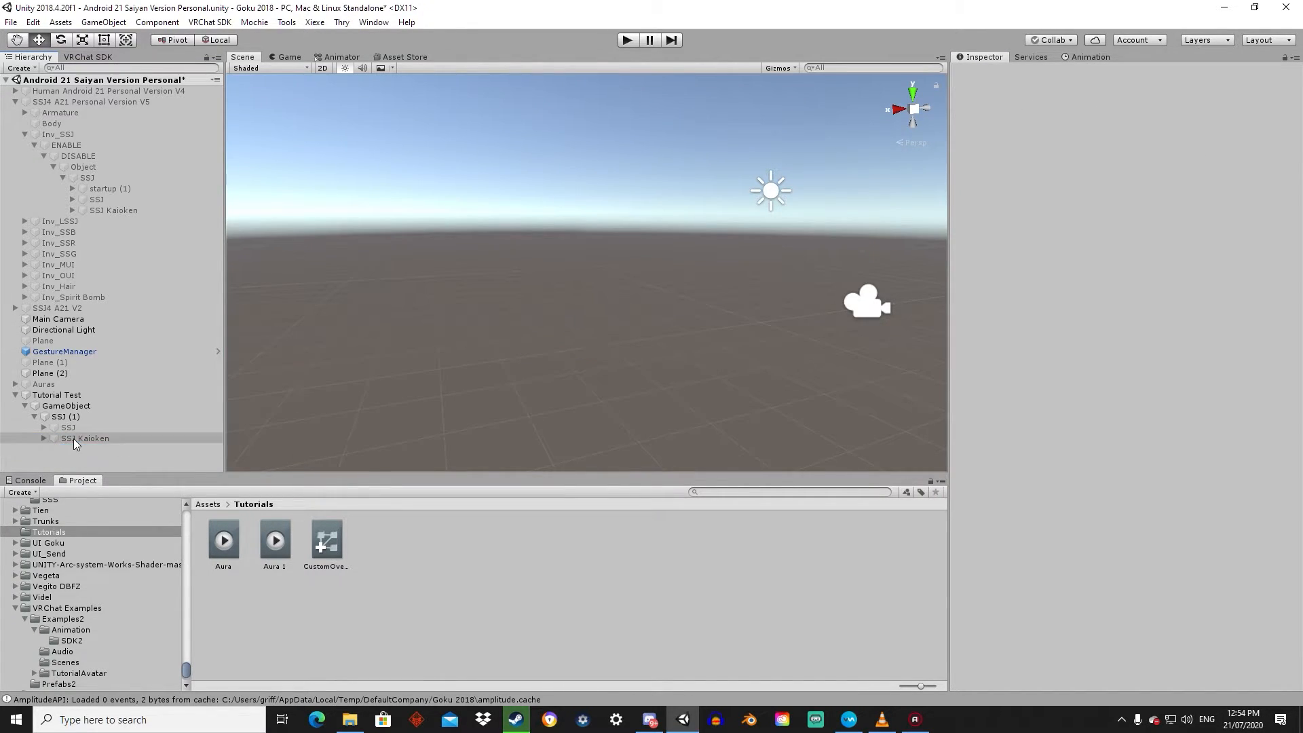
- Create the Aura 1 clip in Assets/Tutorials and select the Tutorial Test (1) copy
{"action": "left_click", "coordinate": [67, 427]}
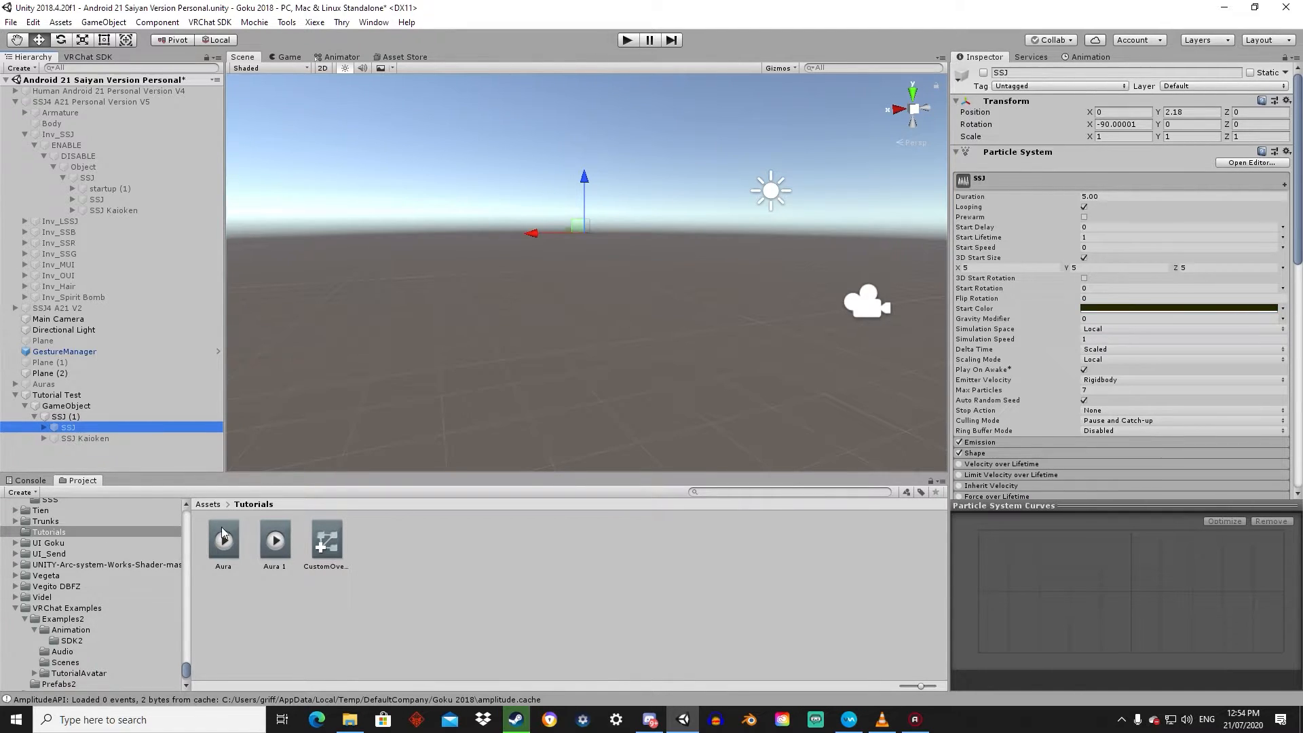
{"action": "left_click", "coordinate": [56, 395]}
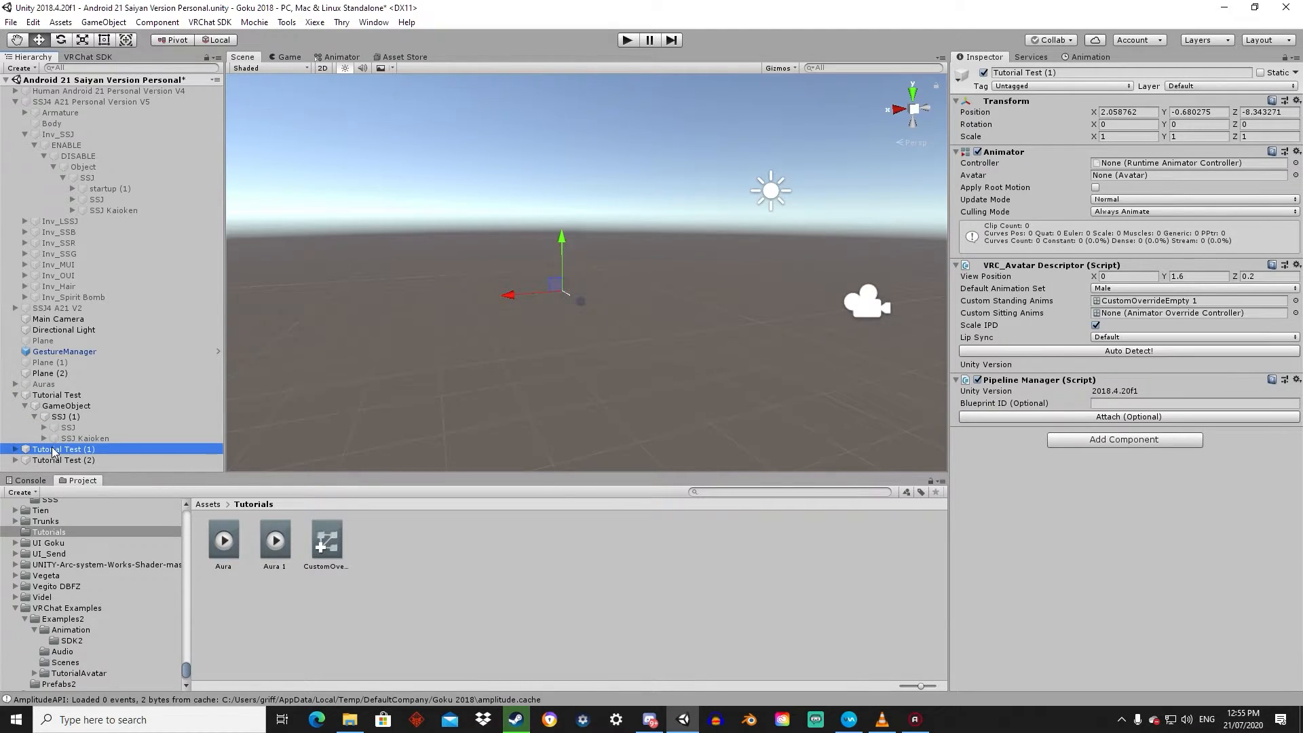
{"action": "left_click", "coordinate": [64, 459]}
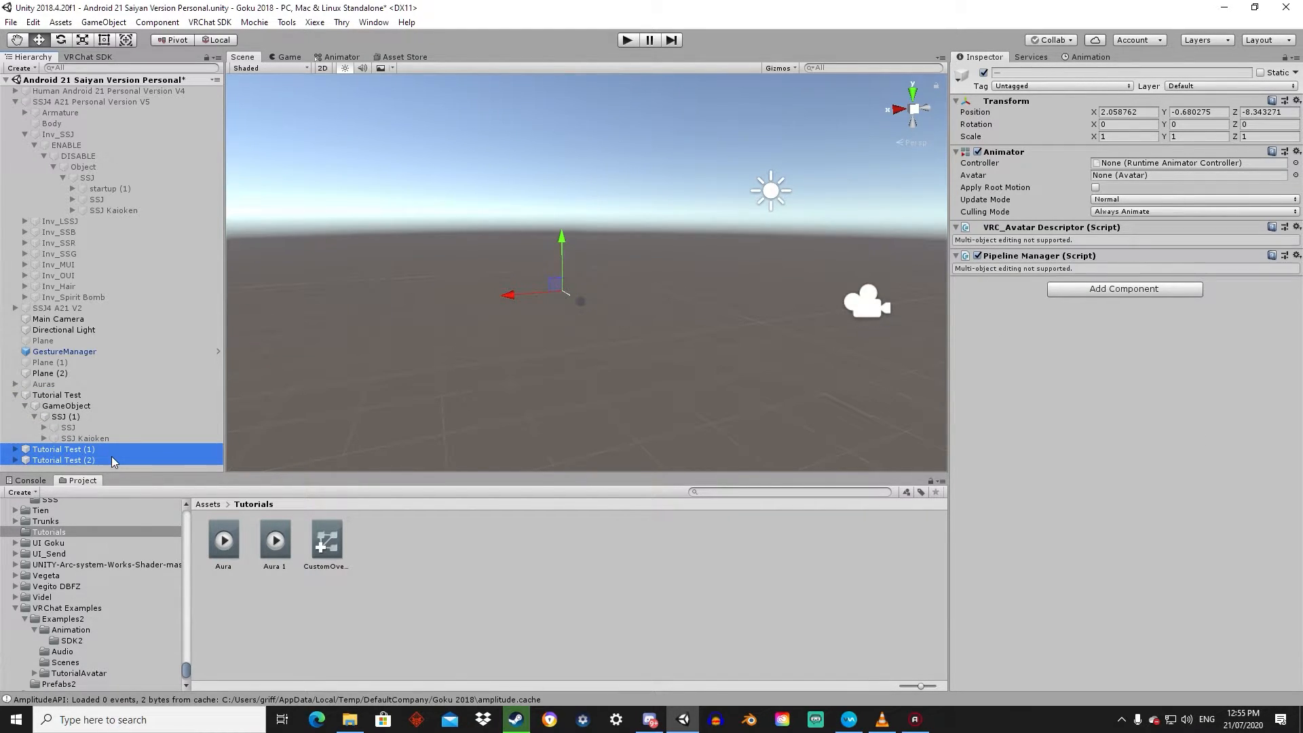
{"action": "mouse_move", "coordinate": [141, 467]}
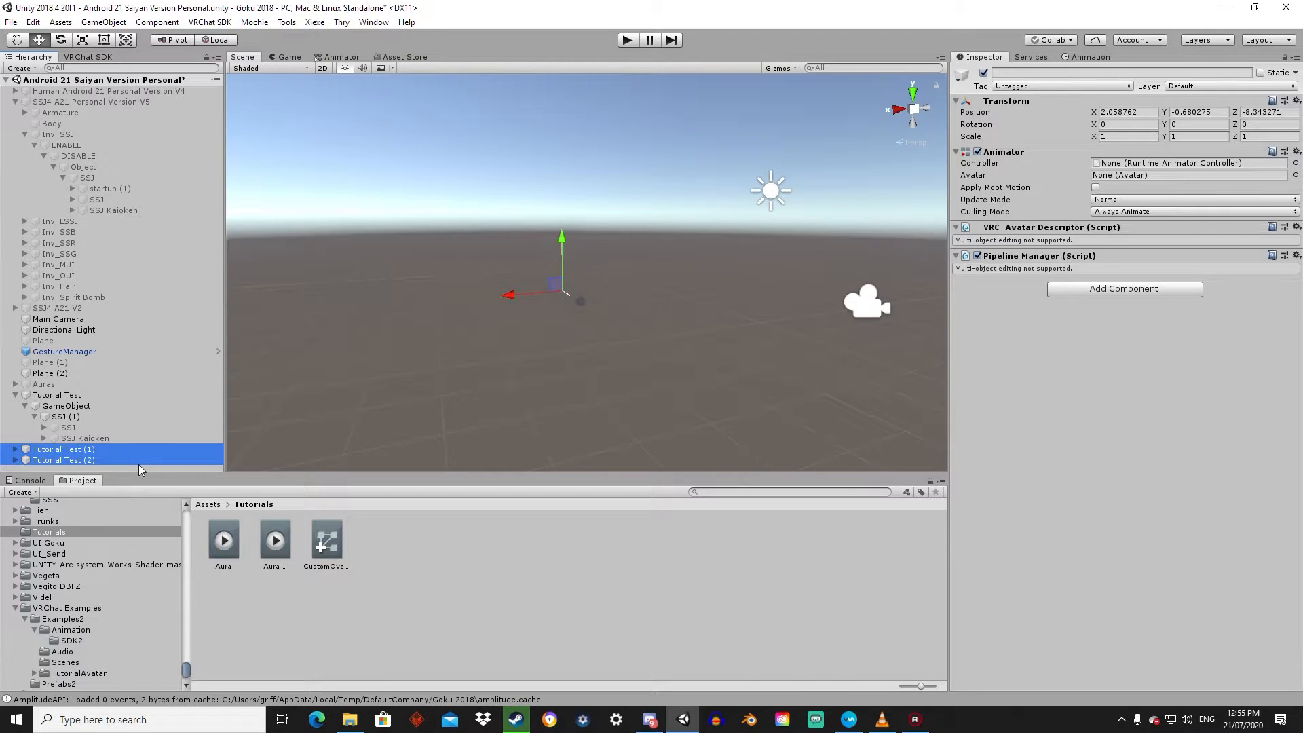
{"action": "left_click", "coordinate": [64, 448]}
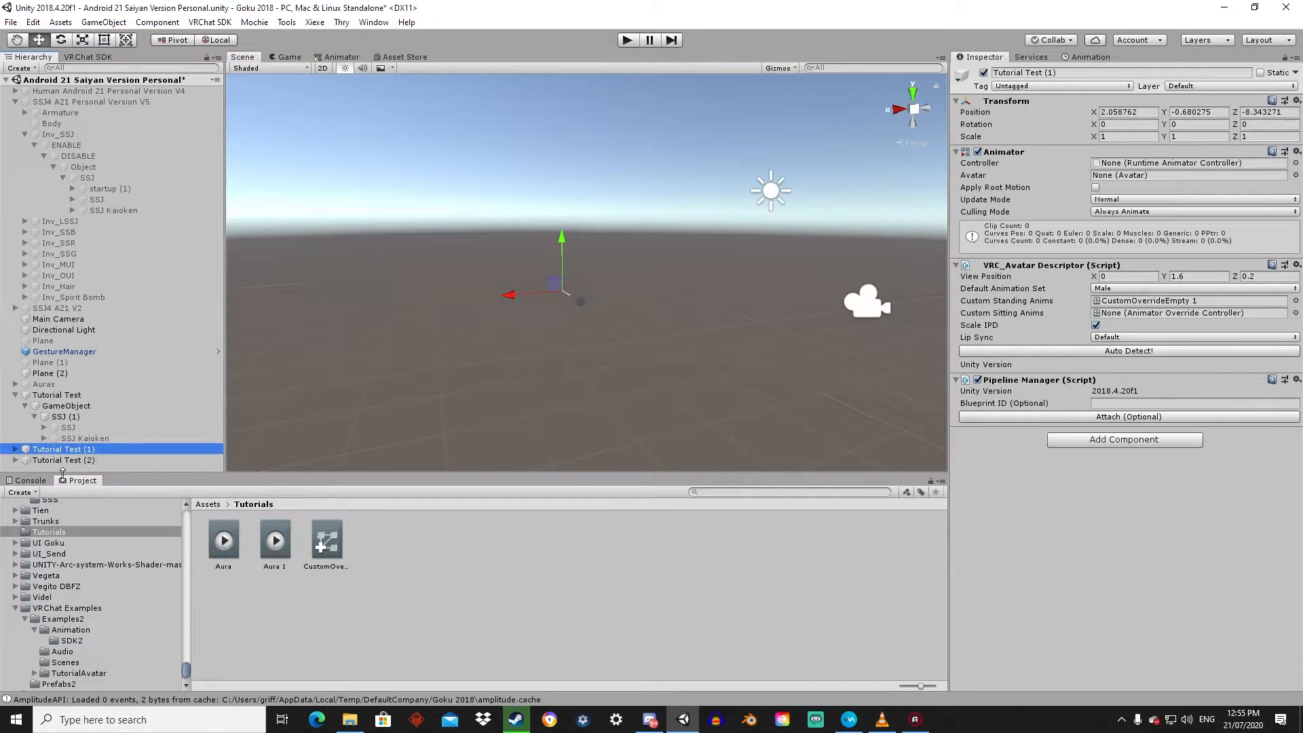
{"action": "mouse_move", "coordinate": [121, 495]}
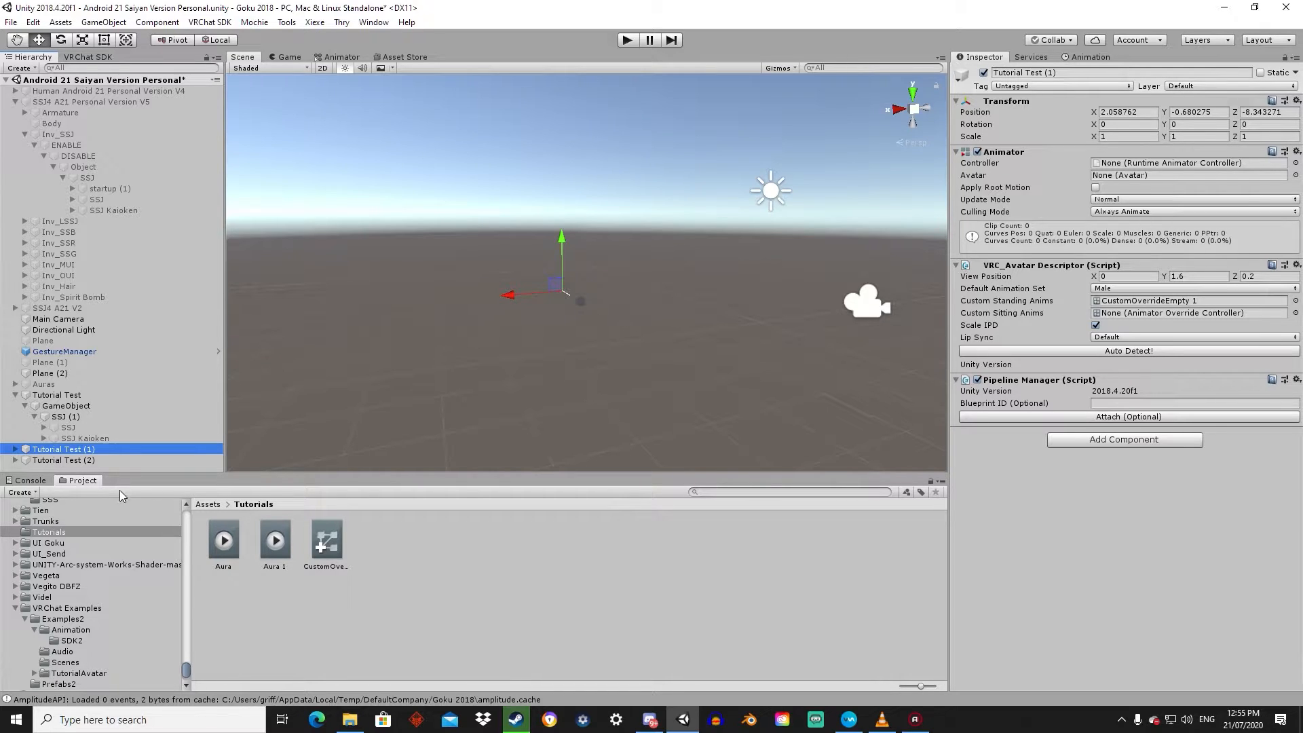
{"action": "mouse_move", "coordinate": [289, 569]}
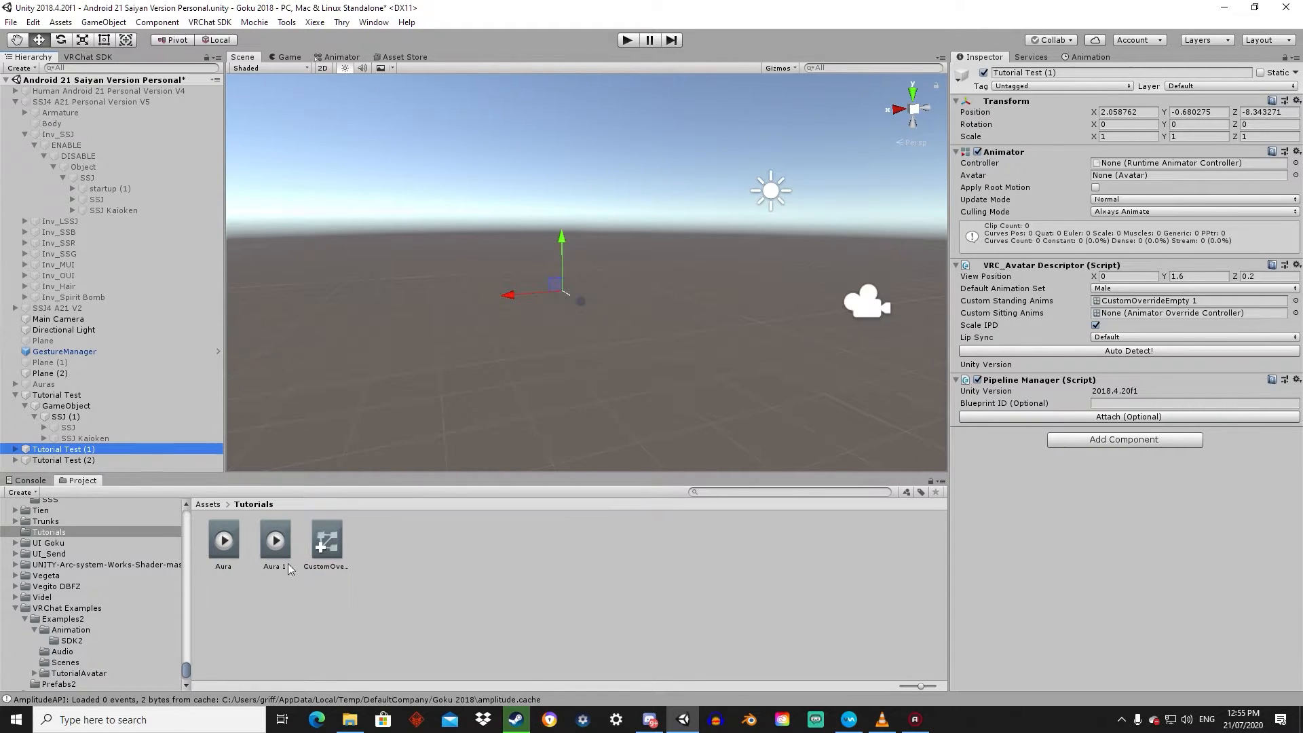
- Drag the Aura clip onto Tutorial Test (1) to create its controller and open it for animating
{"action": "left_click", "coordinate": [223, 540]}
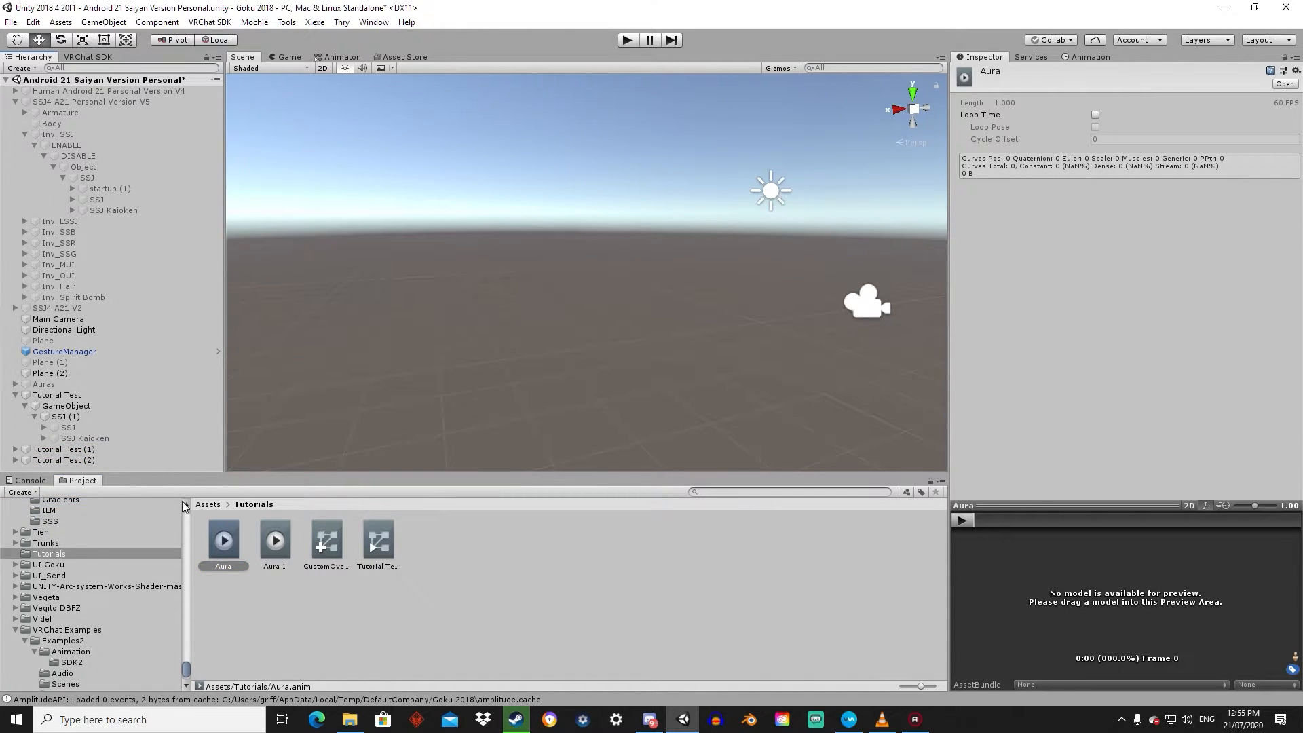
{"action": "left_click", "coordinate": [377, 540]}
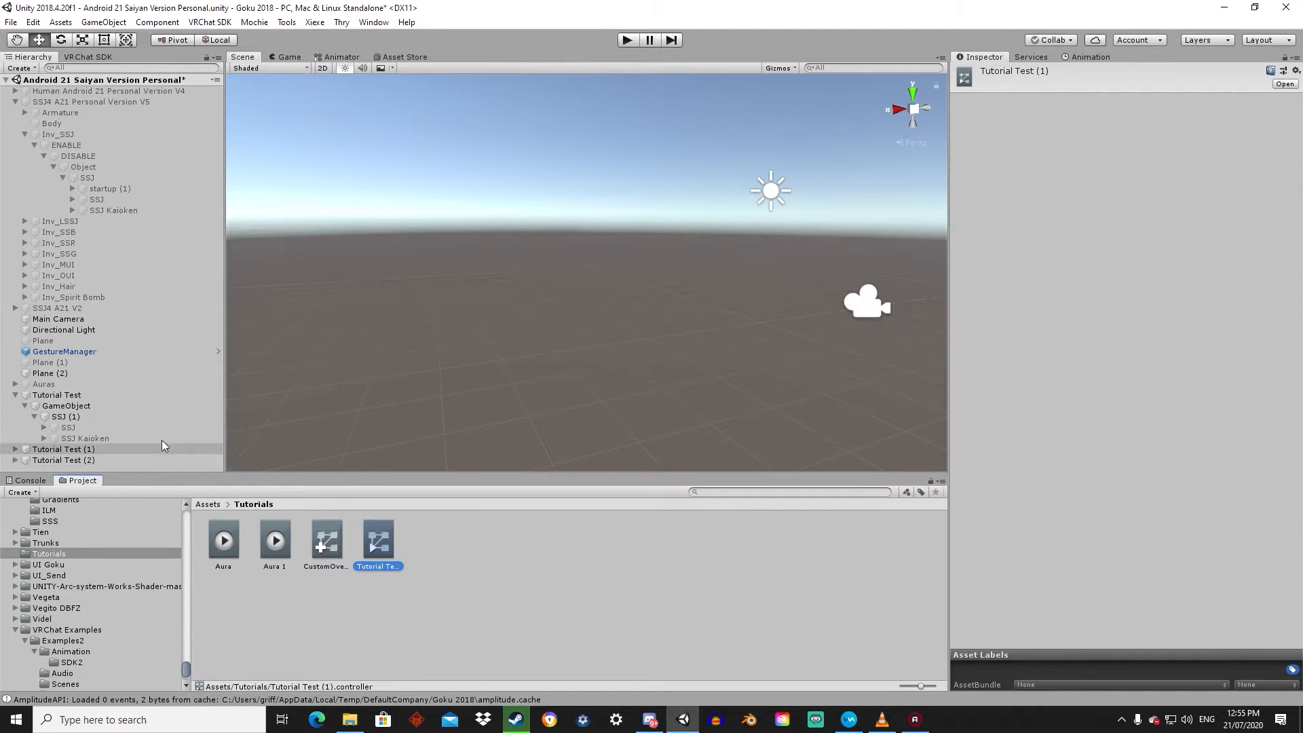
{"action": "left_click", "coordinate": [1089, 56]}
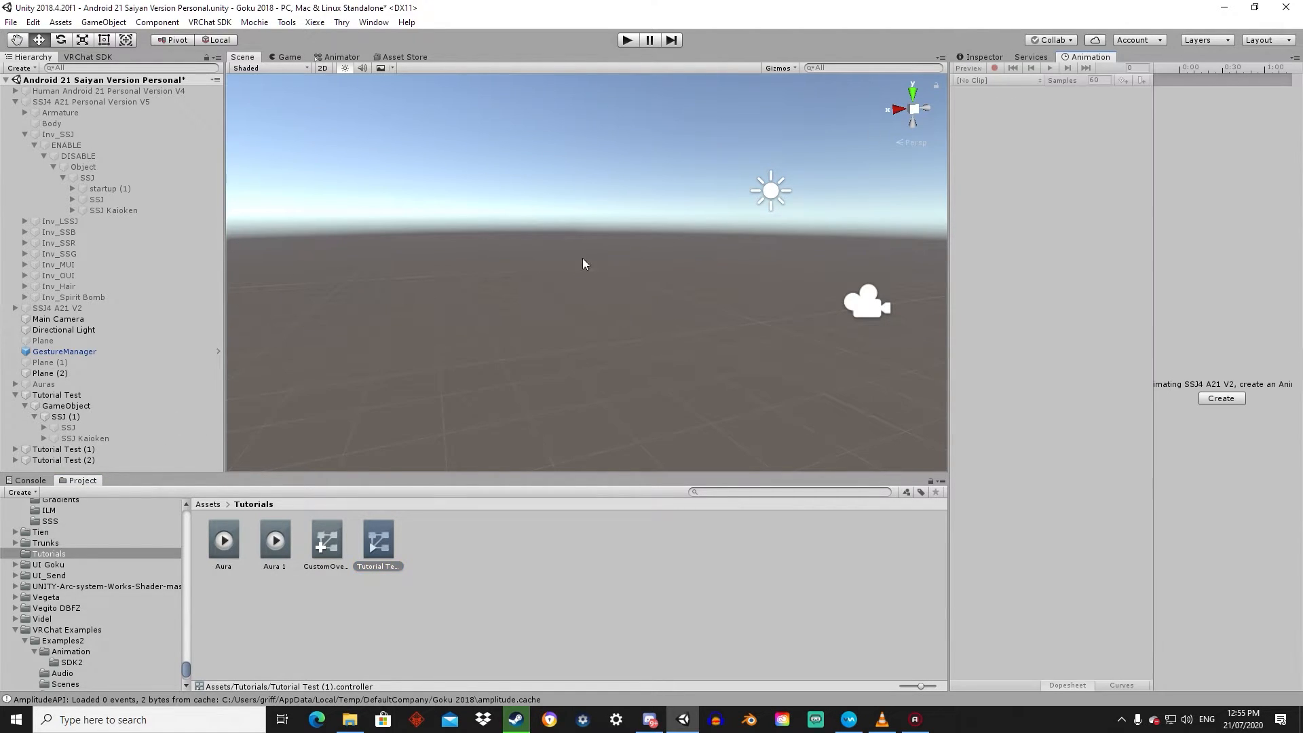
{"action": "left_click", "coordinate": [63, 449]}
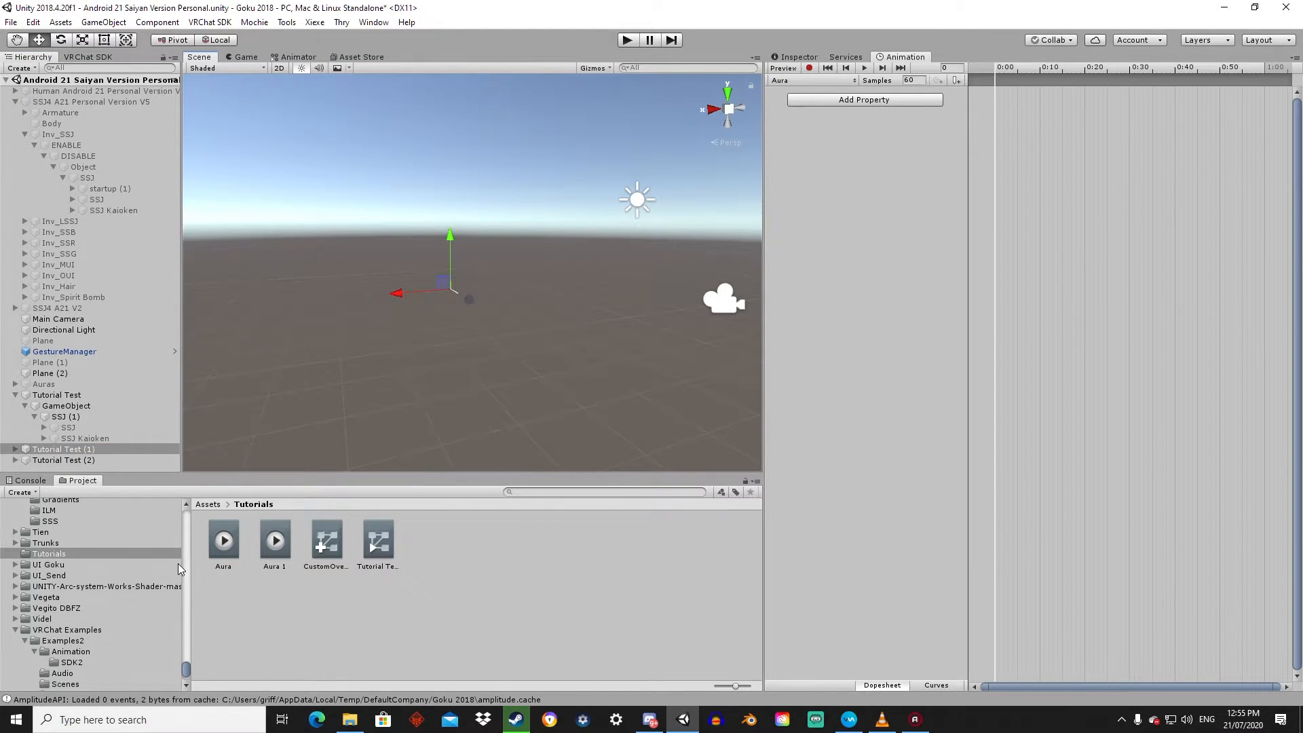
{"action": "mouse_move", "coordinate": [197, 544]}
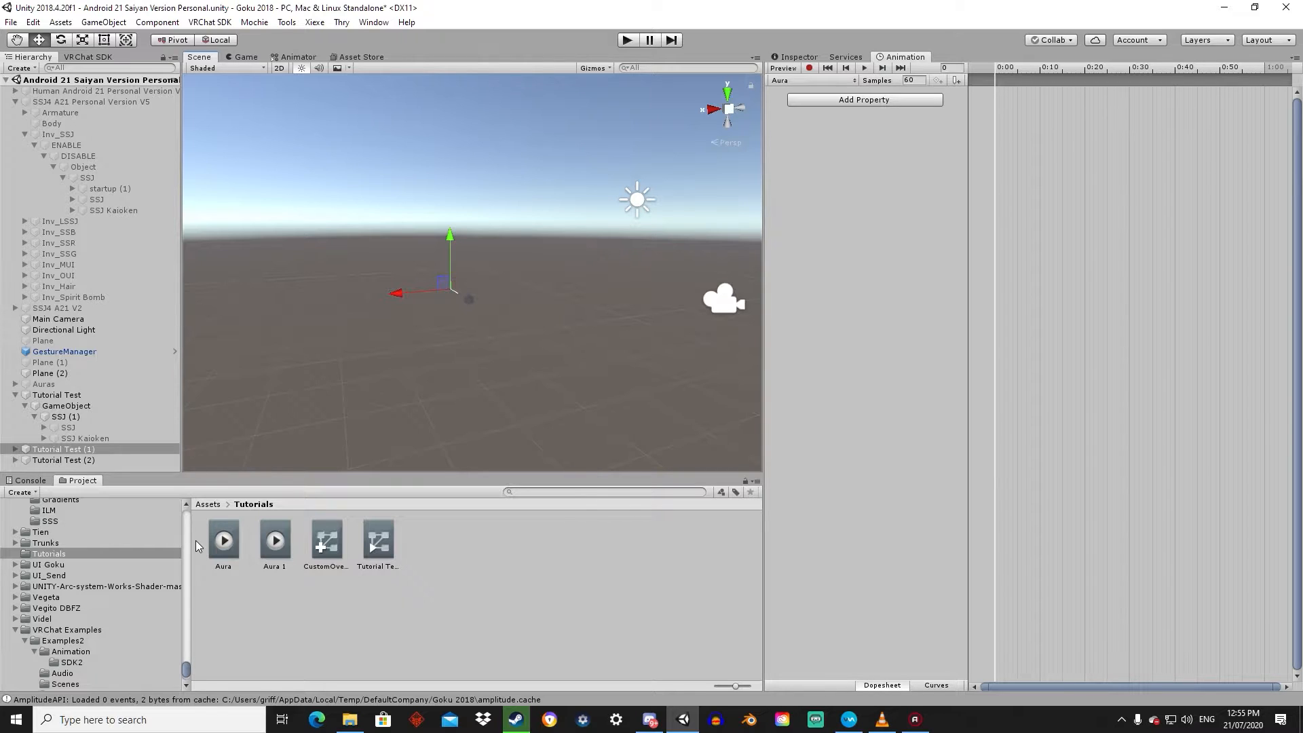
{"action": "mouse_move", "coordinate": [518, 64]}
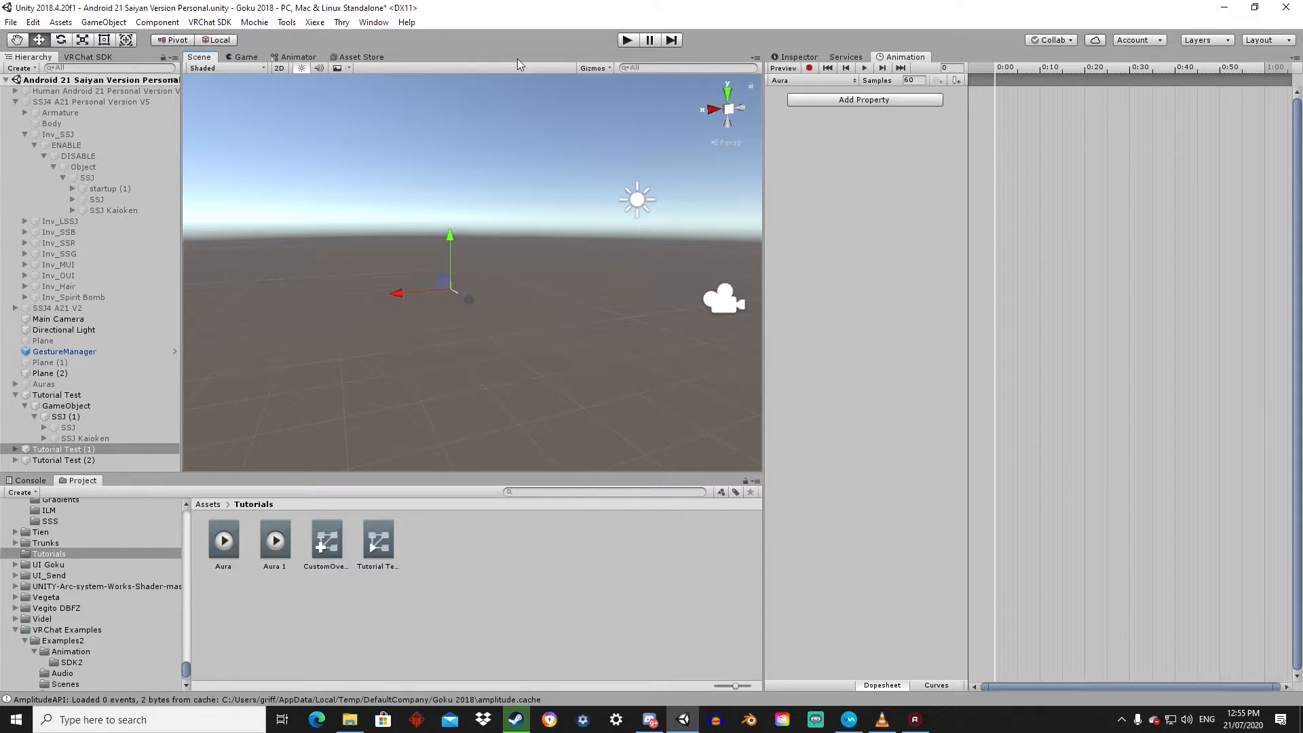
{"action": "mouse_move", "coordinate": [808, 68]}
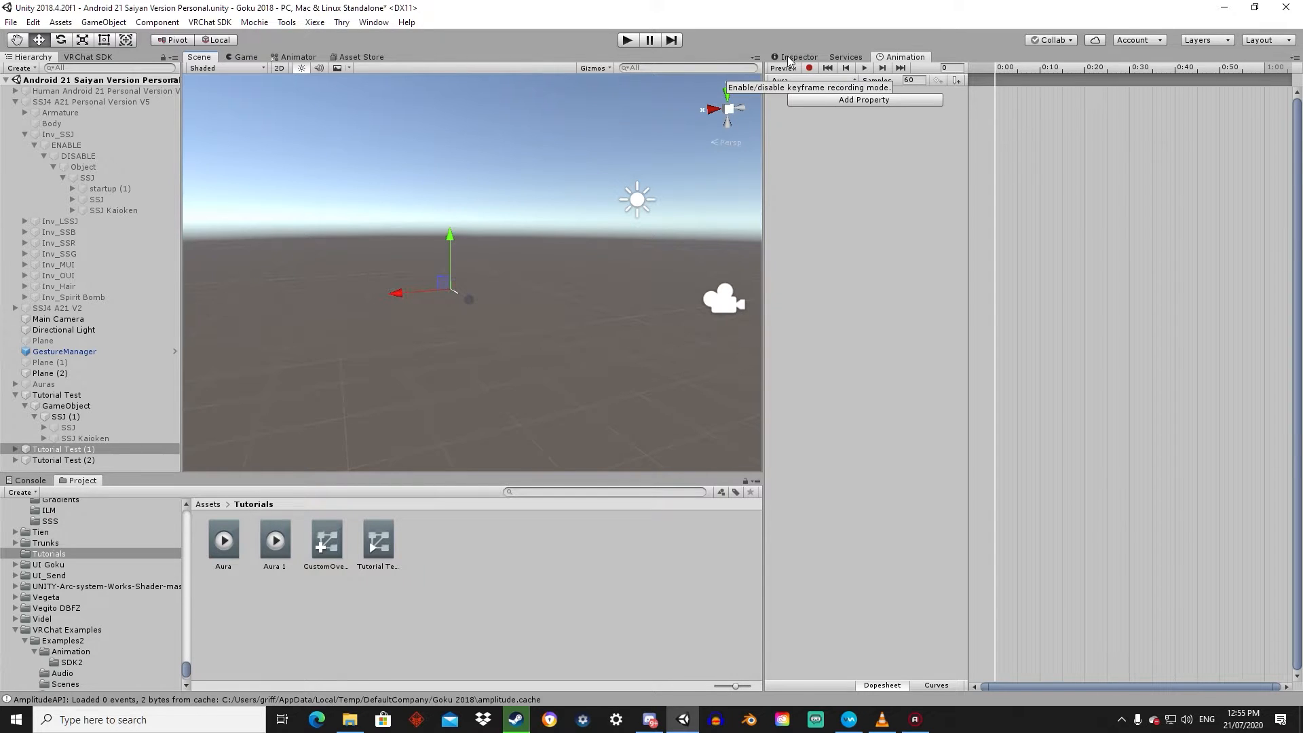
{"action": "mouse_move", "coordinate": [830, 145]}
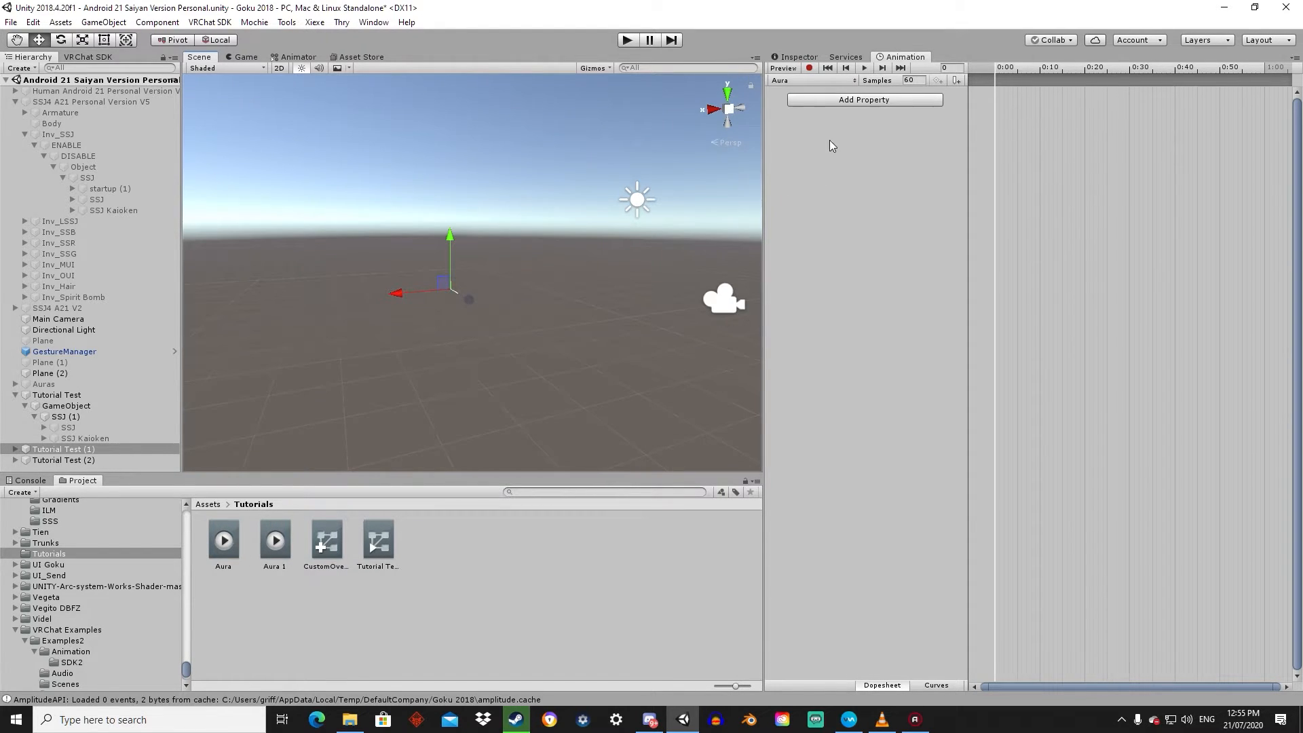
{"action": "mouse_move", "coordinate": [843, 112]}
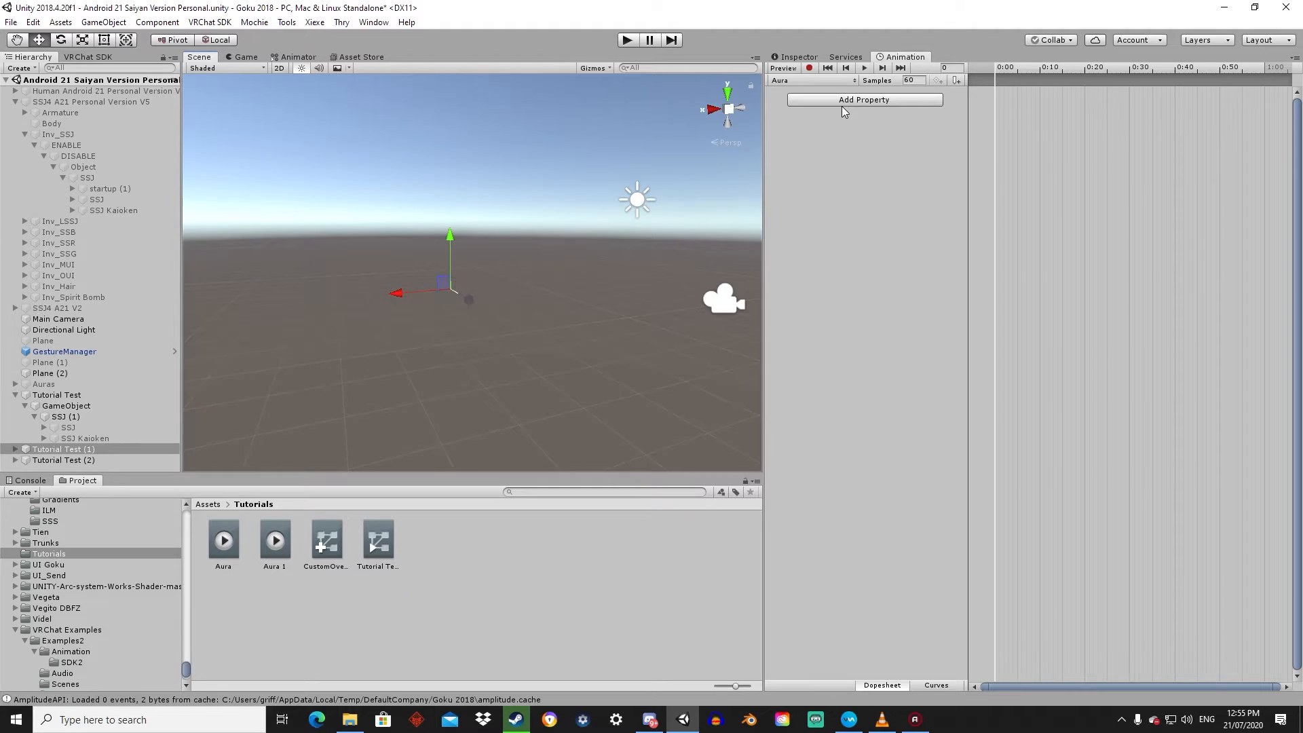
- Add the SSJ (1) > SSJ Is Active property to the Aura clip
{"action": "left_click", "coordinate": [862, 100]}
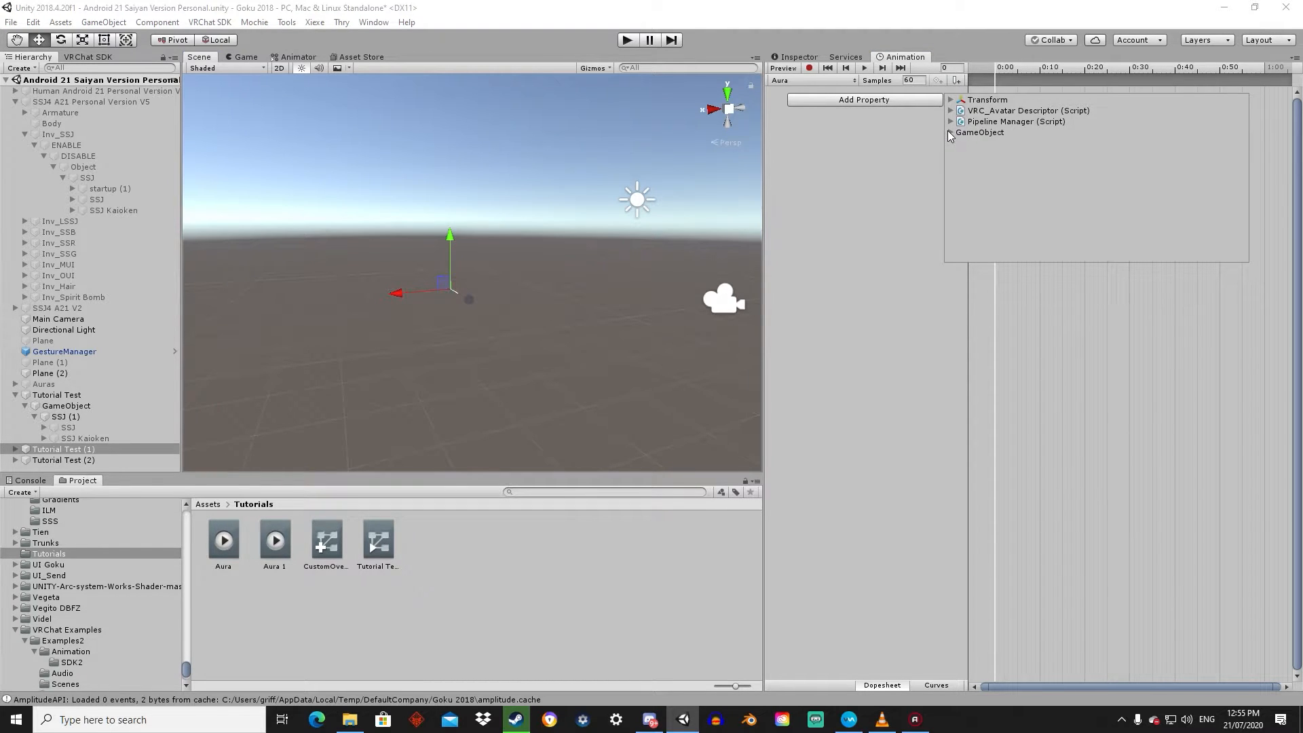
{"action": "left_click", "coordinate": [951, 132]}
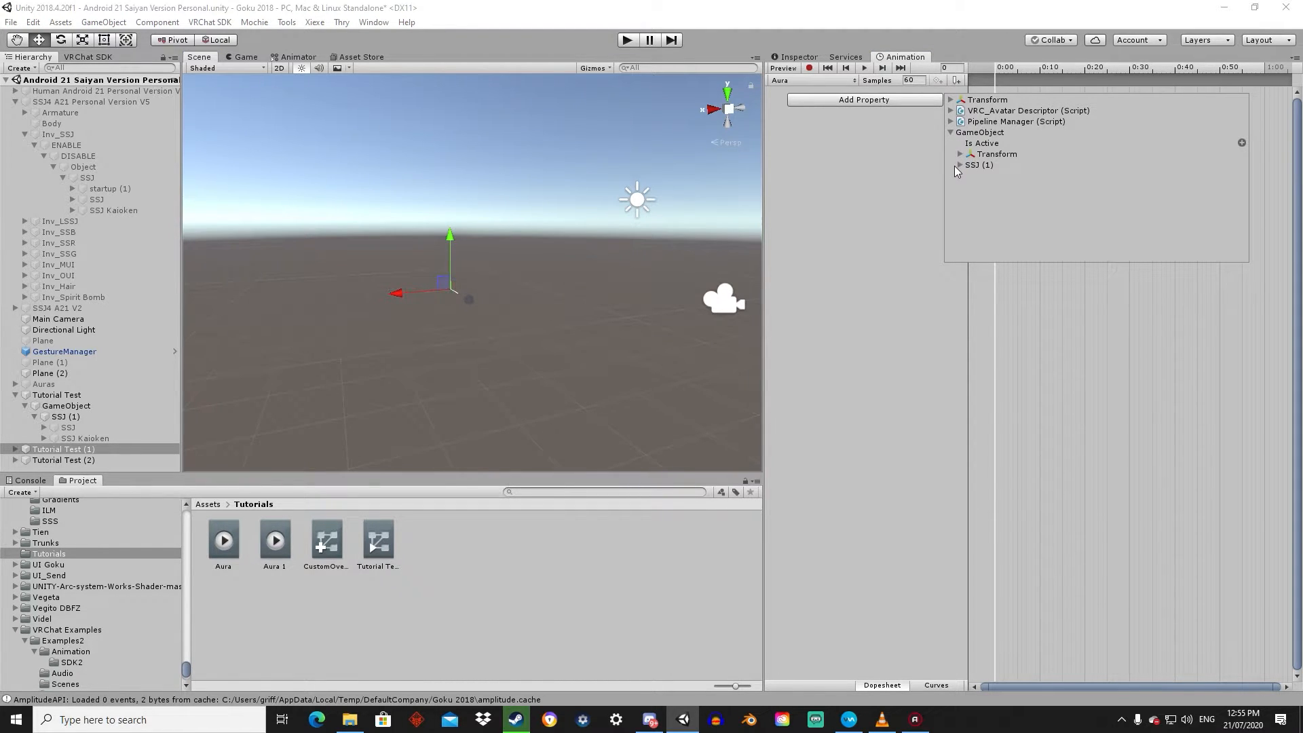
{"action": "left_click", "coordinate": [961, 164]}
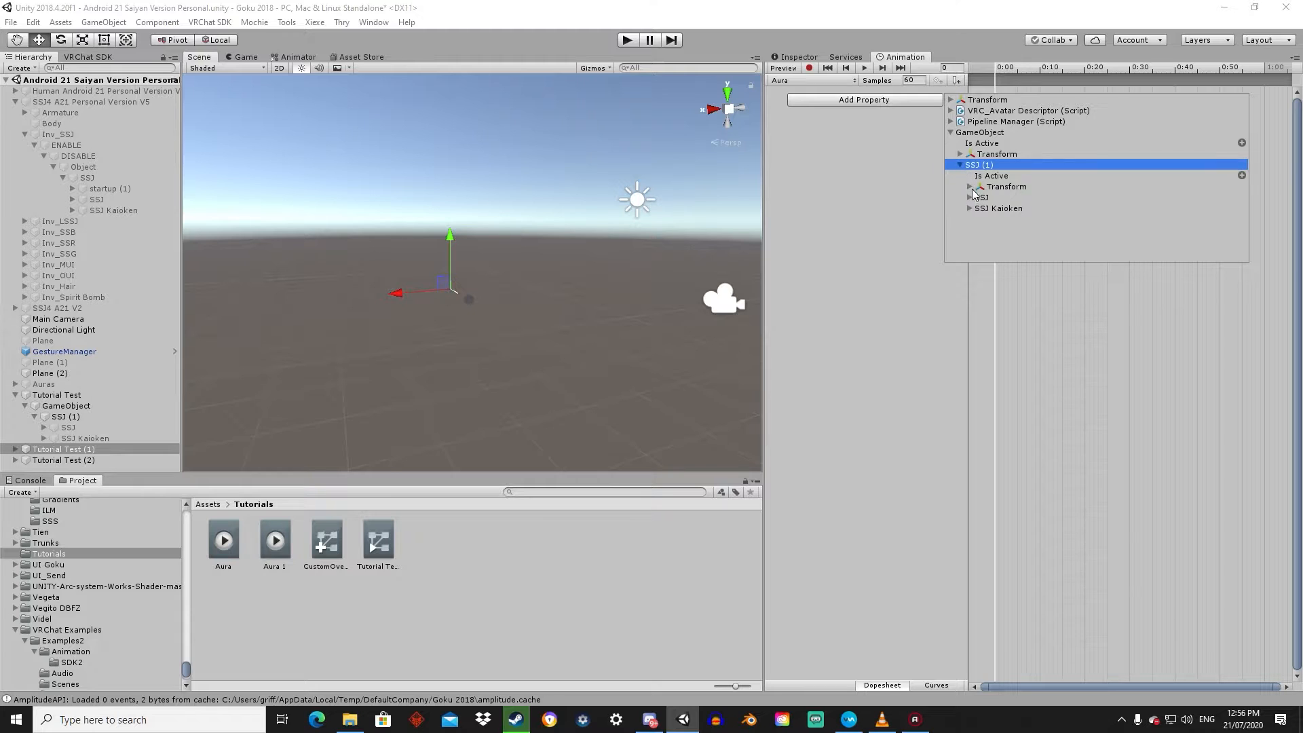
{"action": "mouse_move", "coordinate": [1240, 170]}
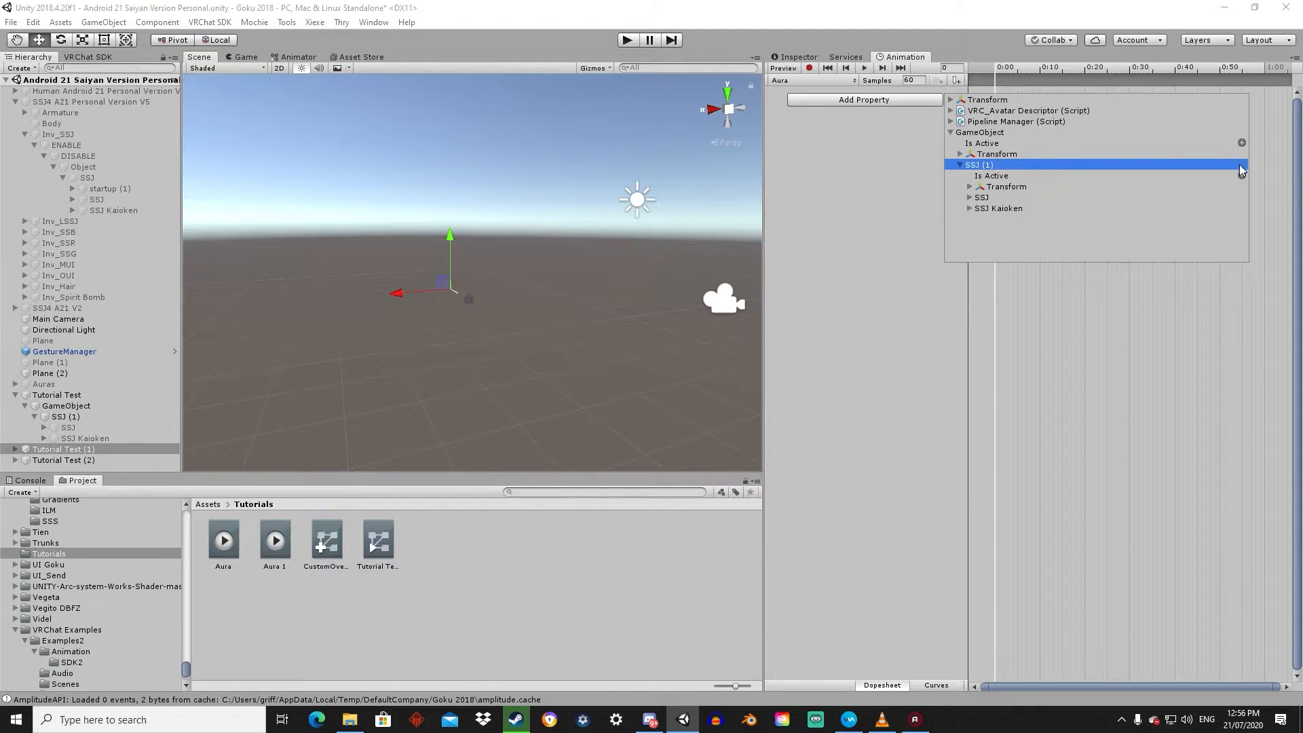
{"action": "left_click", "coordinate": [968, 196]}
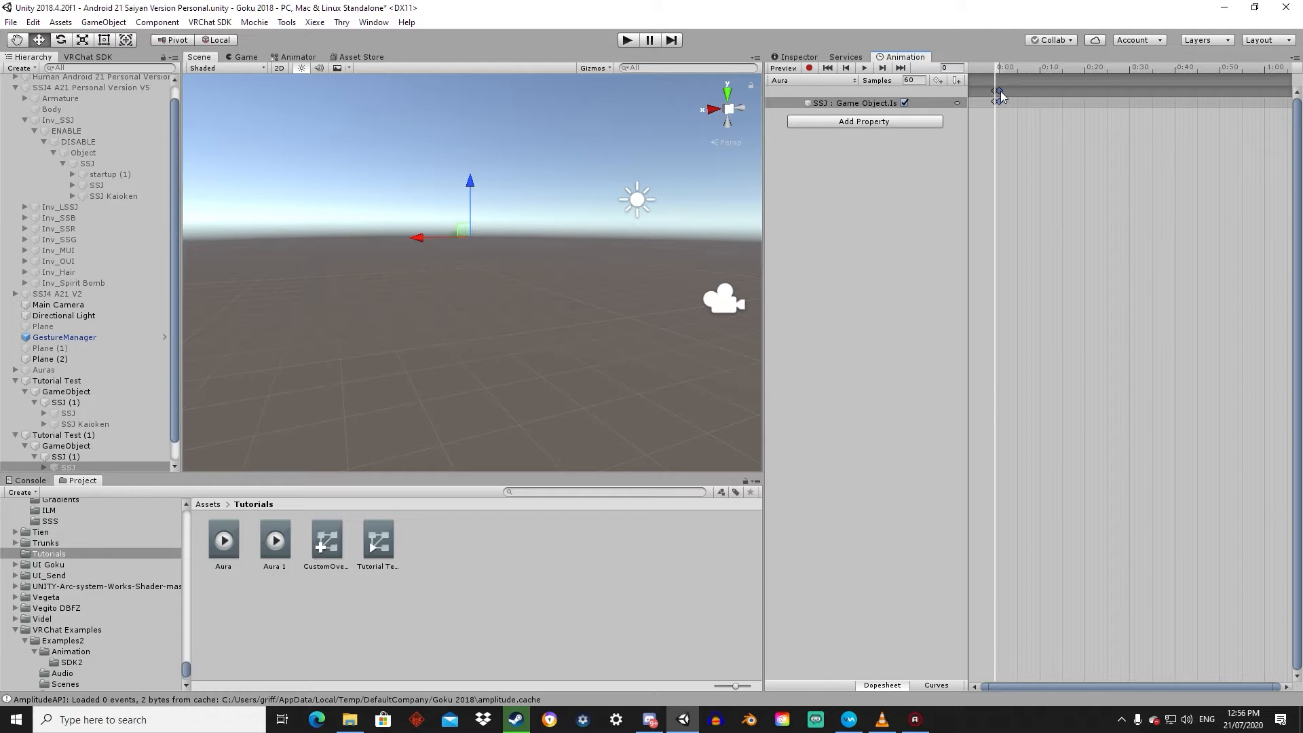
{"action": "scroll", "scroll_direction": "down", "scroll_amount": 3}
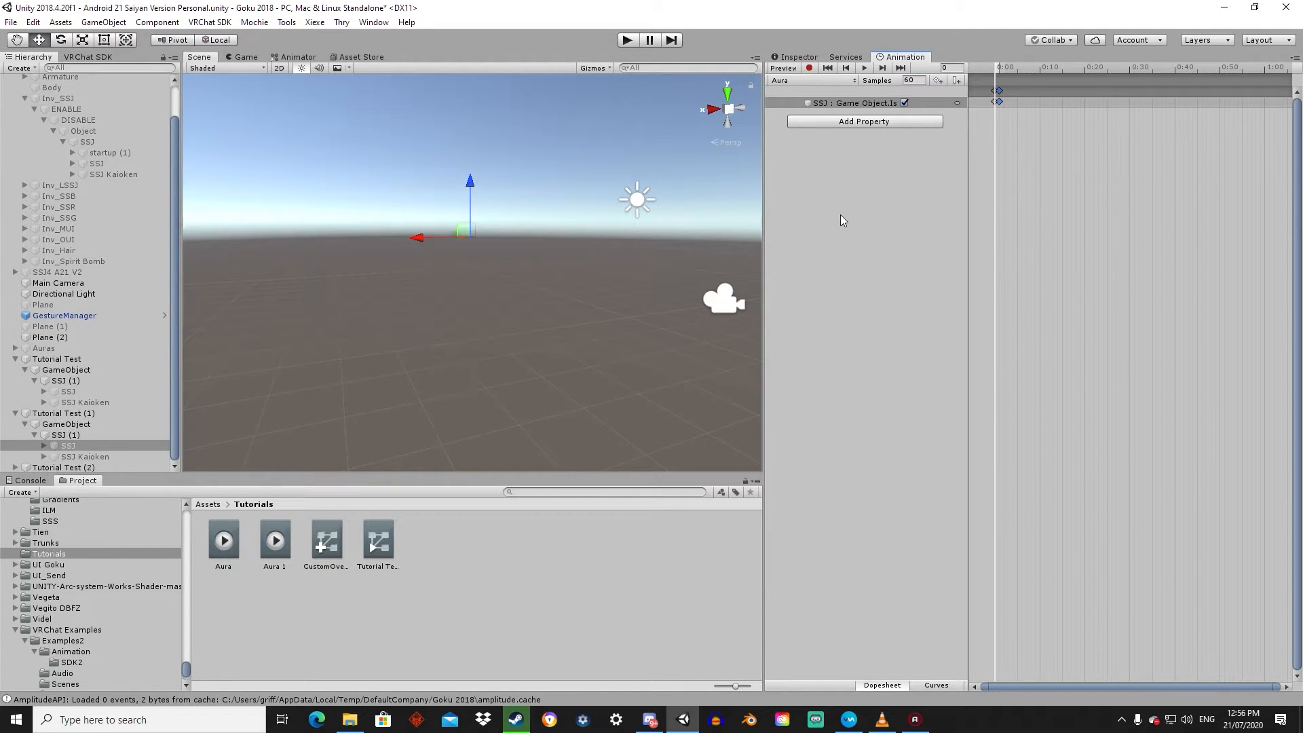
{"action": "left_click", "coordinate": [781, 68]}
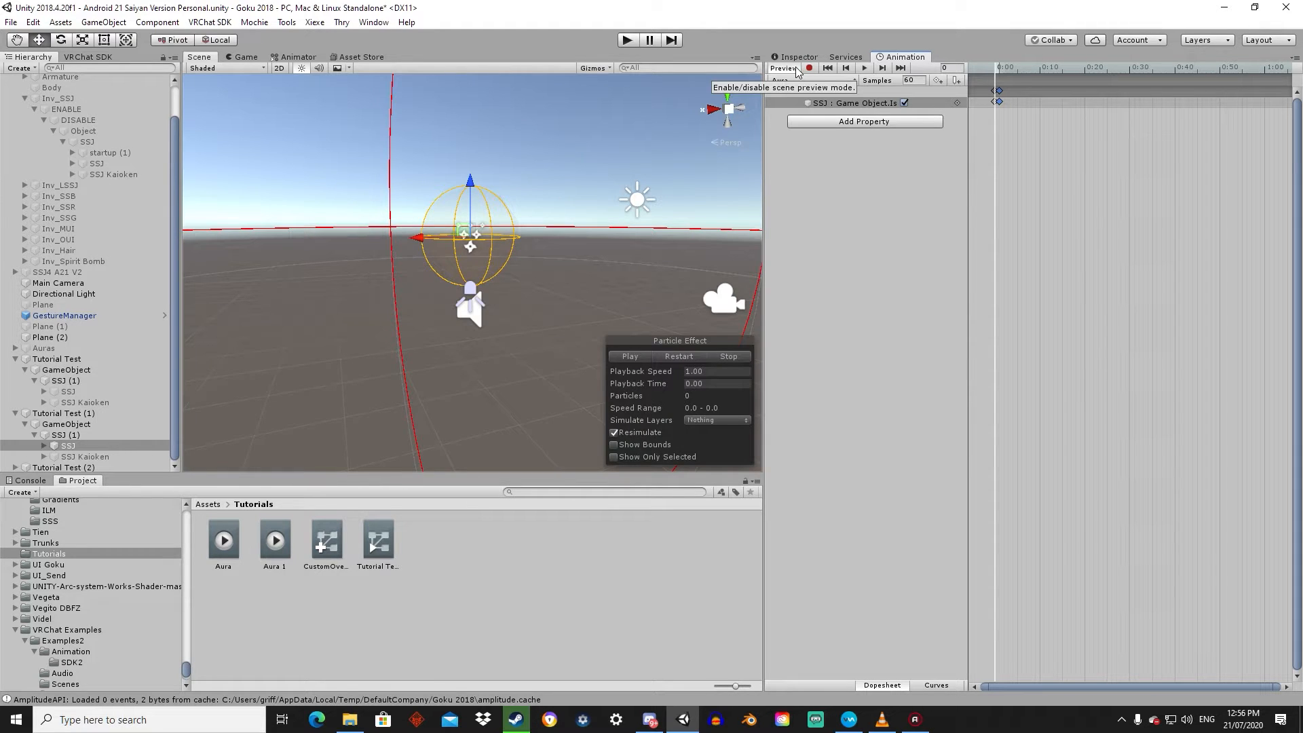
{"action": "left_click", "coordinate": [628, 356]}
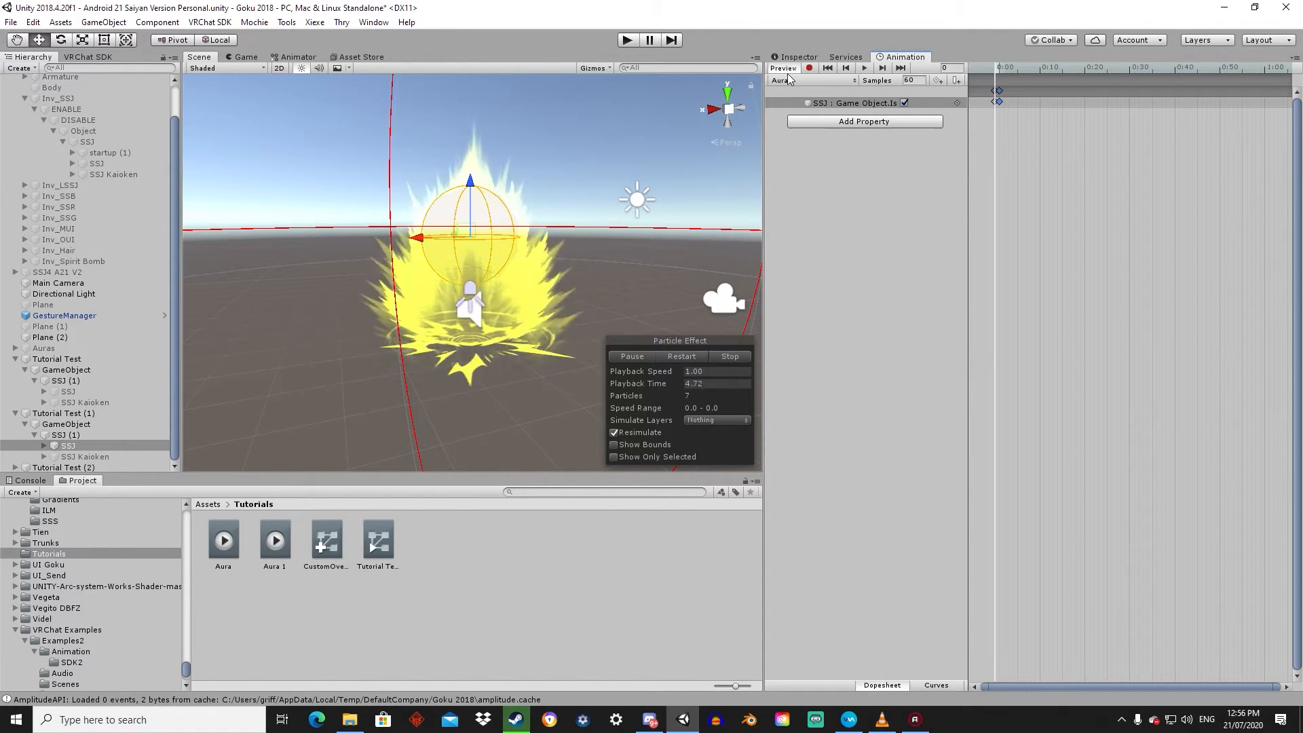
{"action": "left_click", "coordinate": [729, 356]}
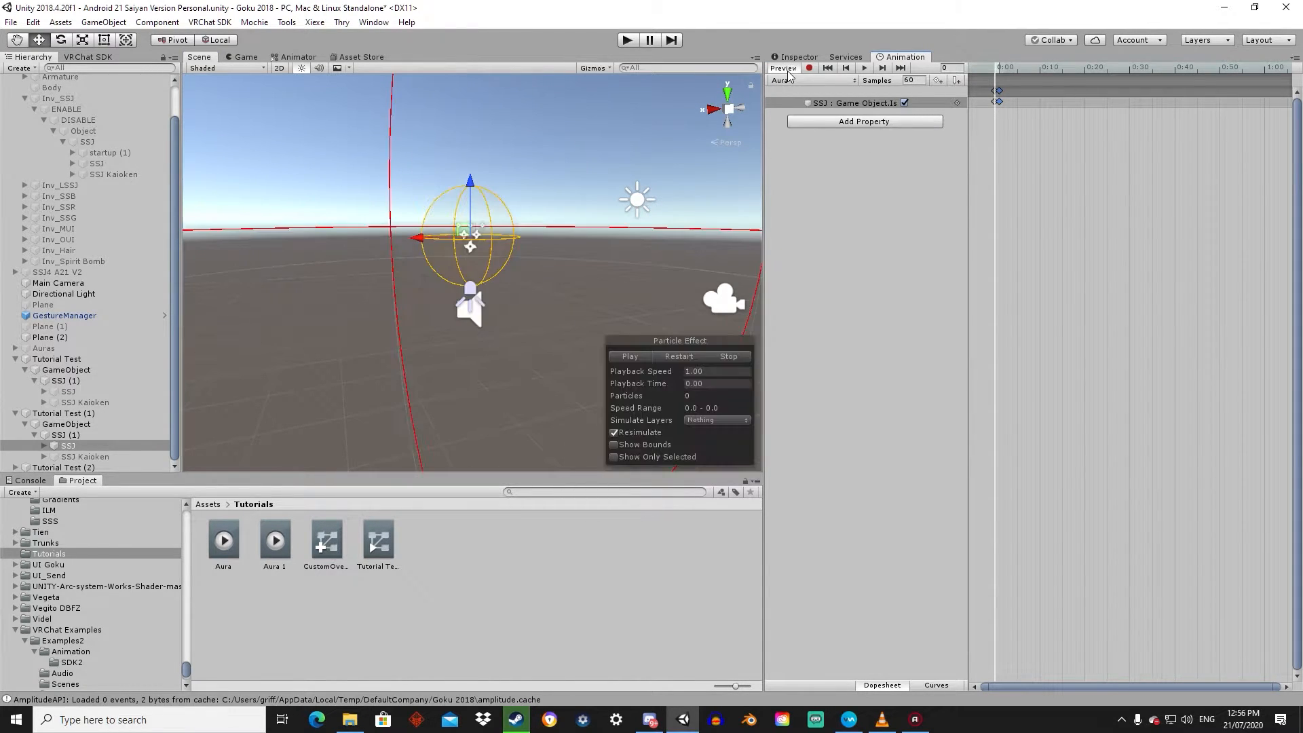
{"action": "mouse_move", "coordinate": [782, 68]}
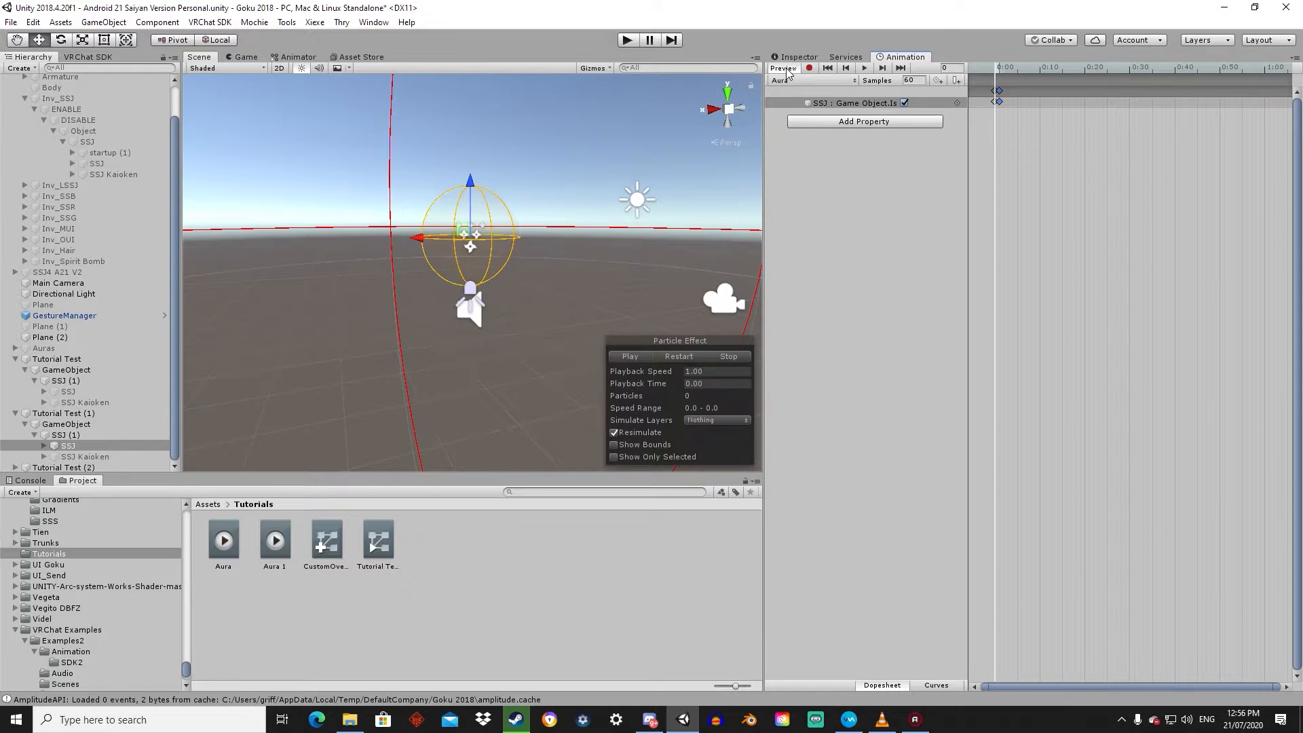
{"action": "mouse_move", "coordinate": [739, 160]}
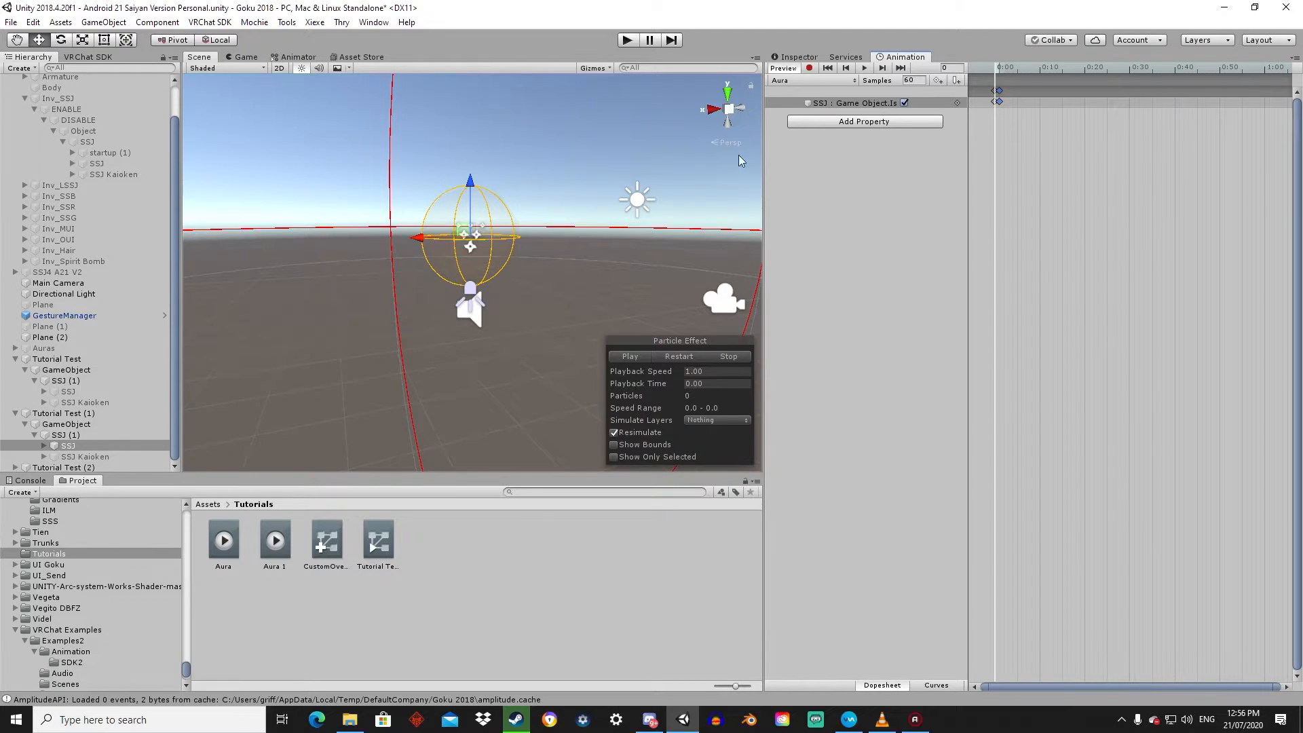
{"action": "left_click", "coordinate": [325, 540]}
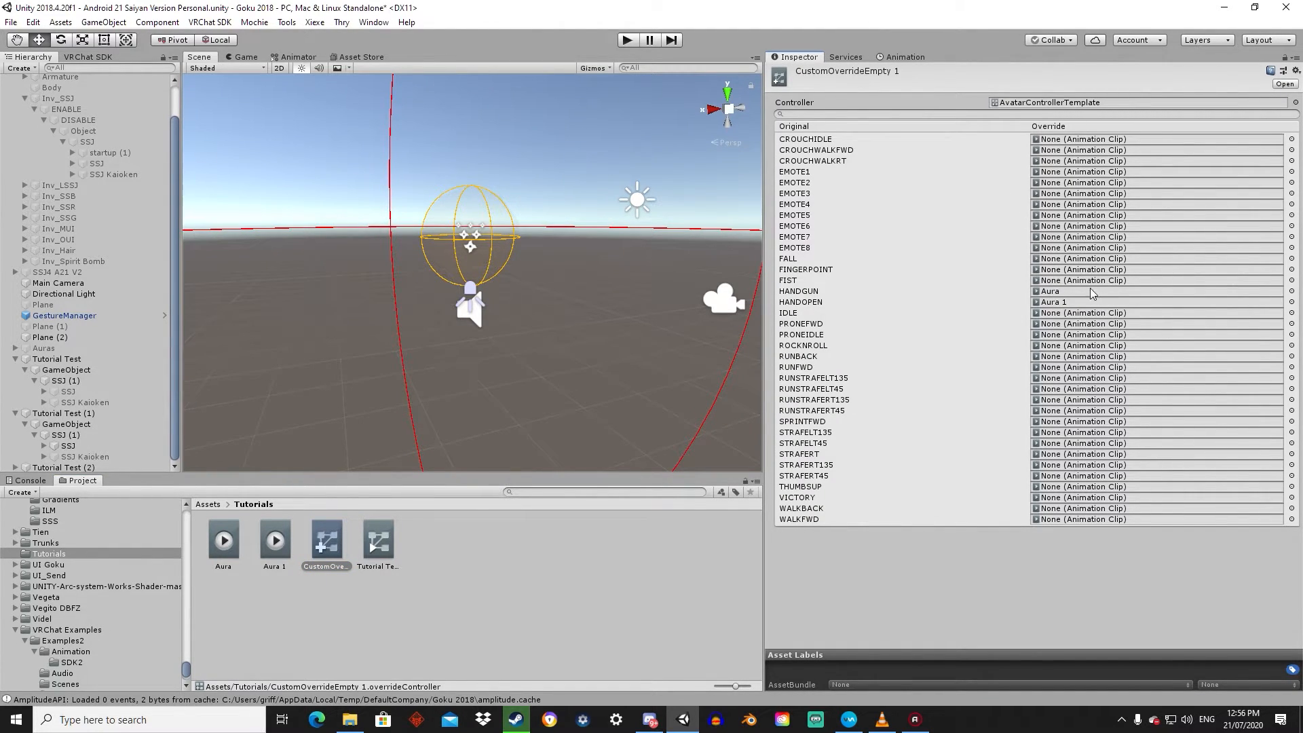
- Verify HANDGUN maps to Aura and HANDOPEN to Aura 1, then select Tutorial Test (2)
{"action": "left_click", "coordinate": [904, 57]}
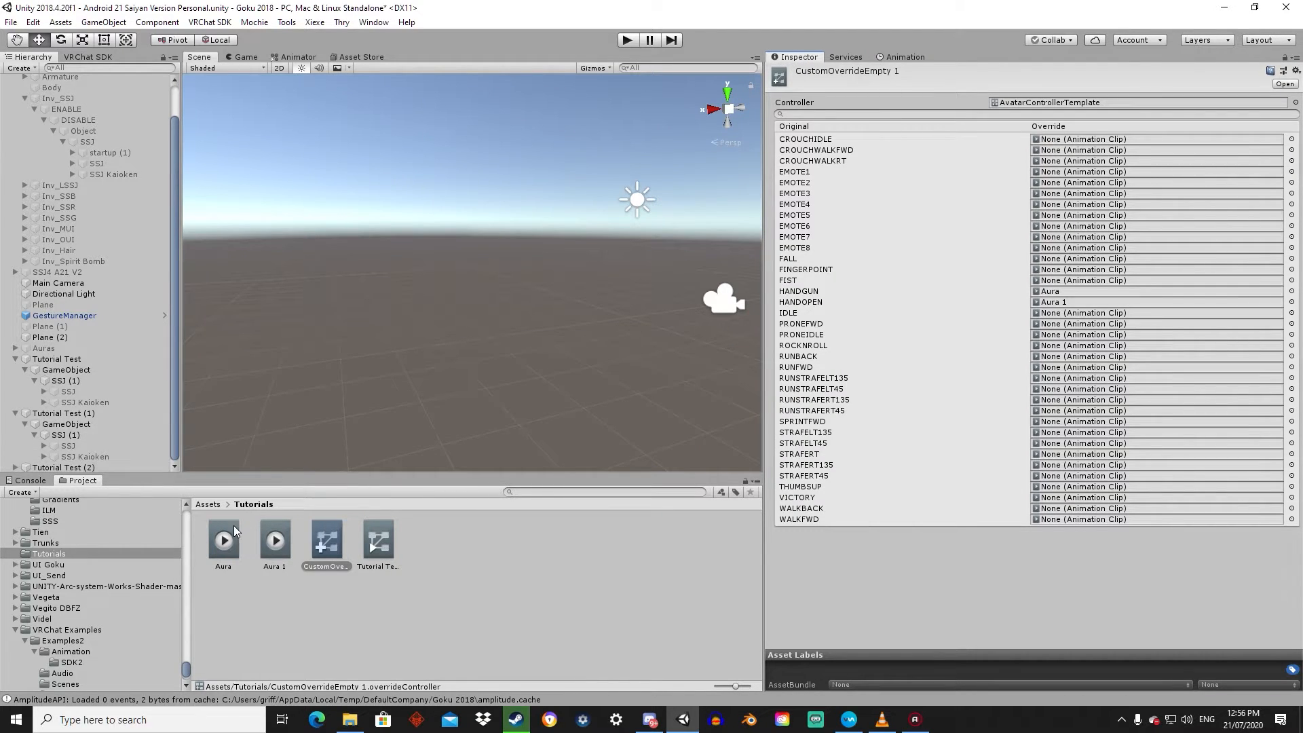
{"action": "left_click", "coordinate": [222, 540]}
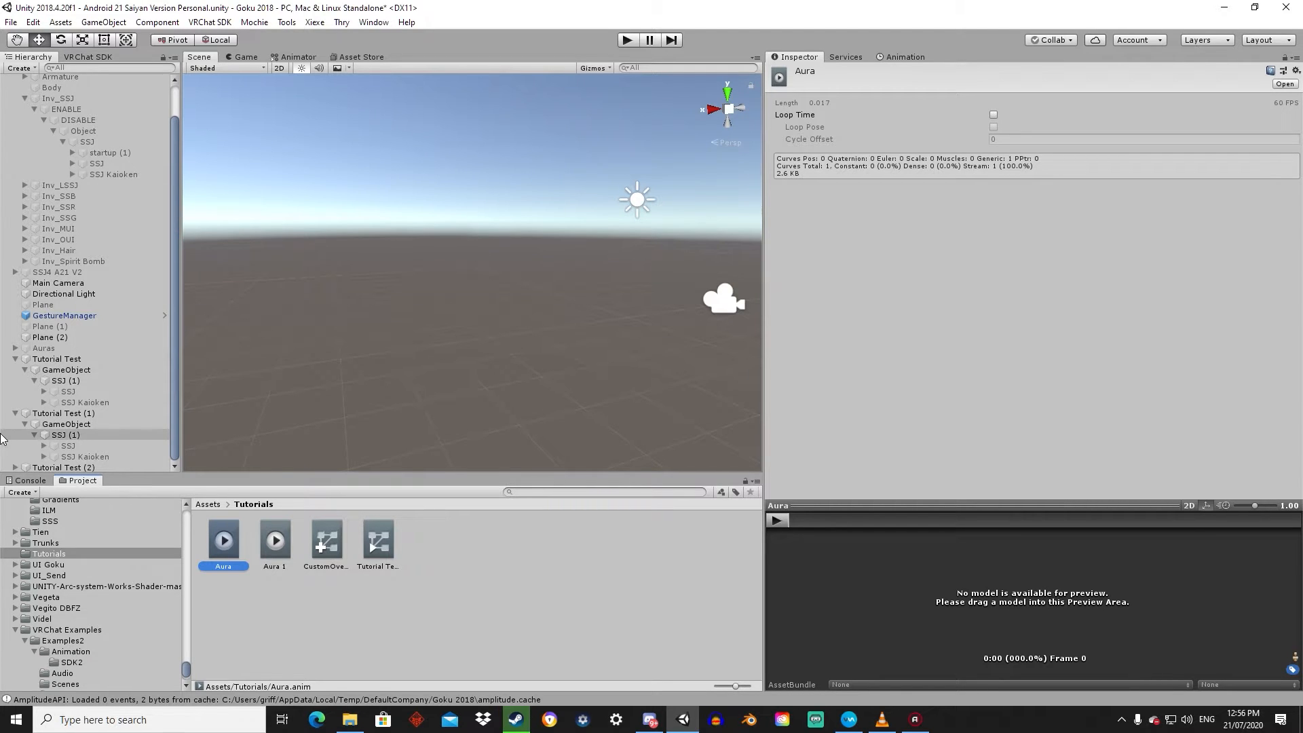
{"action": "left_click", "coordinate": [63, 459]}
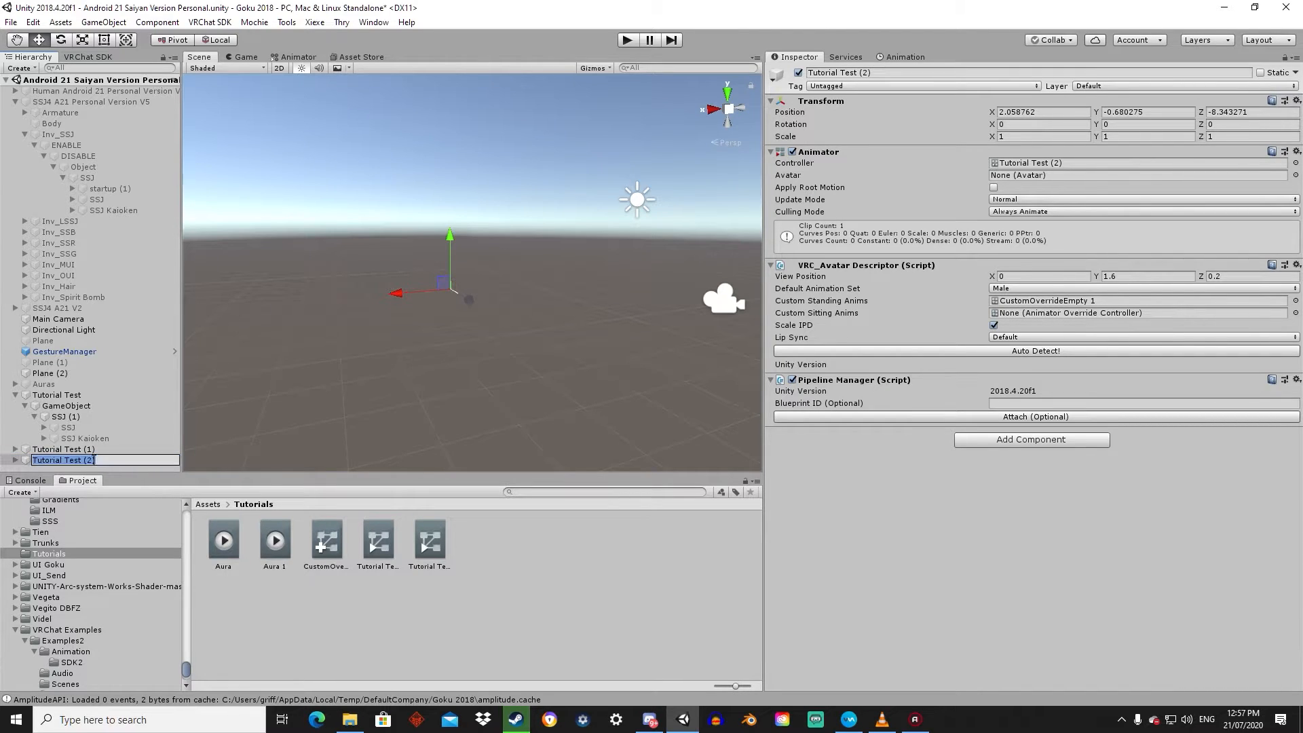
- Finish renaming Tutorial Test (2) and check its new Tutorial Test (2) controller
{"action": "key", "text": "Return"}
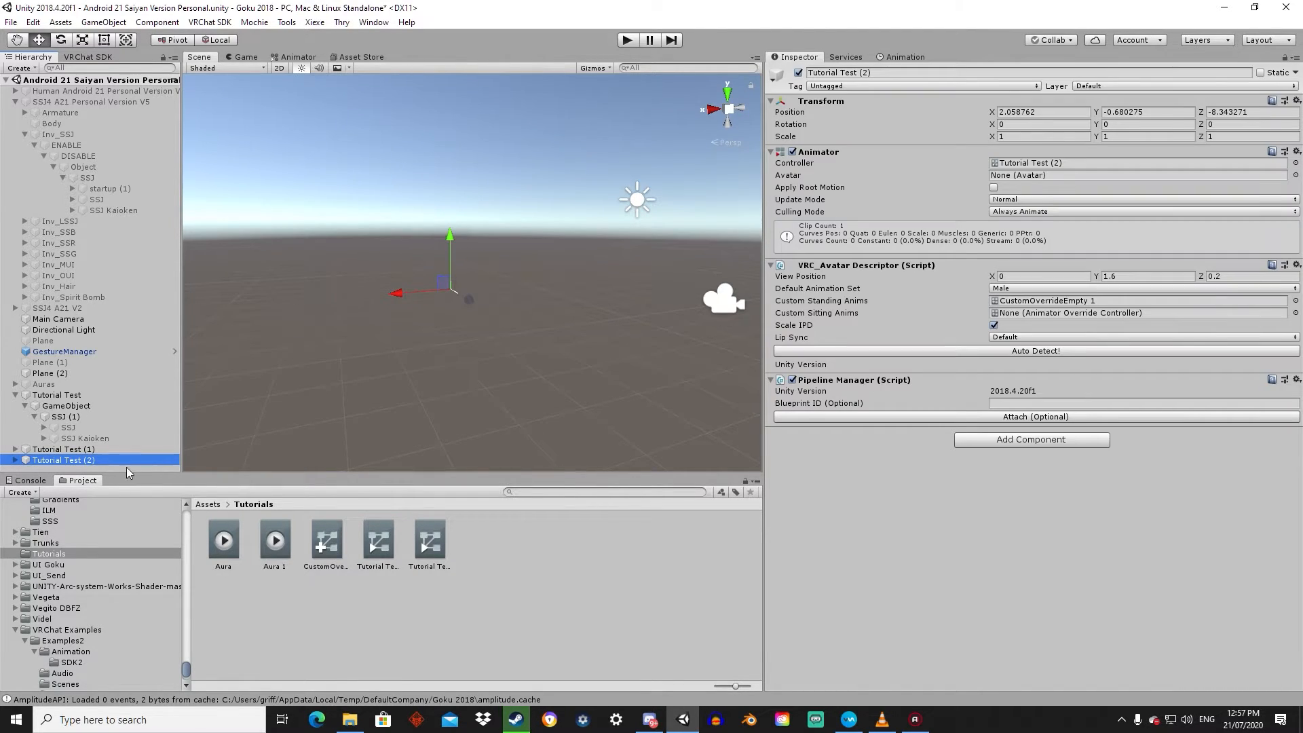
{"action": "mouse_move", "coordinate": [440, 529]}
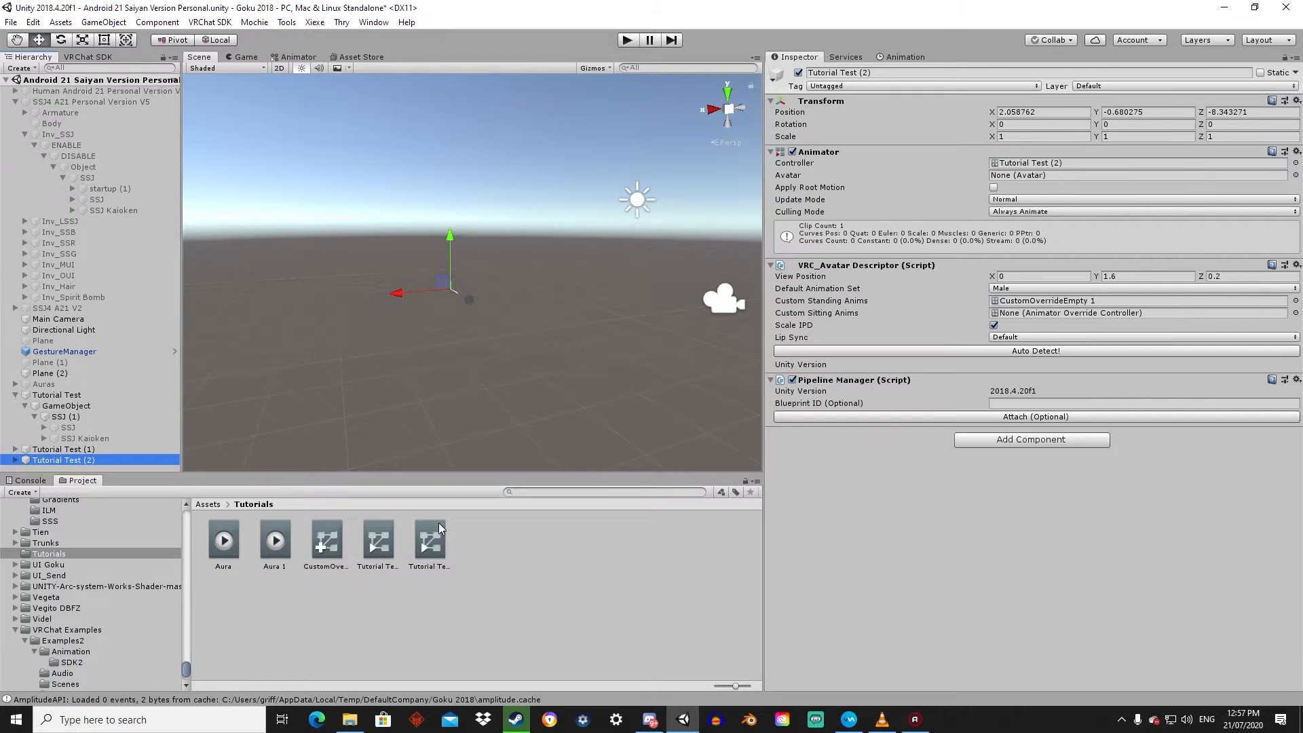
{"action": "left_click", "coordinate": [429, 540]}
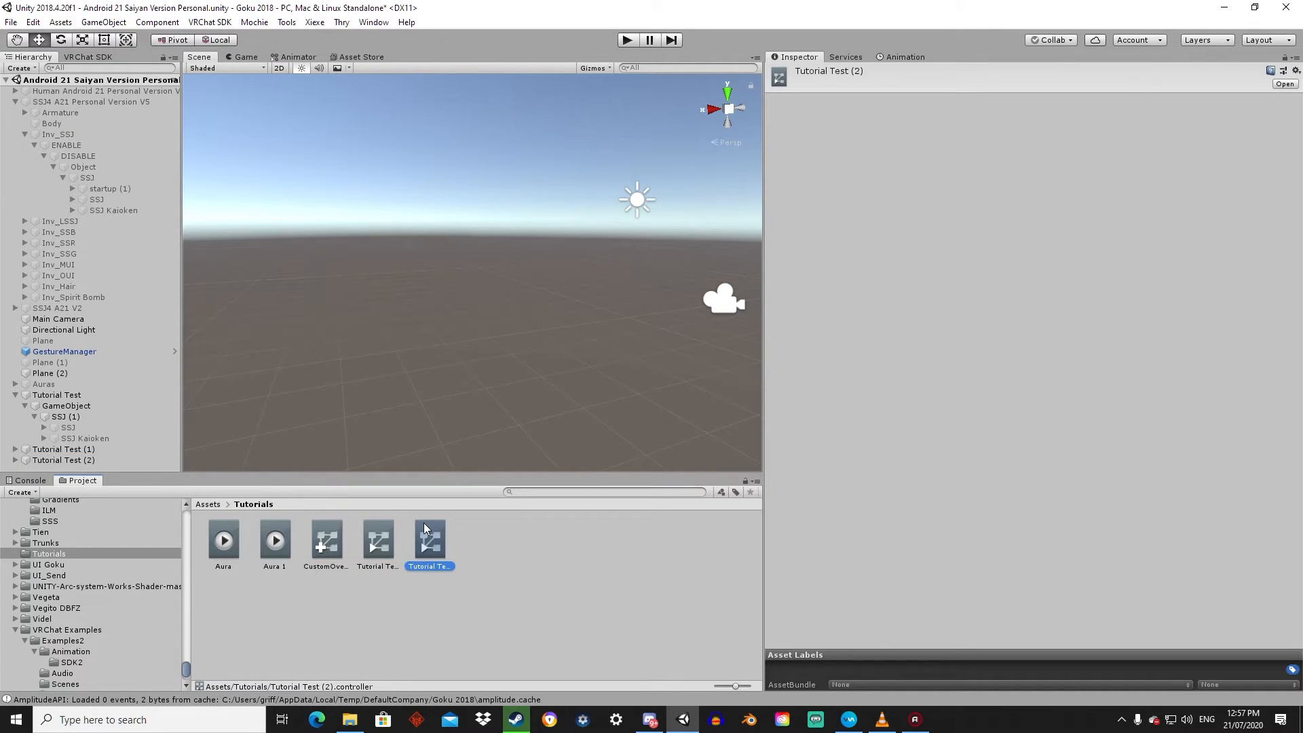
{"action": "left_click", "coordinate": [62, 459]}
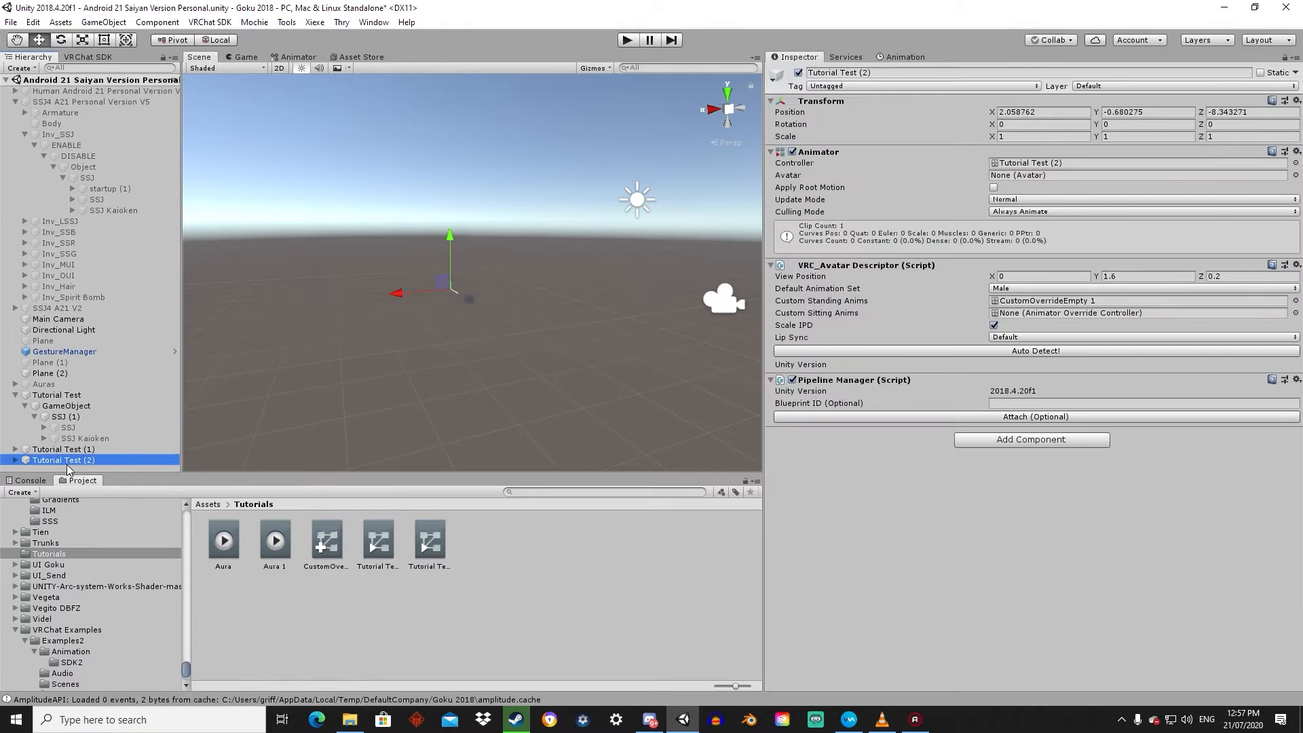
- Add the SSJ Is Active property to the Aura 1 clip
{"action": "left_click", "coordinate": [904, 57]}
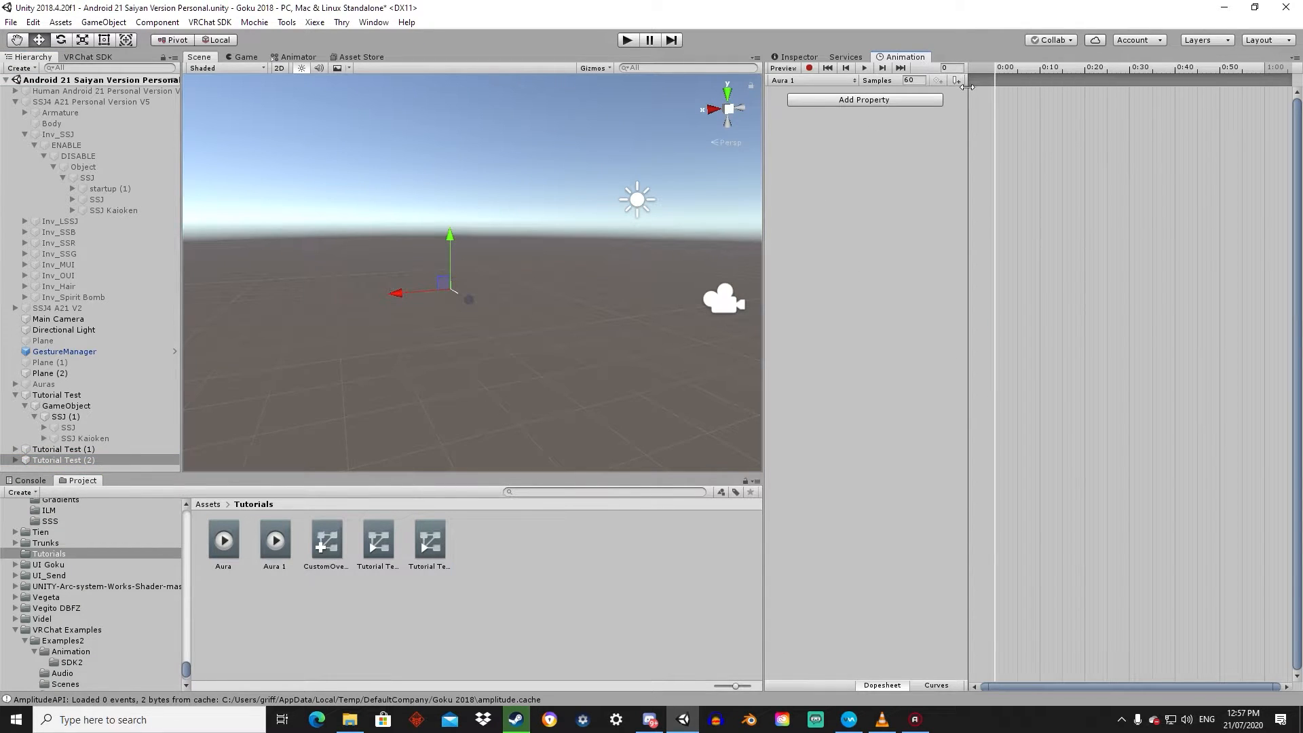
{"action": "left_click", "coordinate": [862, 99]}
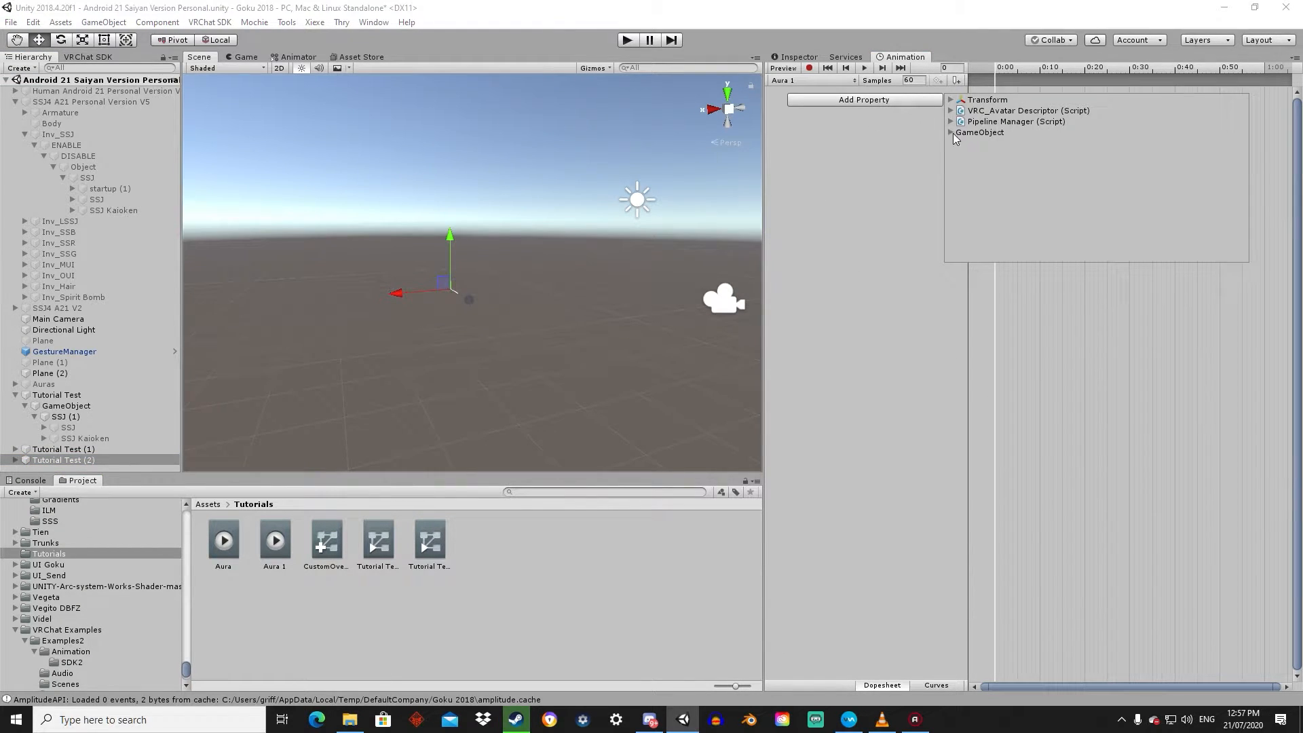
{"action": "left_click", "coordinate": [952, 132]}
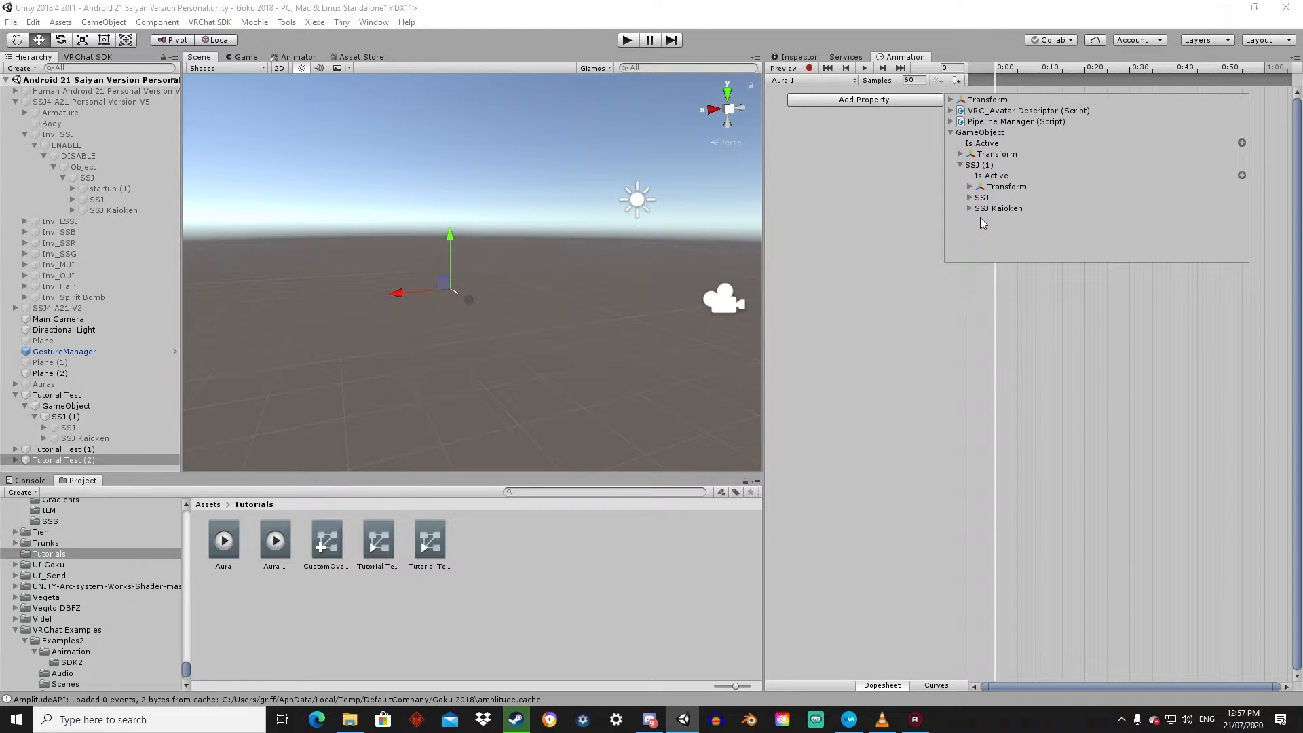
{"action": "mouse_move", "coordinate": [978, 218]}
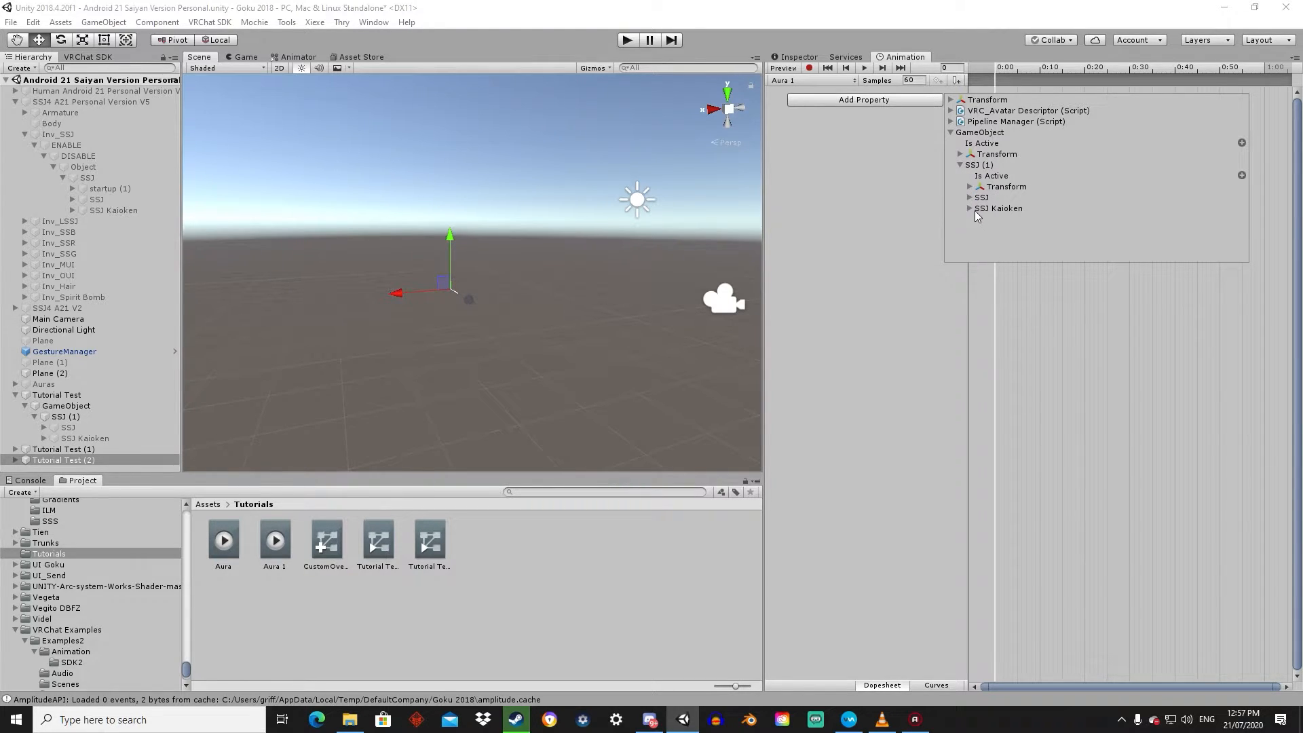
{"action": "left_click", "coordinate": [969, 198]}
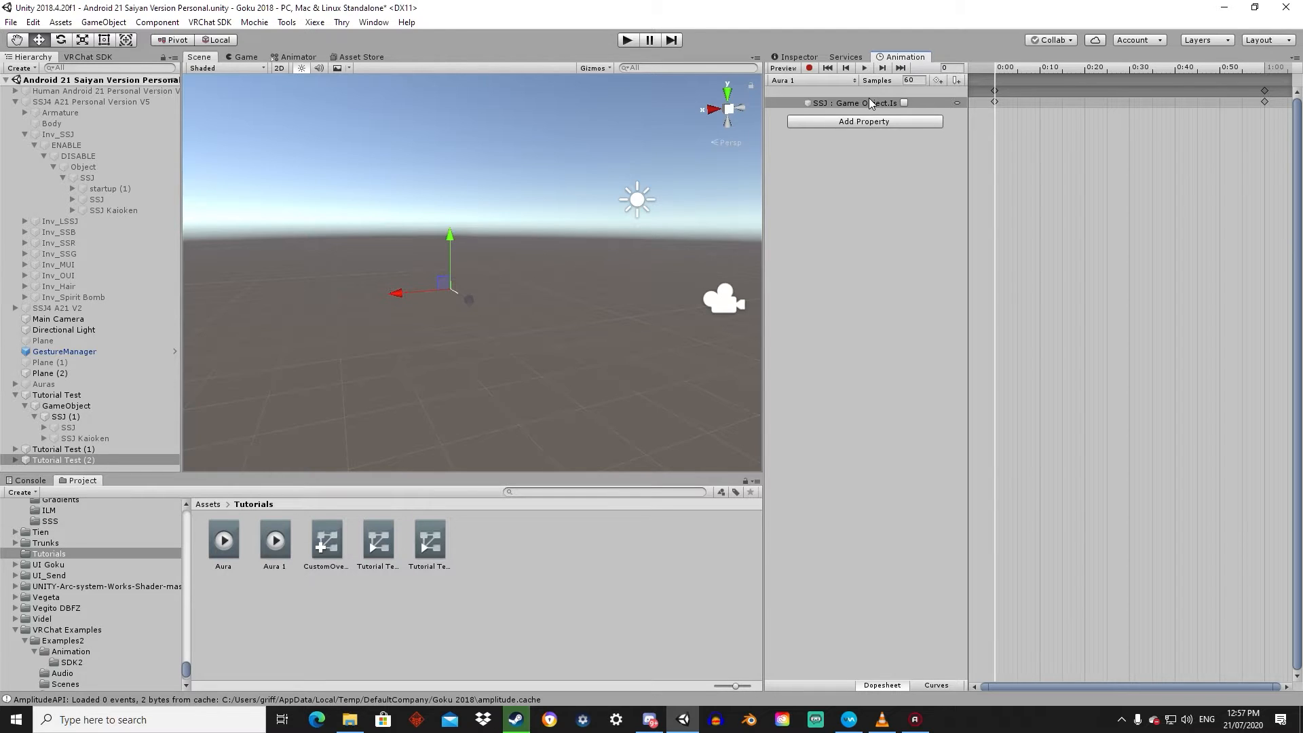
- Add the SSJ Kaioken Is Active property to the Aura 1 clip
{"action": "left_click", "coordinate": [855, 103]}
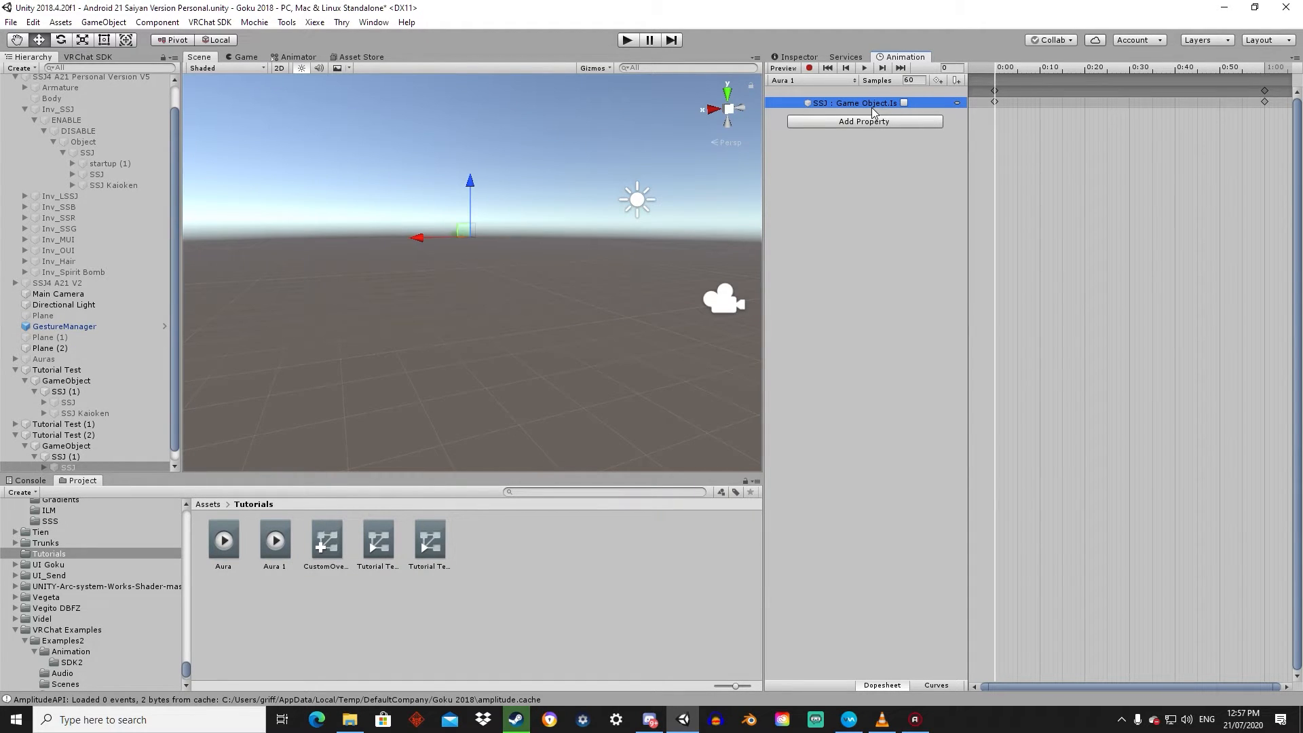
{"action": "left_click", "coordinate": [847, 102]}
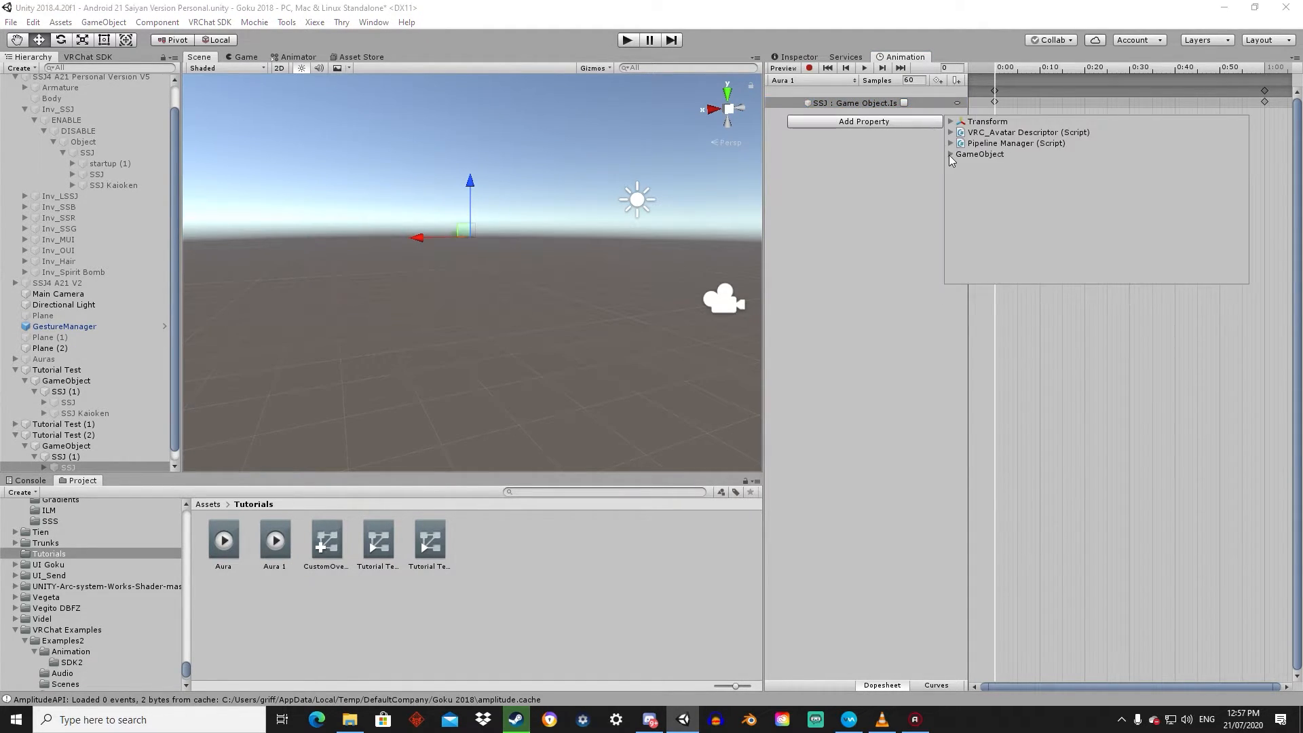
{"action": "left_click", "coordinate": [952, 154]}
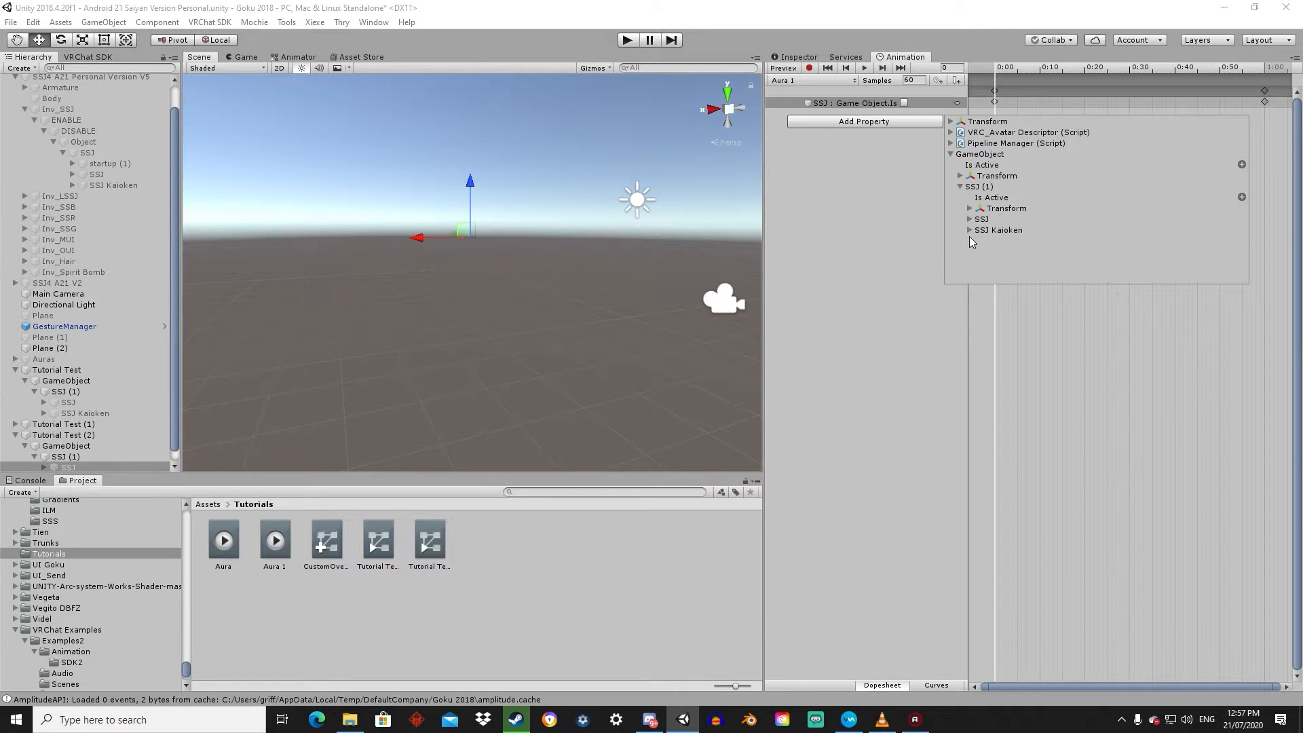
{"action": "left_click", "coordinate": [969, 229]}
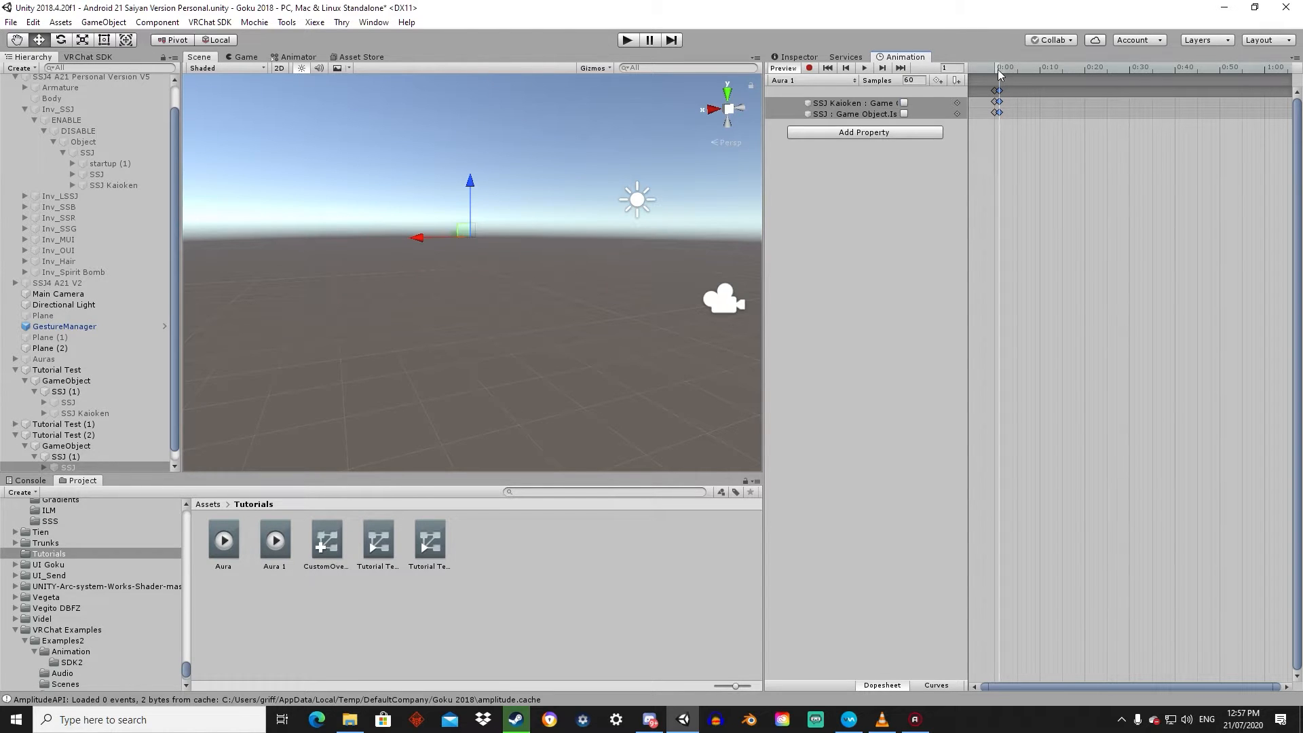
- Switch SSJ Kaioken on in Aura 1, then preview Tutorial Test (1)'s Aura clip with SSJ active
{"action": "left_click", "coordinate": [903, 103]}
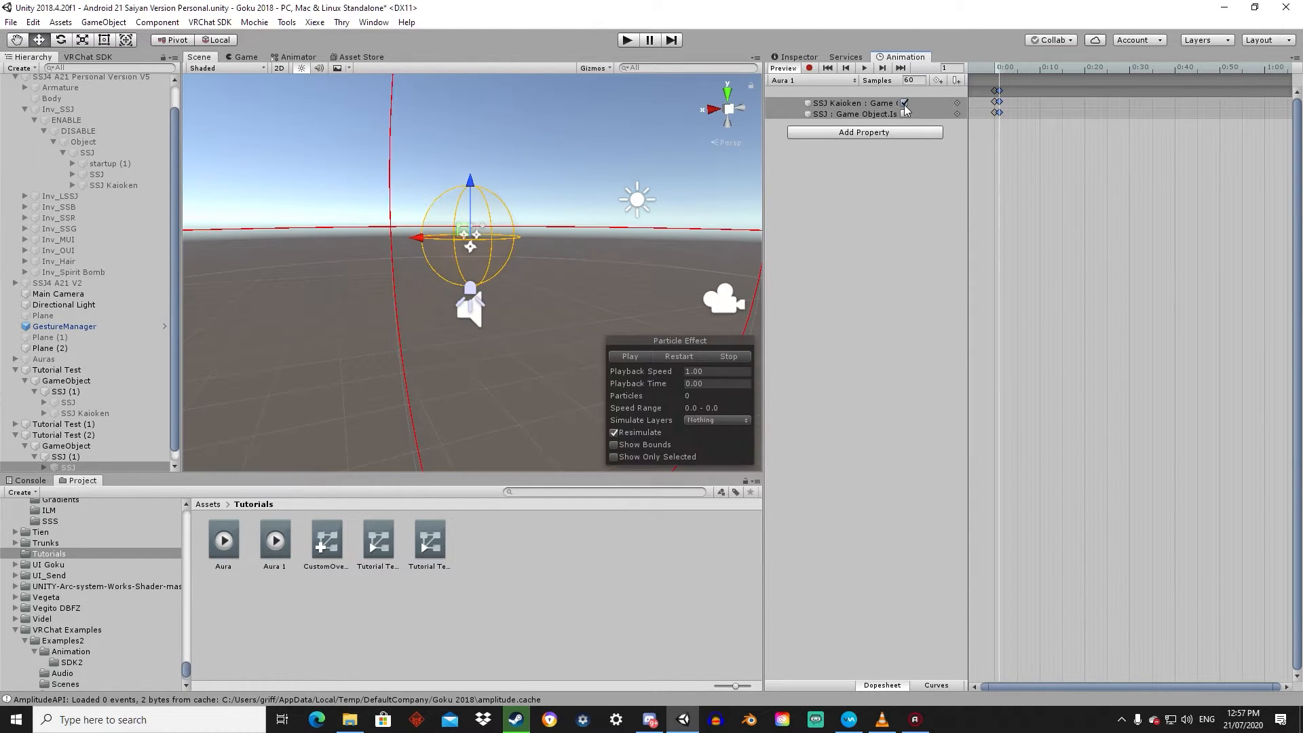
{"action": "left_click", "coordinate": [904, 103]}
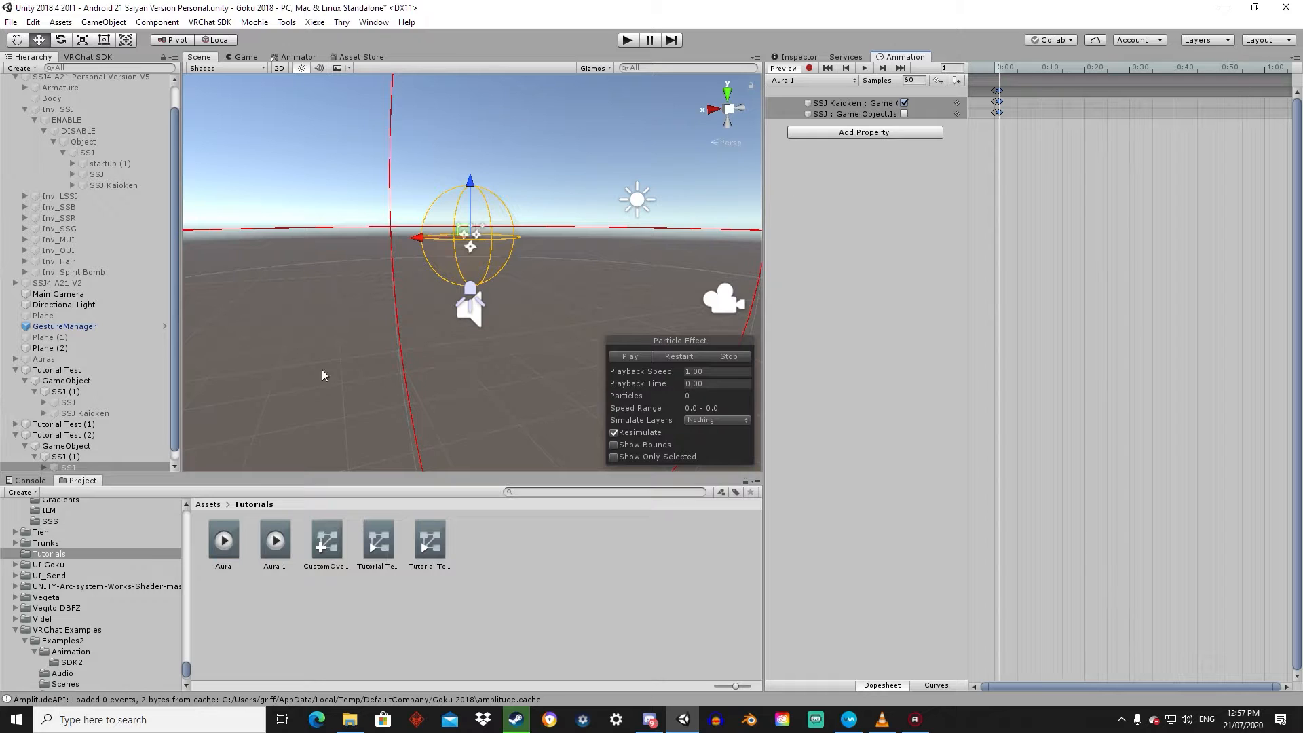
{"action": "left_click", "coordinate": [56, 424]}
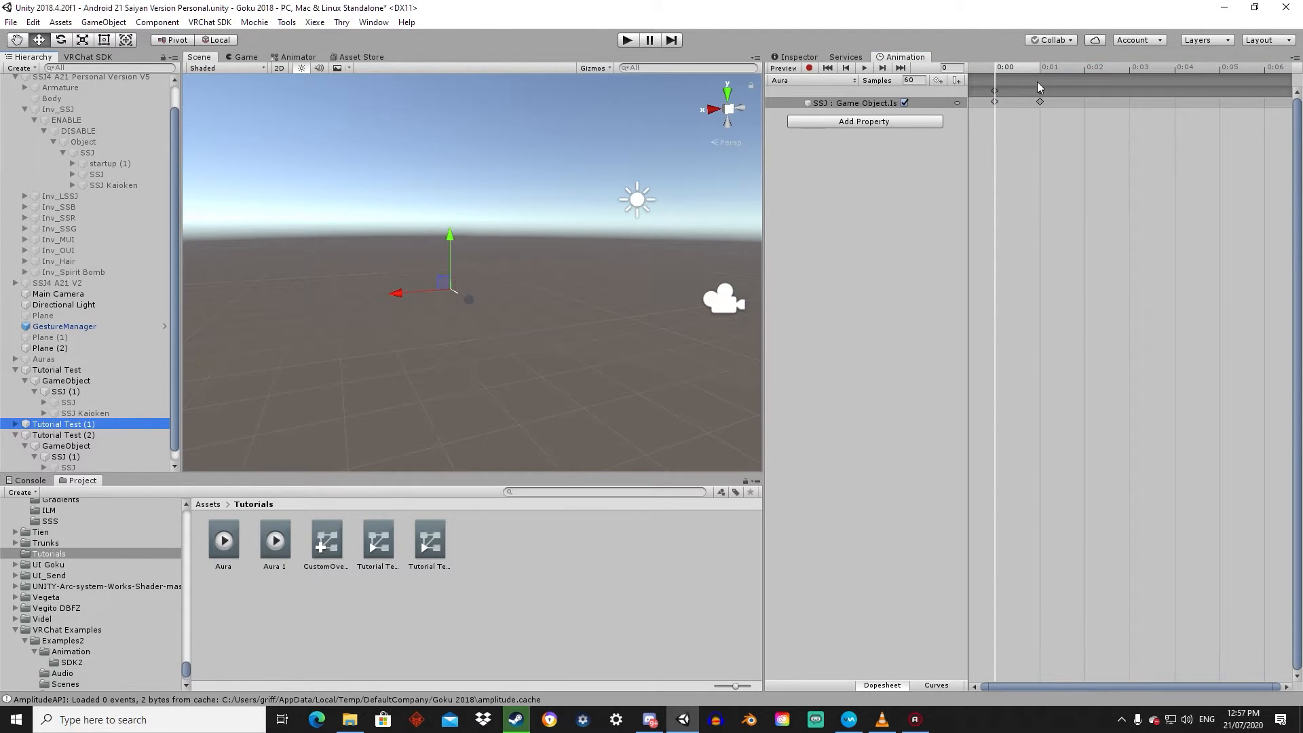
{"action": "left_click", "coordinate": [64, 456]}
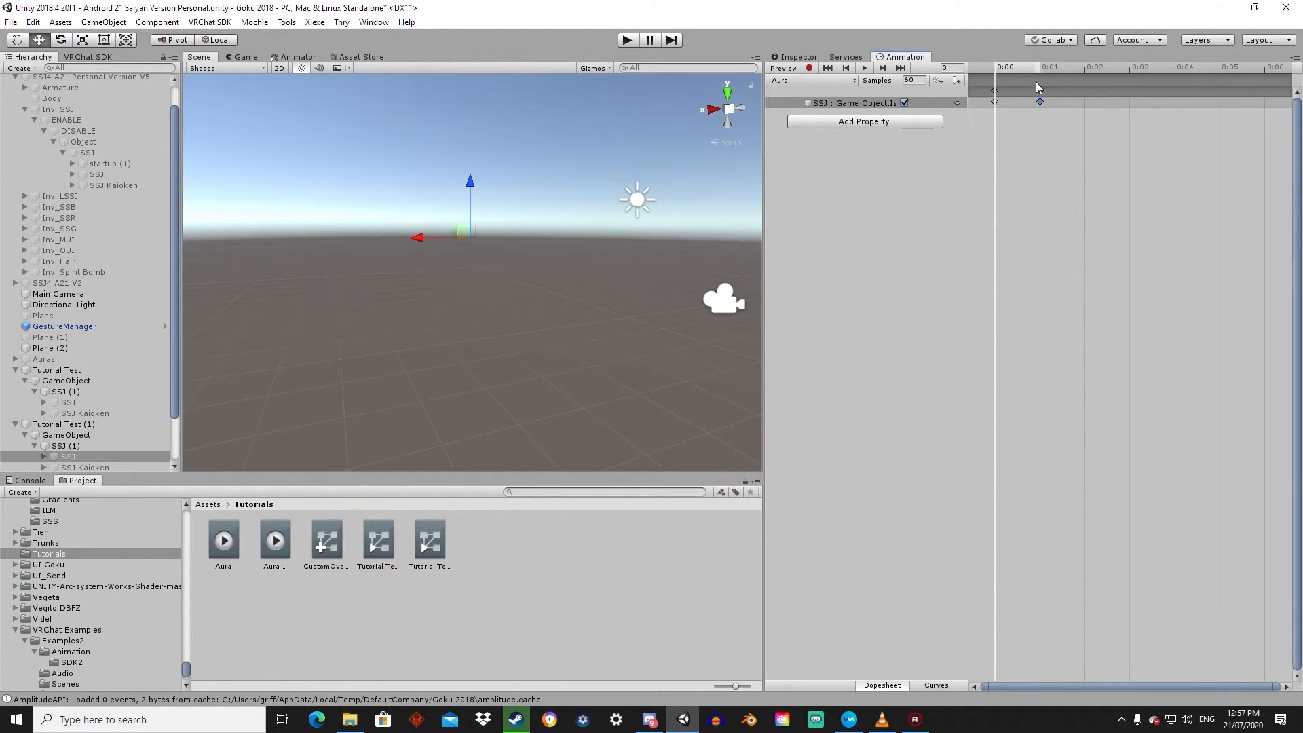
{"action": "left_click", "coordinate": [904, 103]}
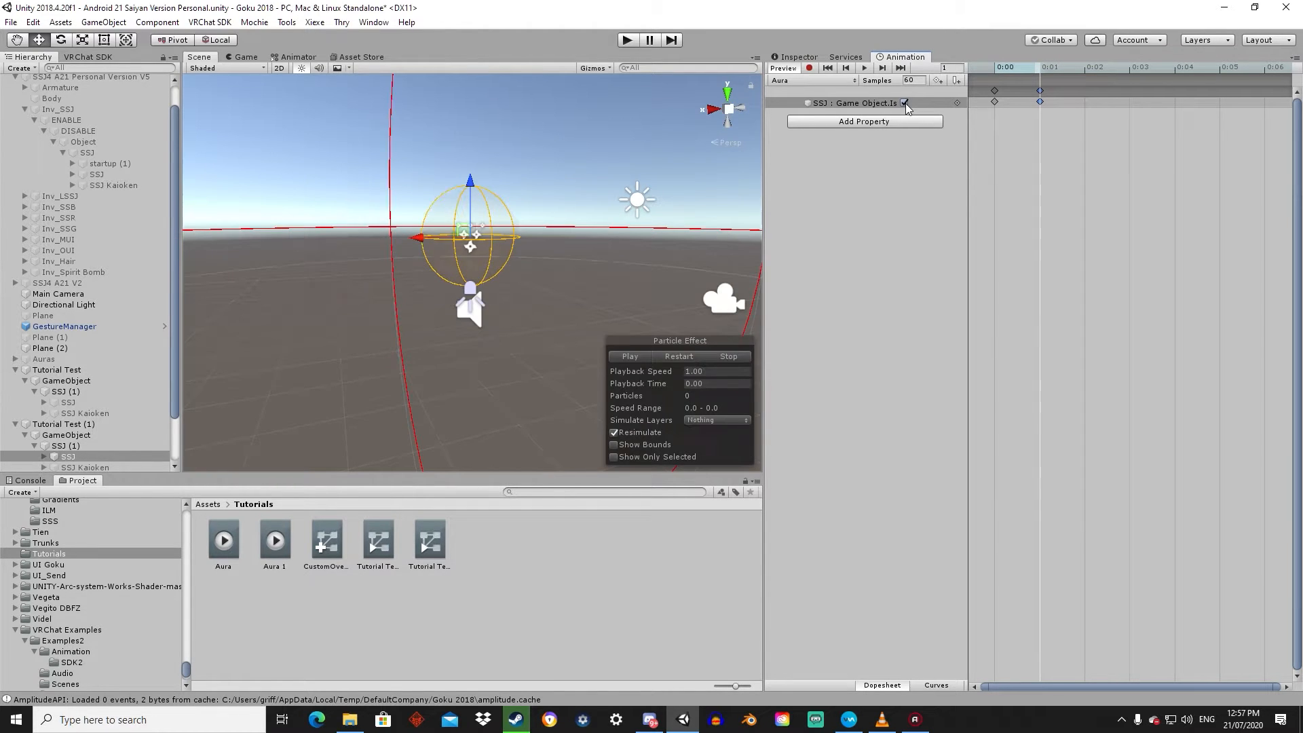
{"action": "left_click", "coordinate": [904, 102]}
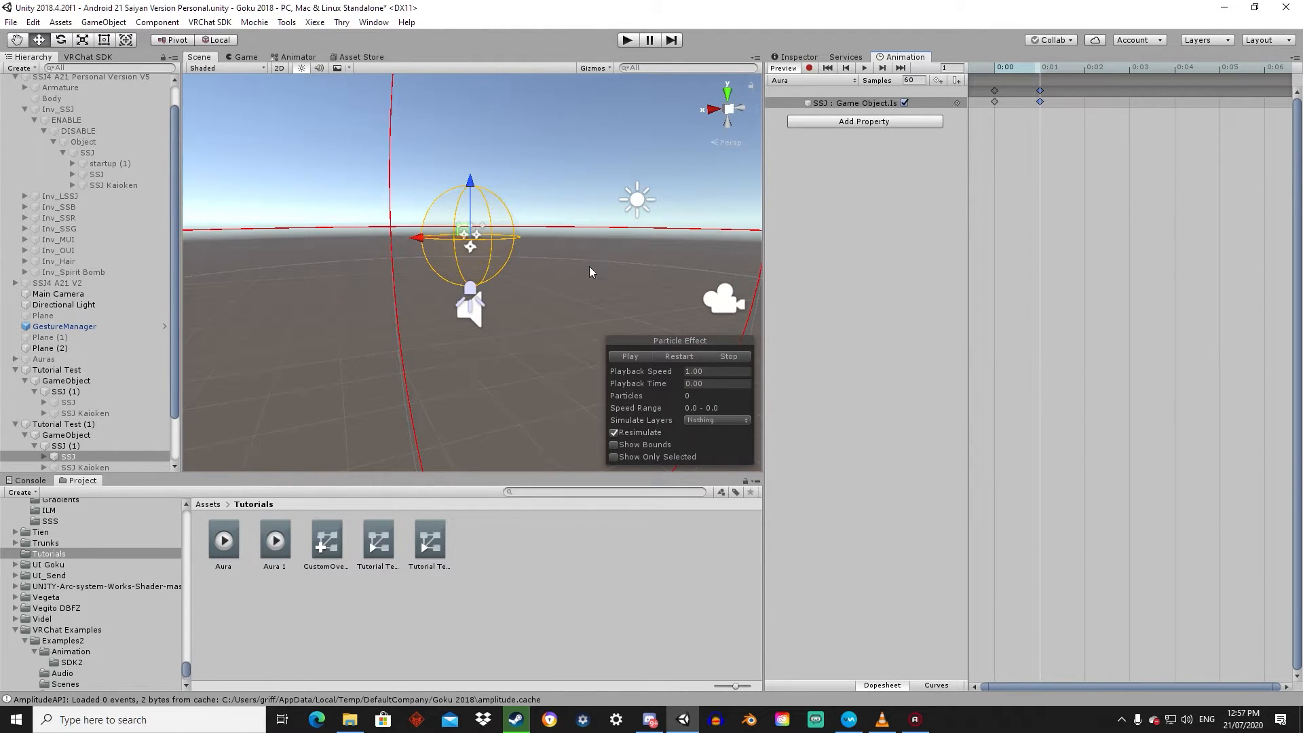
{"action": "left_click", "coordinate": [66, 381]}
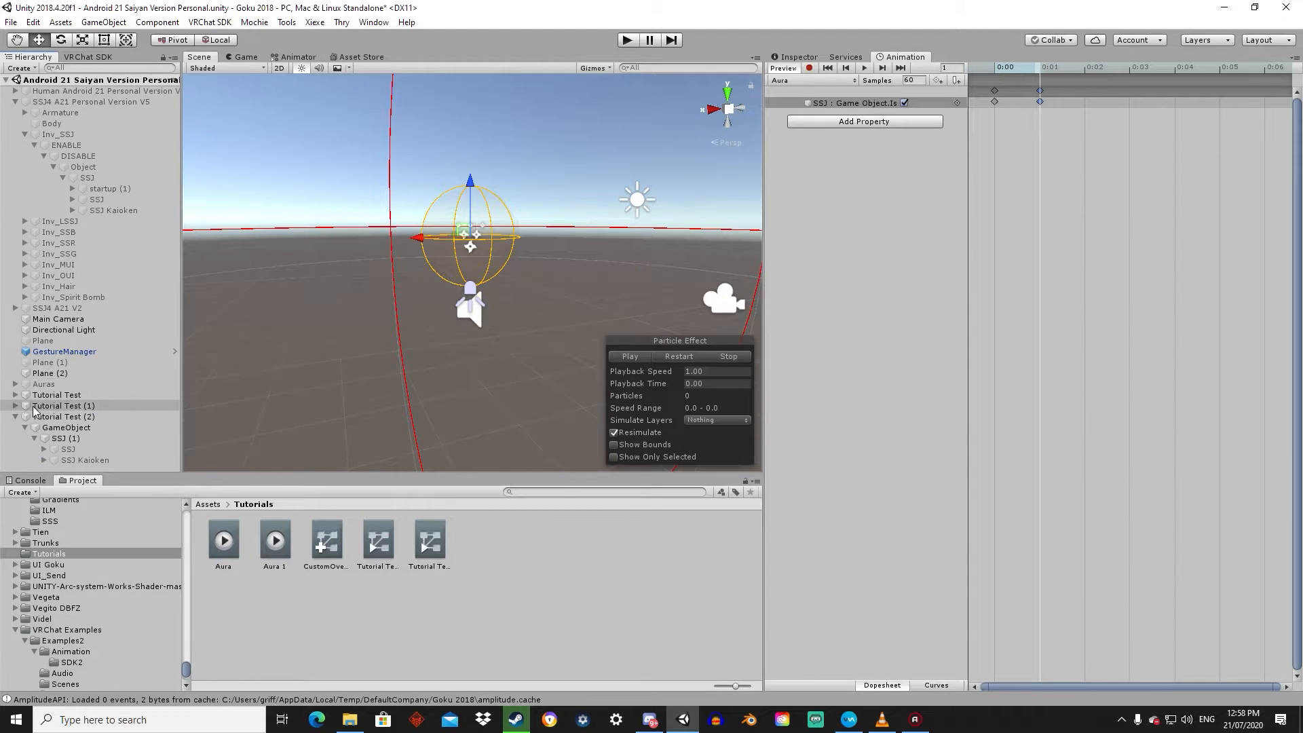
- Review Tutorial Test (2)'s Aura 1 tracks, preview the clip, and select SSJ Kaioken
{"action": "left_click", "coordinate": [64, 416]}
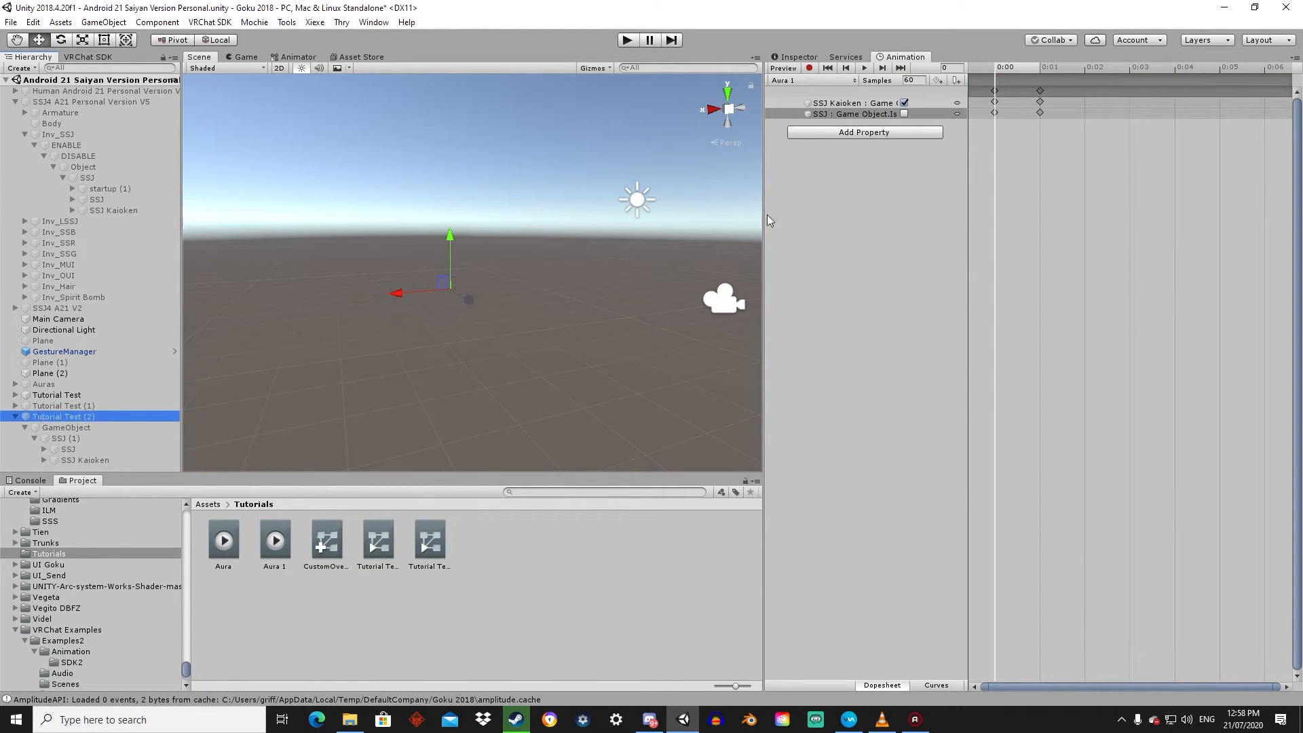
{"action": "left_click", "coordinate": [847, 103]}
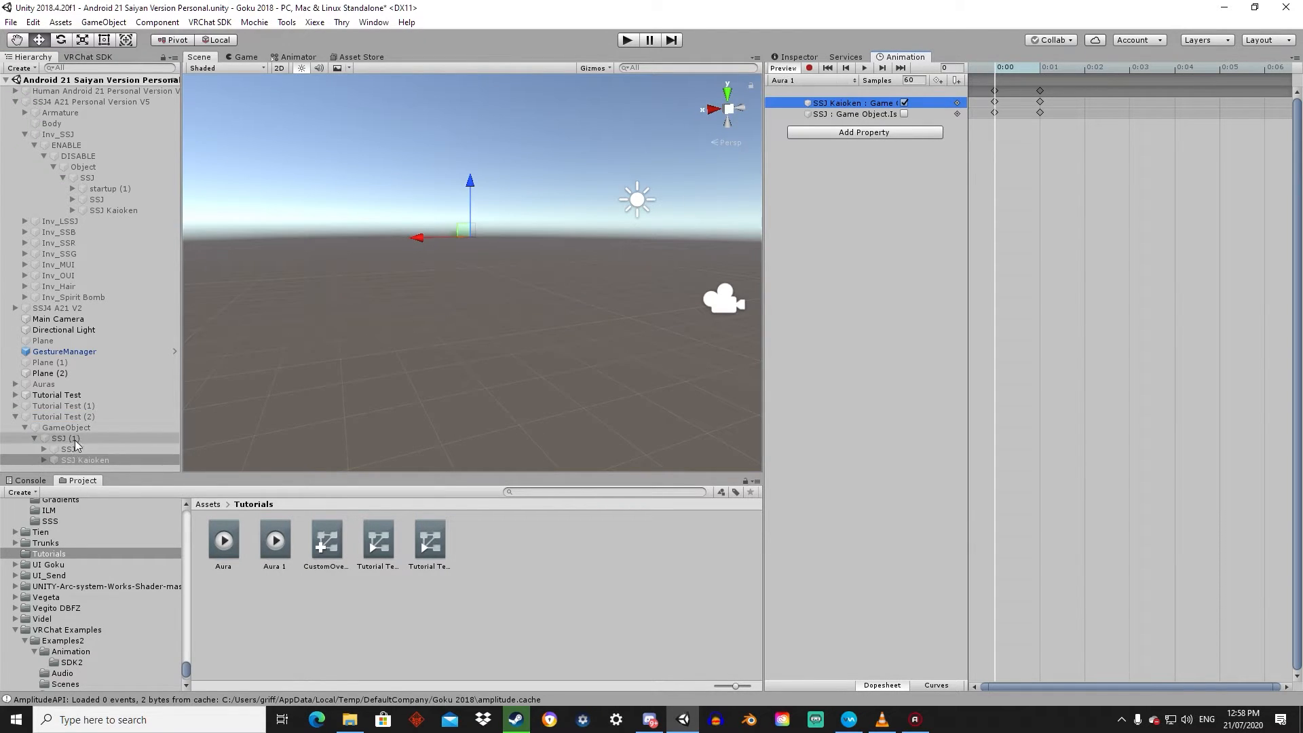
{"action": "left_click", "coordinate": [64, 416]}
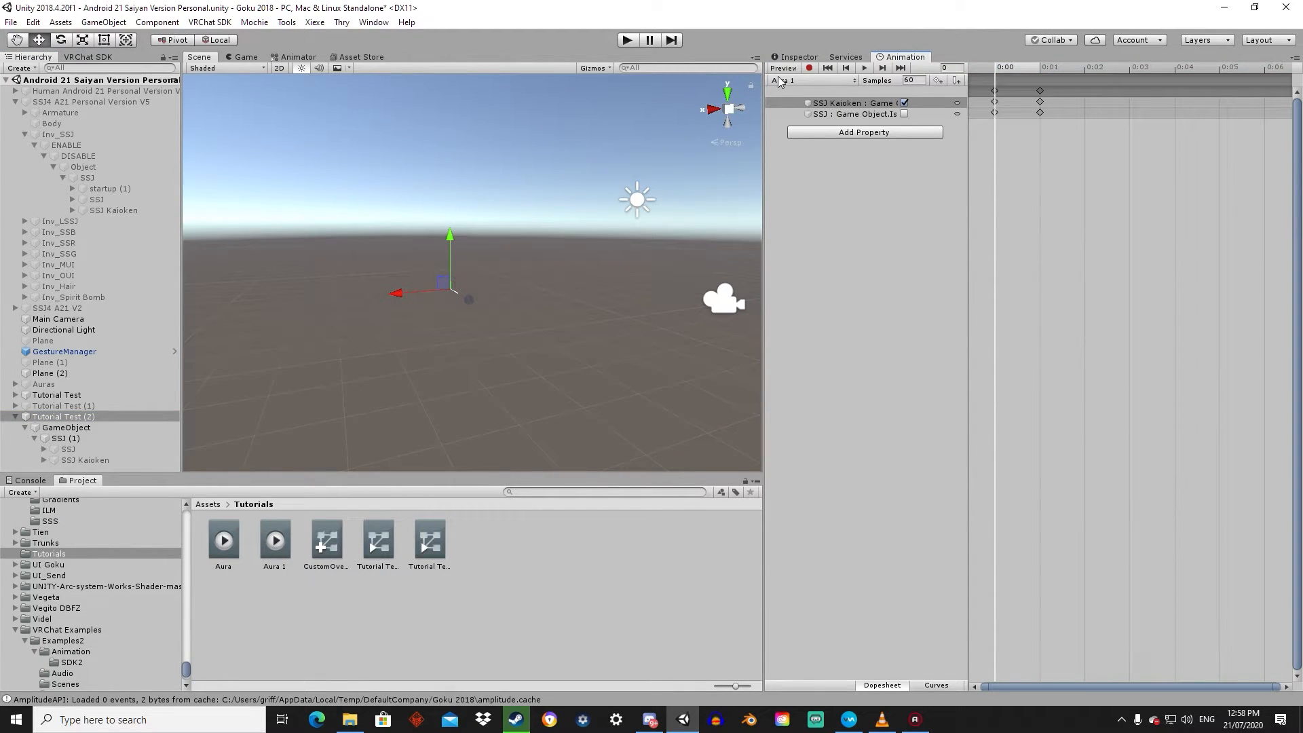
{"action": "left_click", "coordinate": [67, 449]}
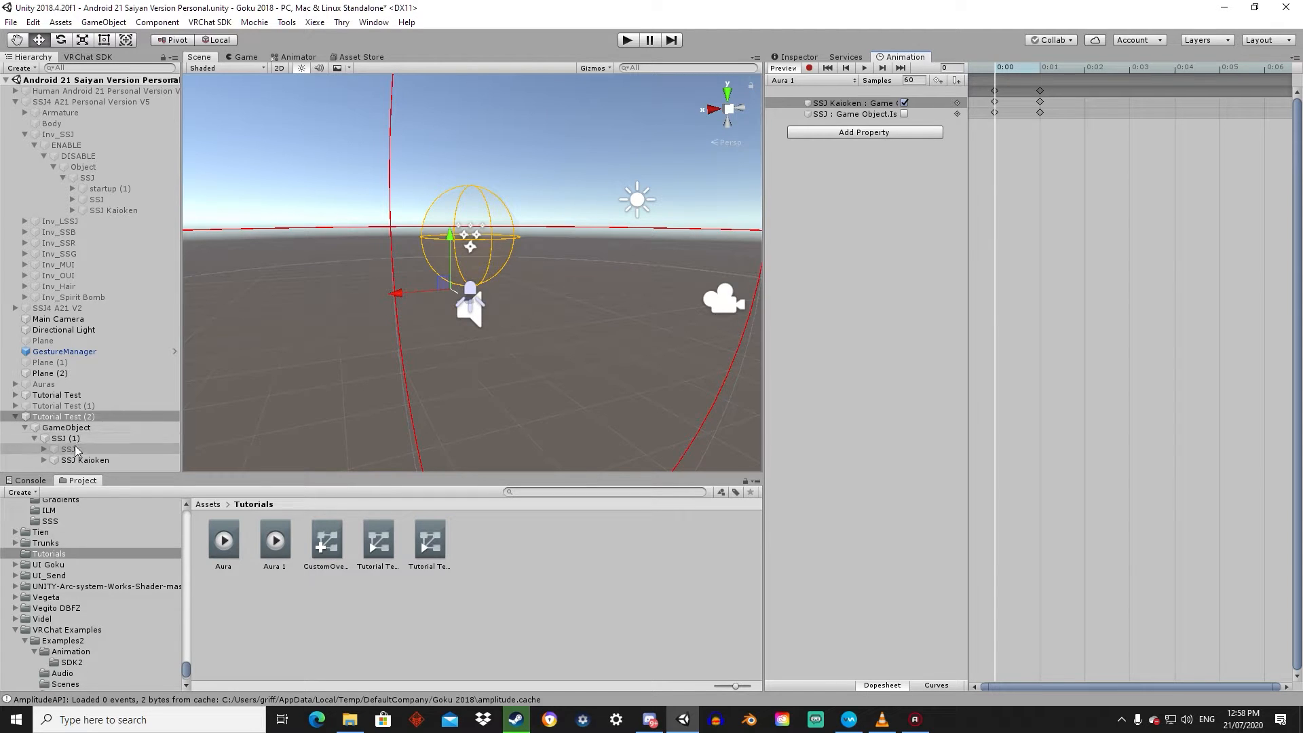
{"action": "left_click", "coordinate": [85, 459]}
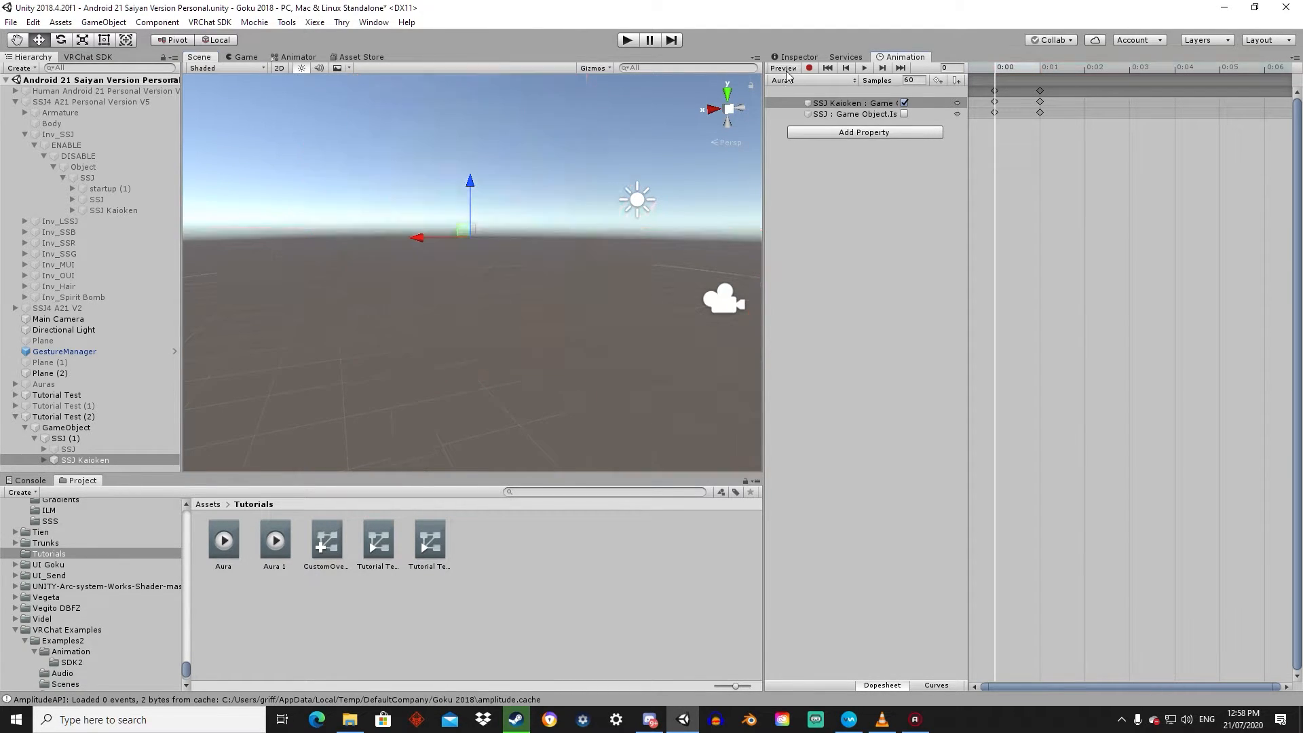
- Stop the Aura 1 preview and play-test the red Kaioken aura, then stop
{"action": "left_click", "coordinate": [797, 56]}
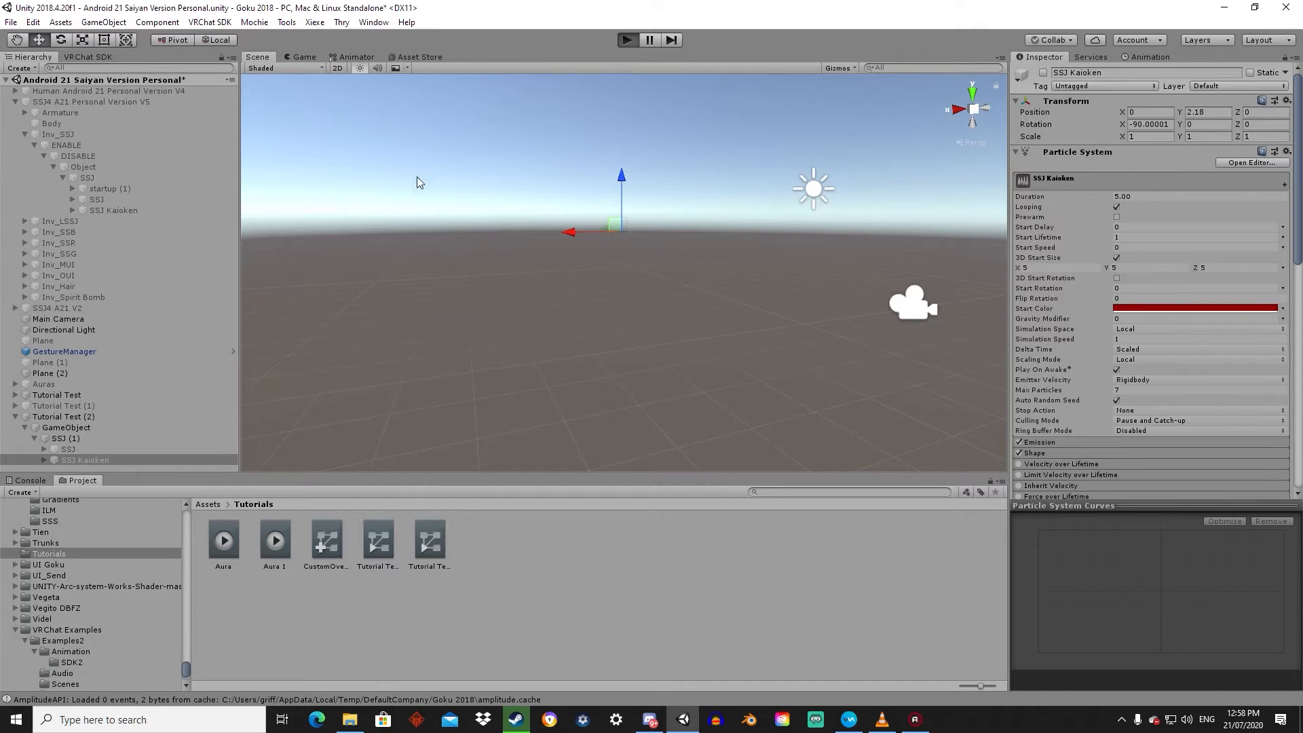
{"action": "mouse_move", "coordinate": [368, 255]}
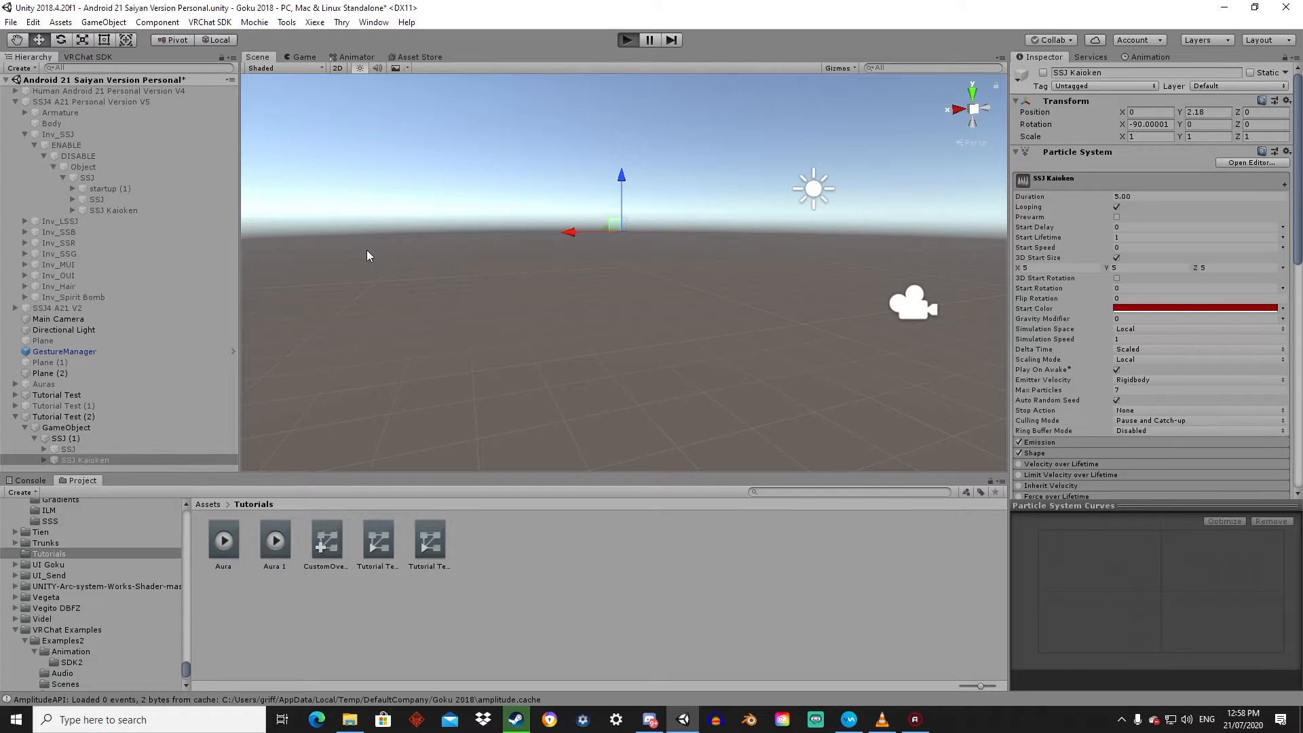
{"action": "mouse_move", "coordinate": [481, 83]}
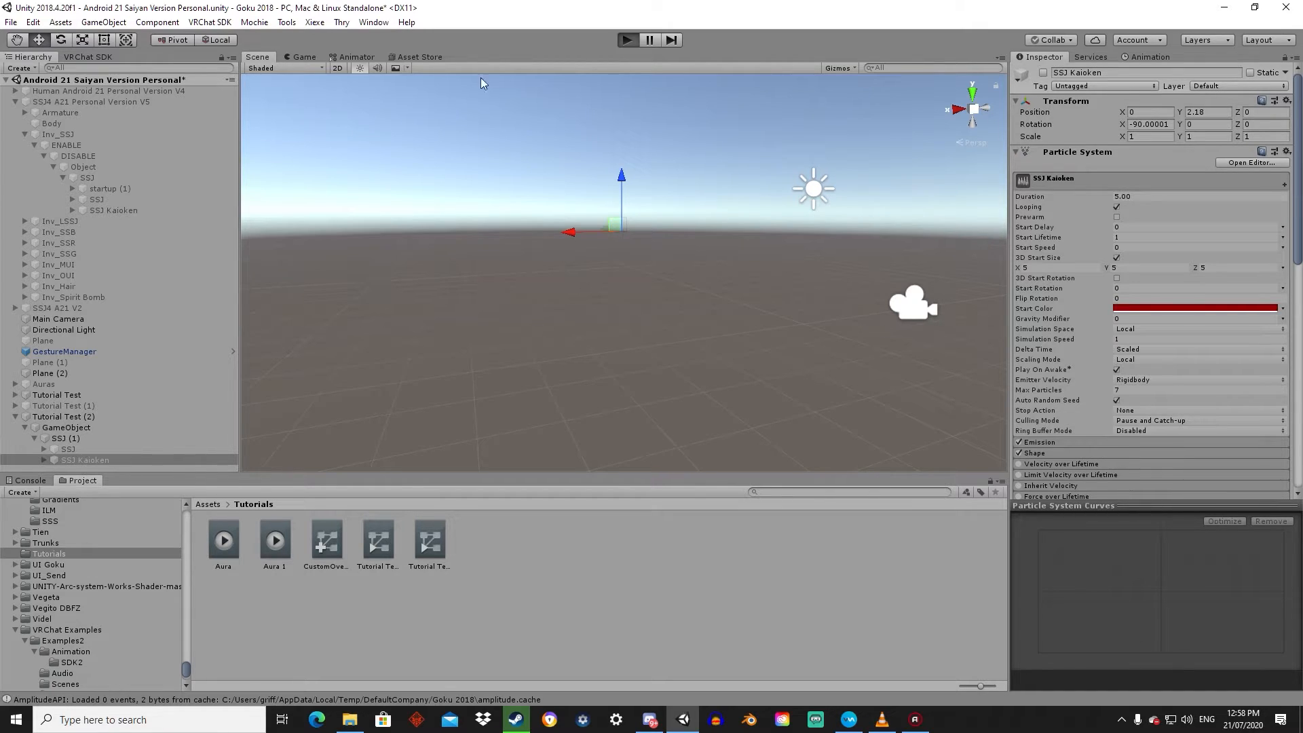
{"action": "mouse_move", "coordinate": [689, 7]}
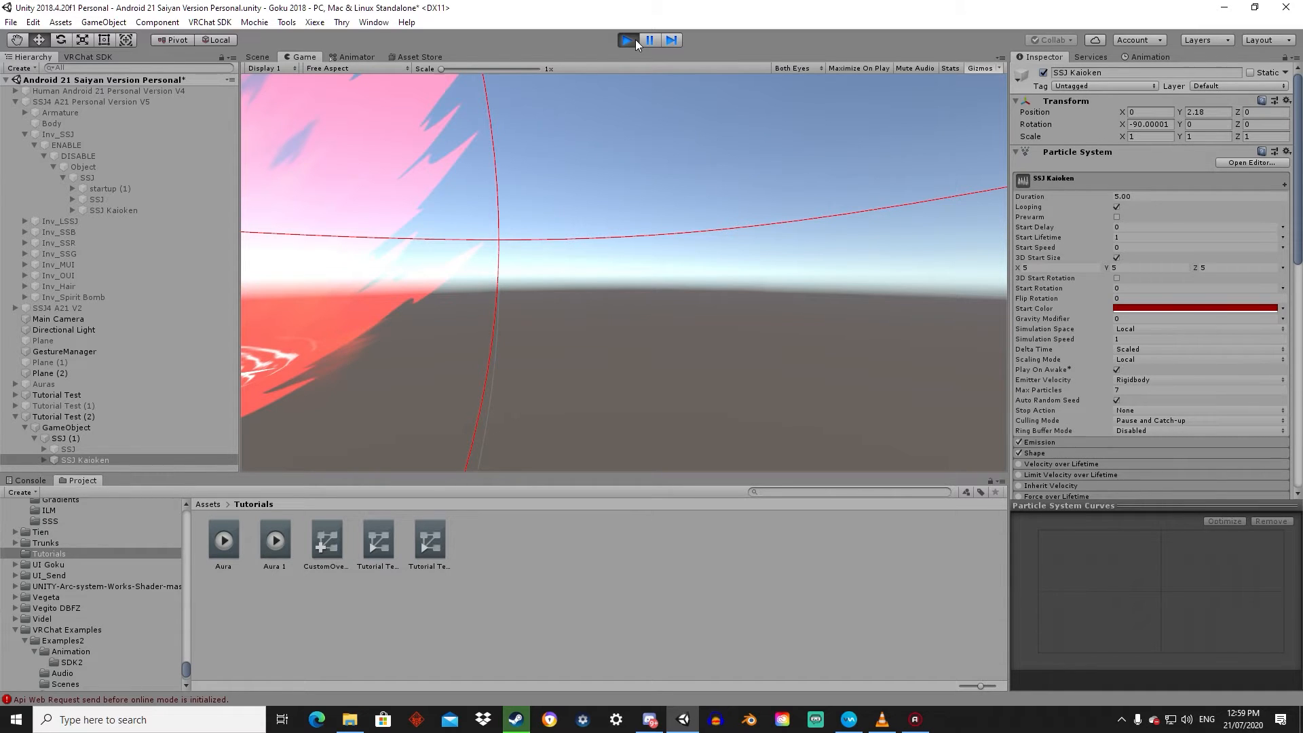
{"action": "left_click", "coordinate": [627, 40]}
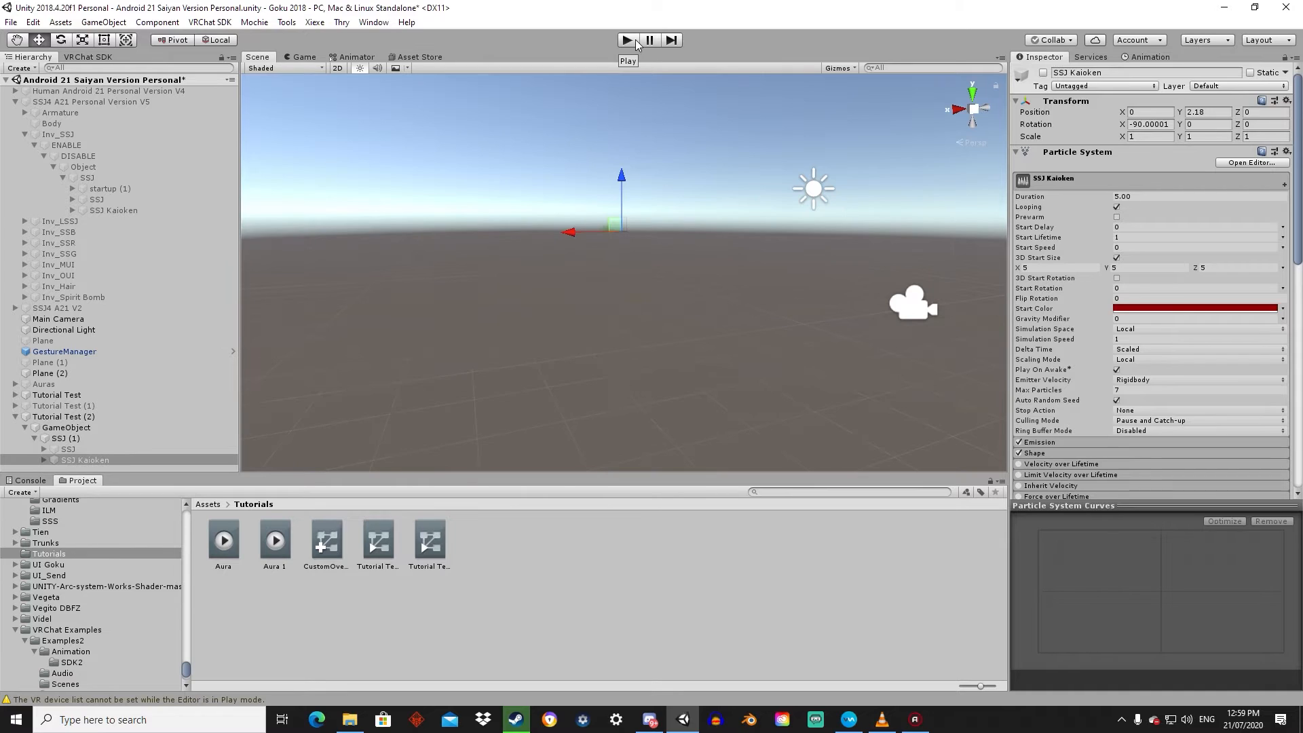
- Enter play mode from Tutorial Test (2), then select Tutorial Test and return to Scene view
{"action": "left_click", "coordinate": [63, 416]}
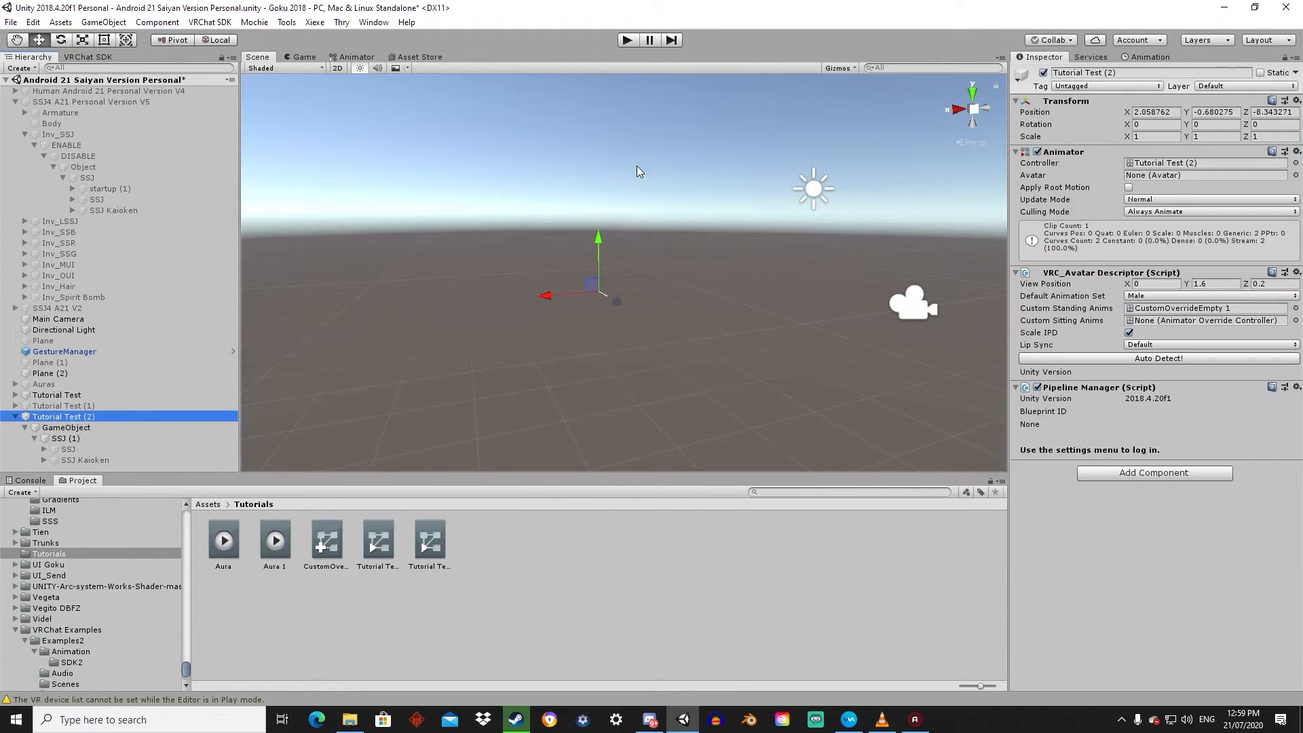
{"action": "left_click", "coordinate": [626, 40]}
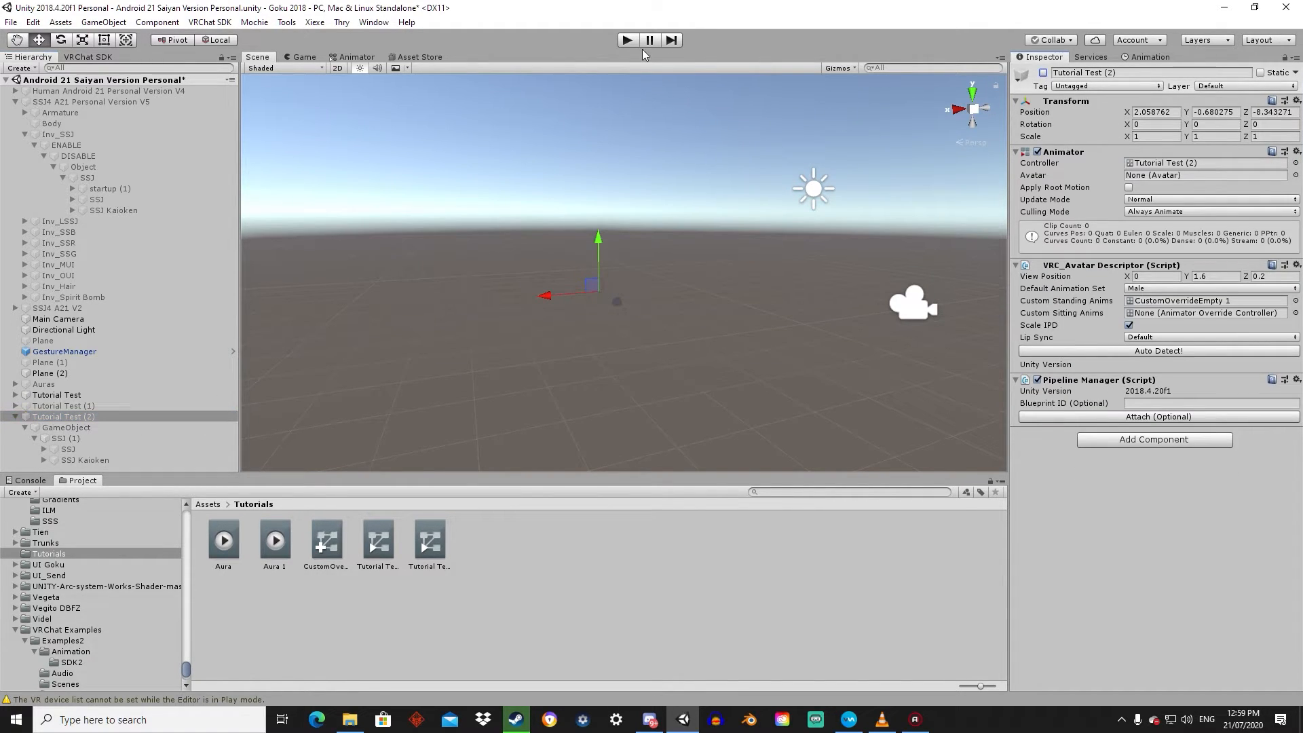
{"action": "left_click", "coordinate": [57, 393]}
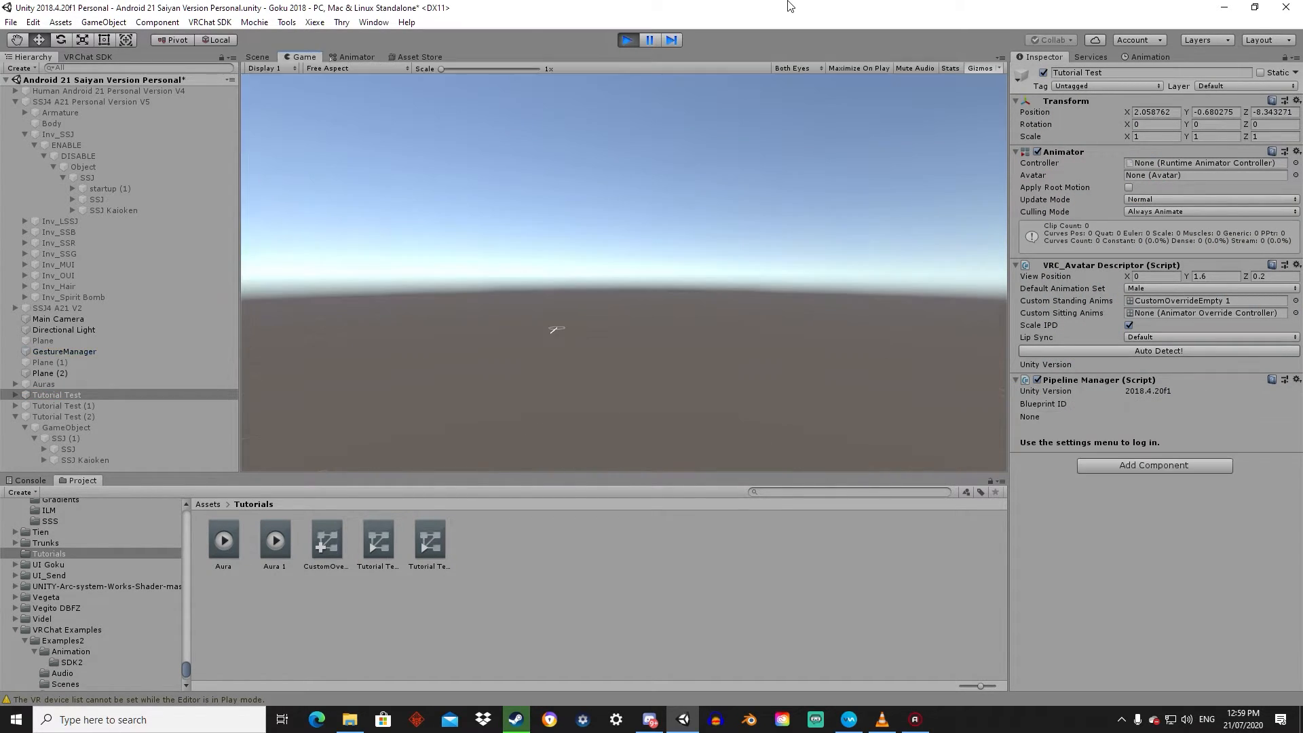
{"action": "left_click", "coordinate": [258, 56]}
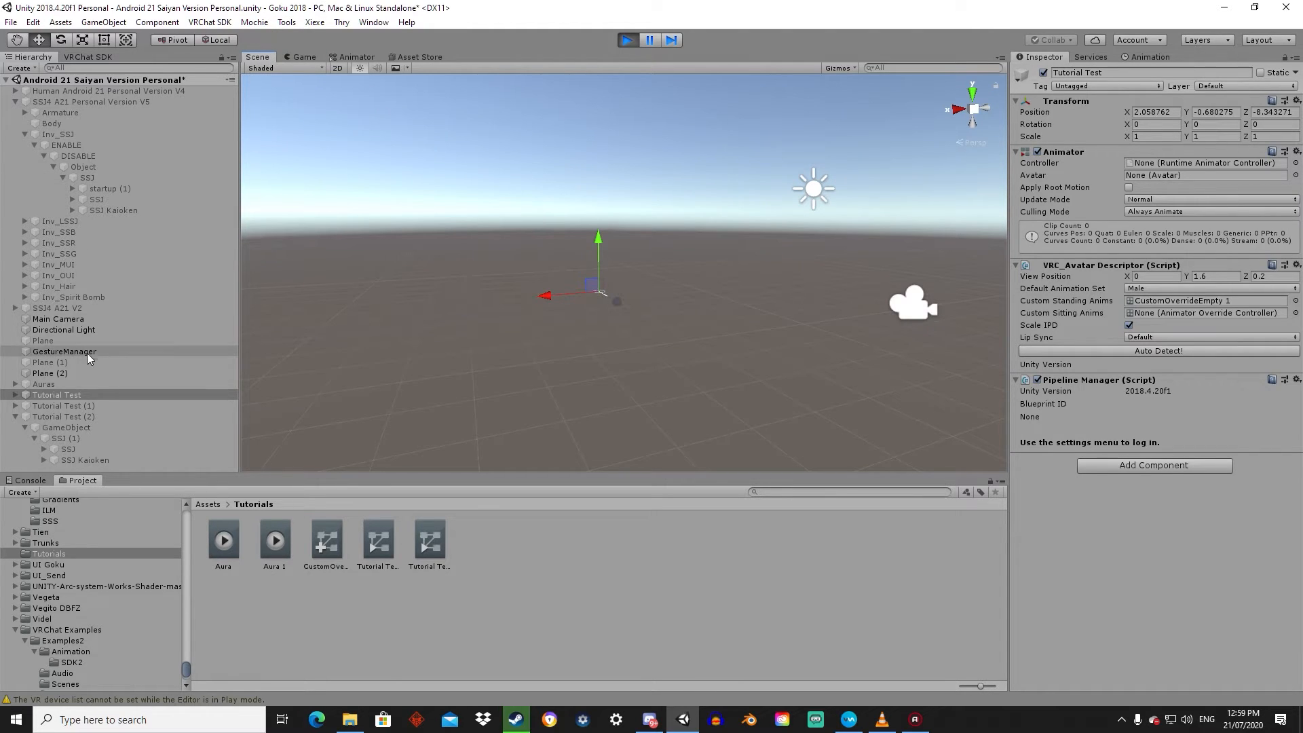
{"action": "mouse_move", "coordinate": [70, 343]}
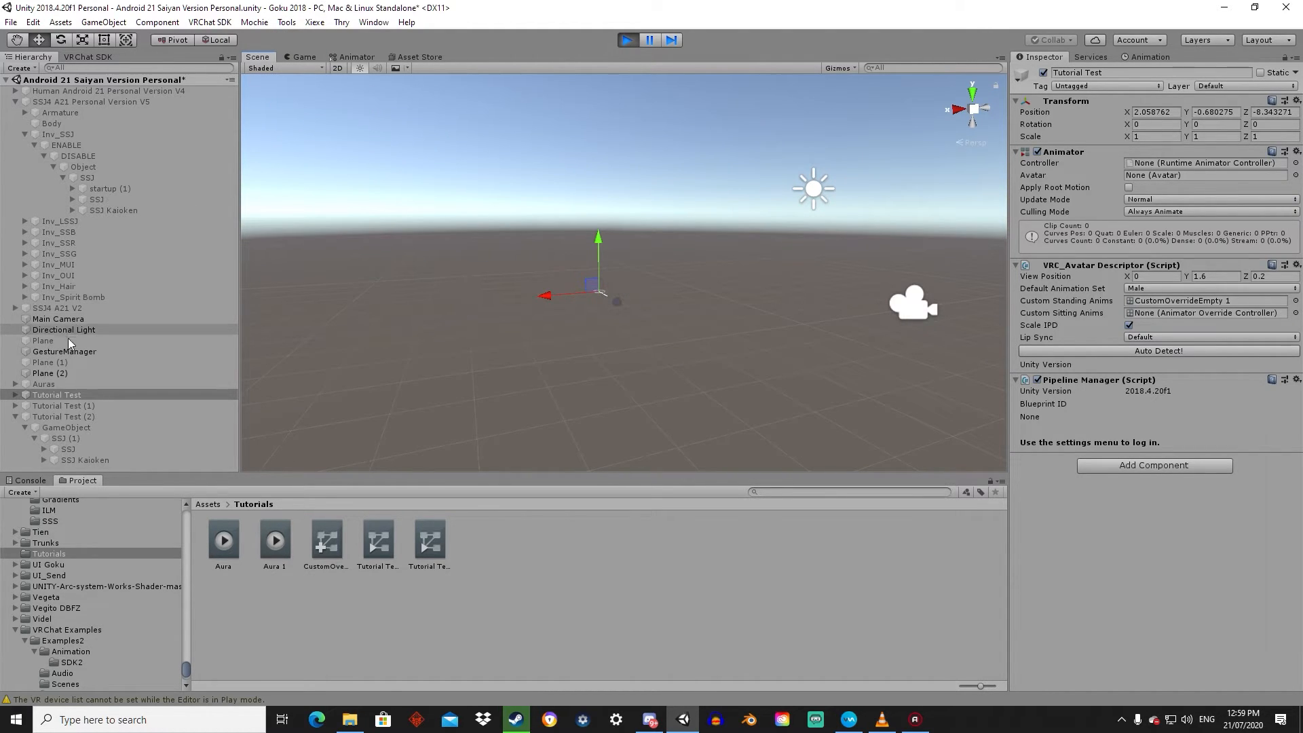
- Review GestureManager's eligibility errors for Tutorial Test, then exit play mode
{"action": "left_click", "coordinate": [64, 350]}
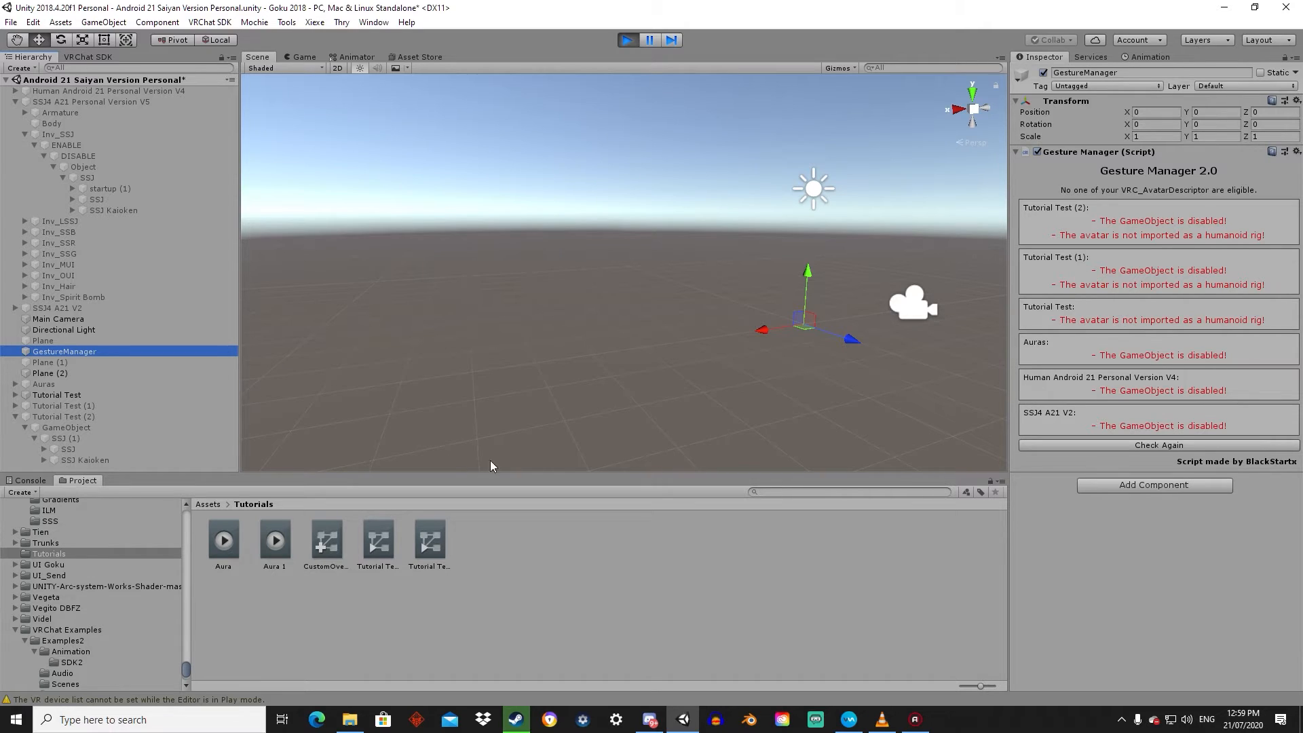
{"action": "left_click", "coordinate": [56, 395]}
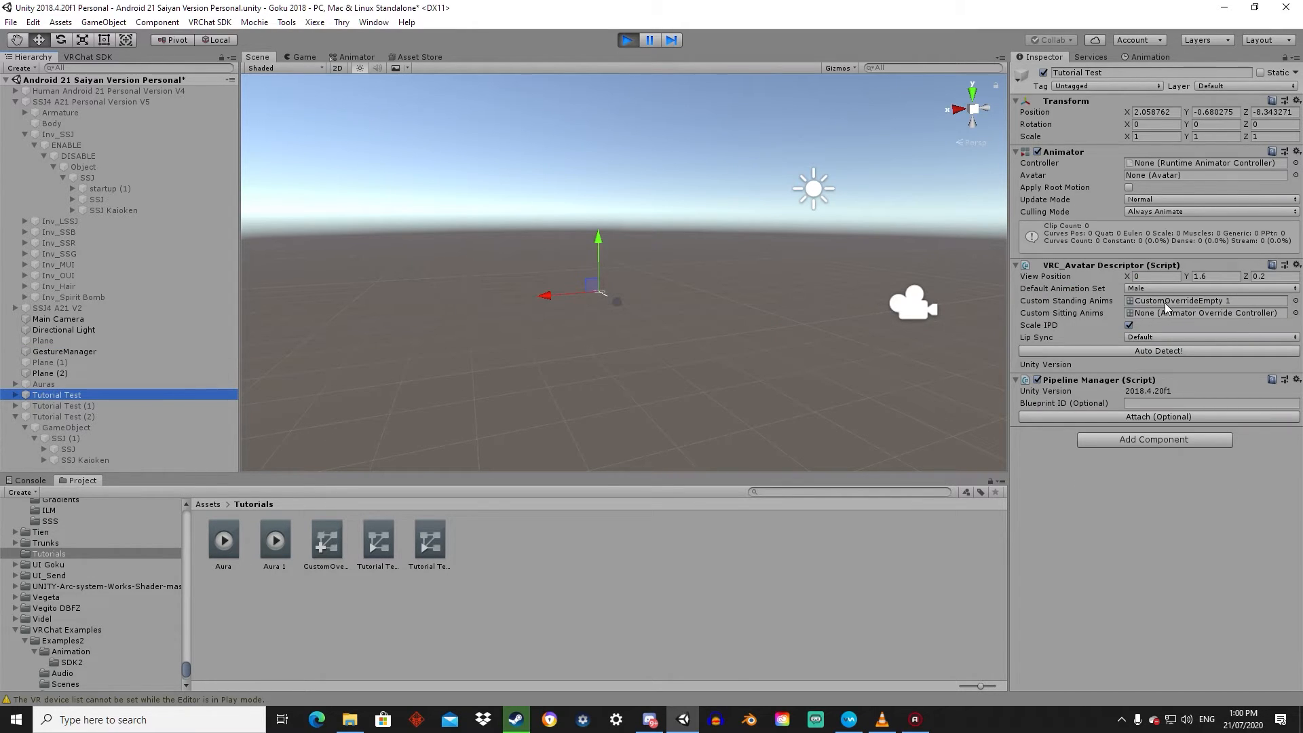
{"action": "left_click", "coordinate": [63, 351]}
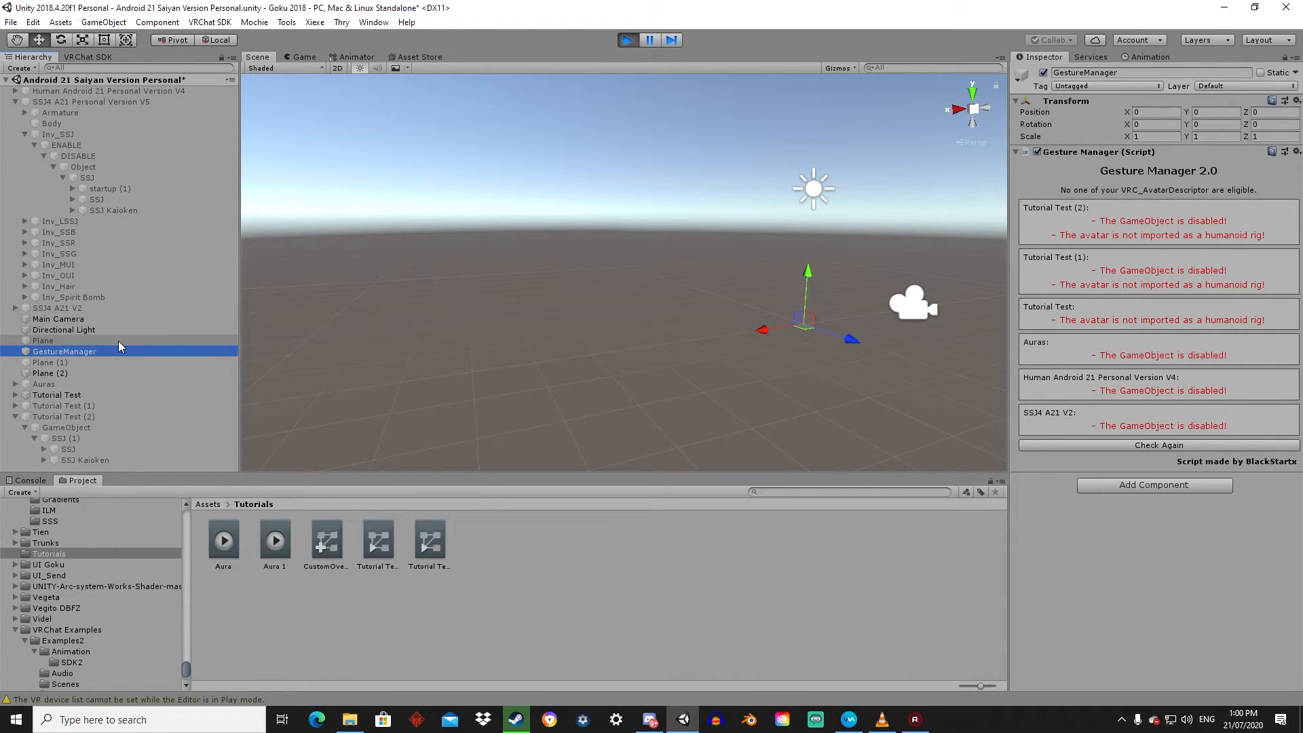
{"action": "mouse_move", "coordinate": [97, 360]}
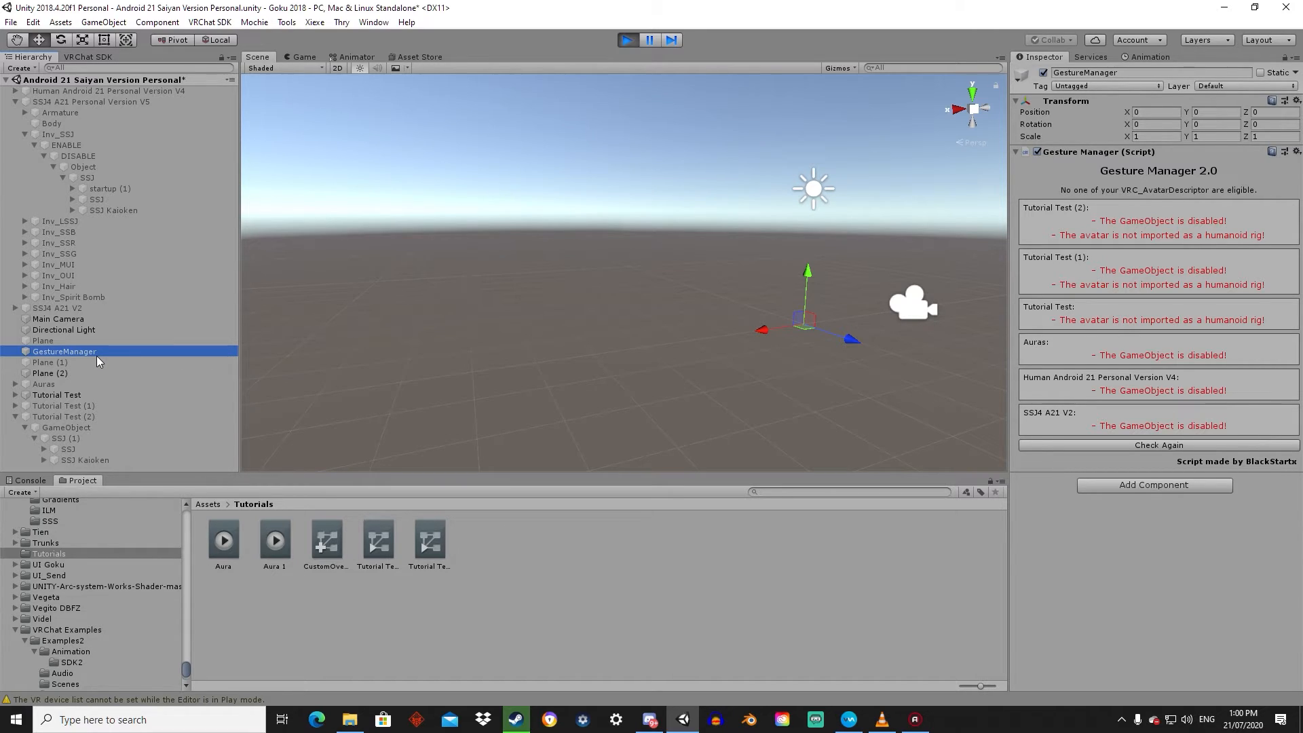
{"action": "mouse_move", "coordinate": [183, 163]}
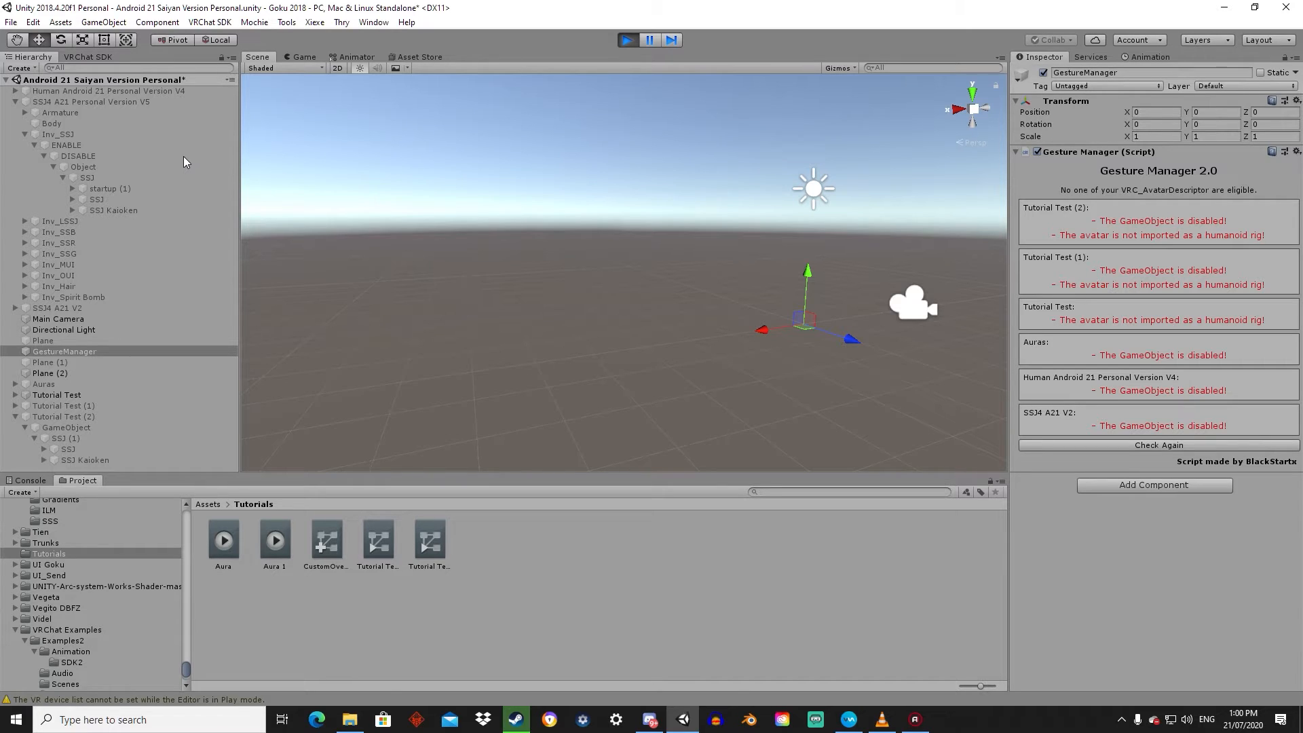
{"action": "mouse_move", "coordinate": [159, 233]}
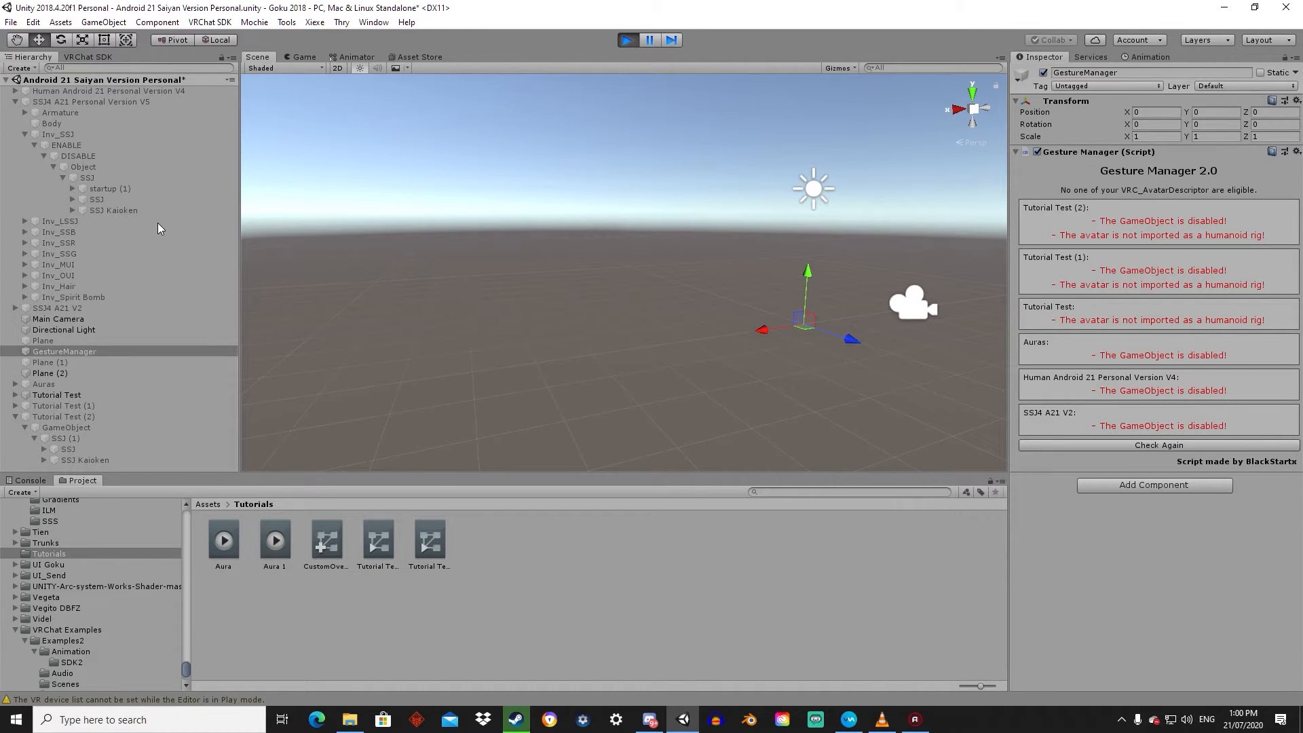
{"action": "left_click", "coordinate": [625, 39]}
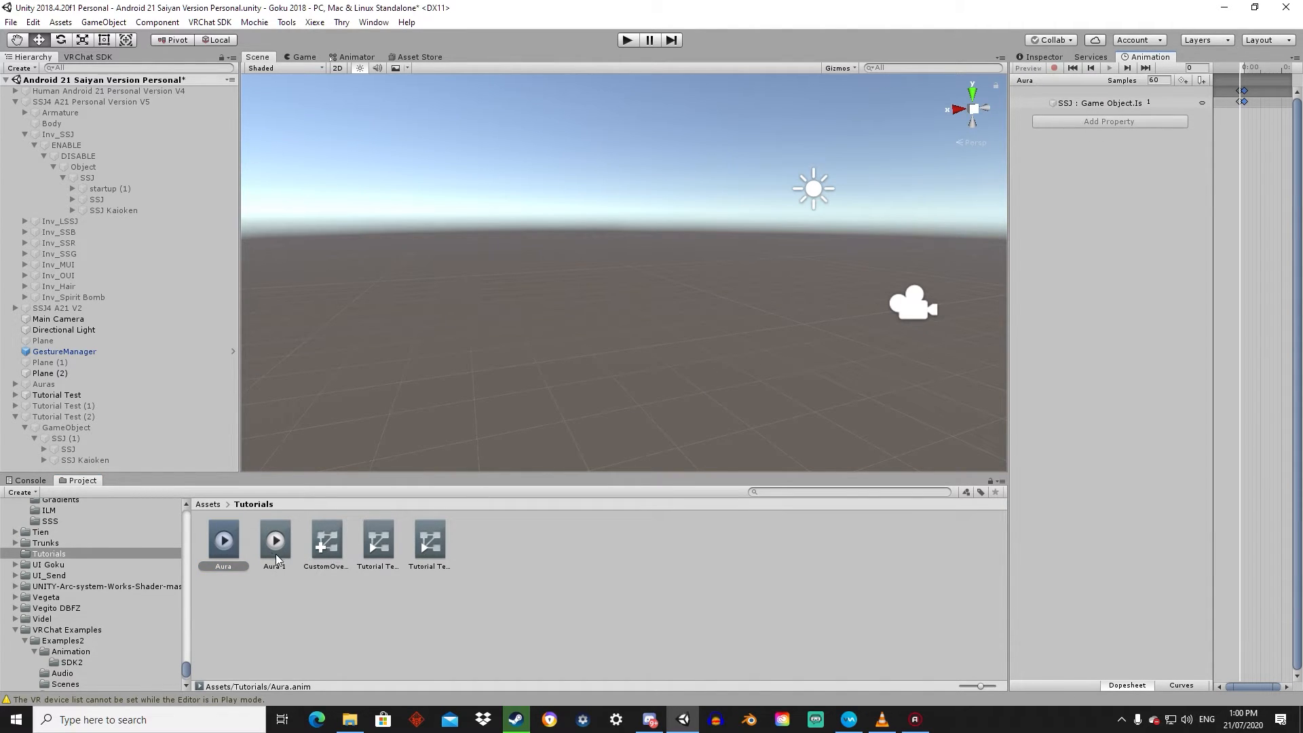
- Inspect Aura 1's SSJ Kaioken and SSJ keys, then select the SSJ4 A21 avatar
{"action": "left_click", "coordinate": [275, 541]}
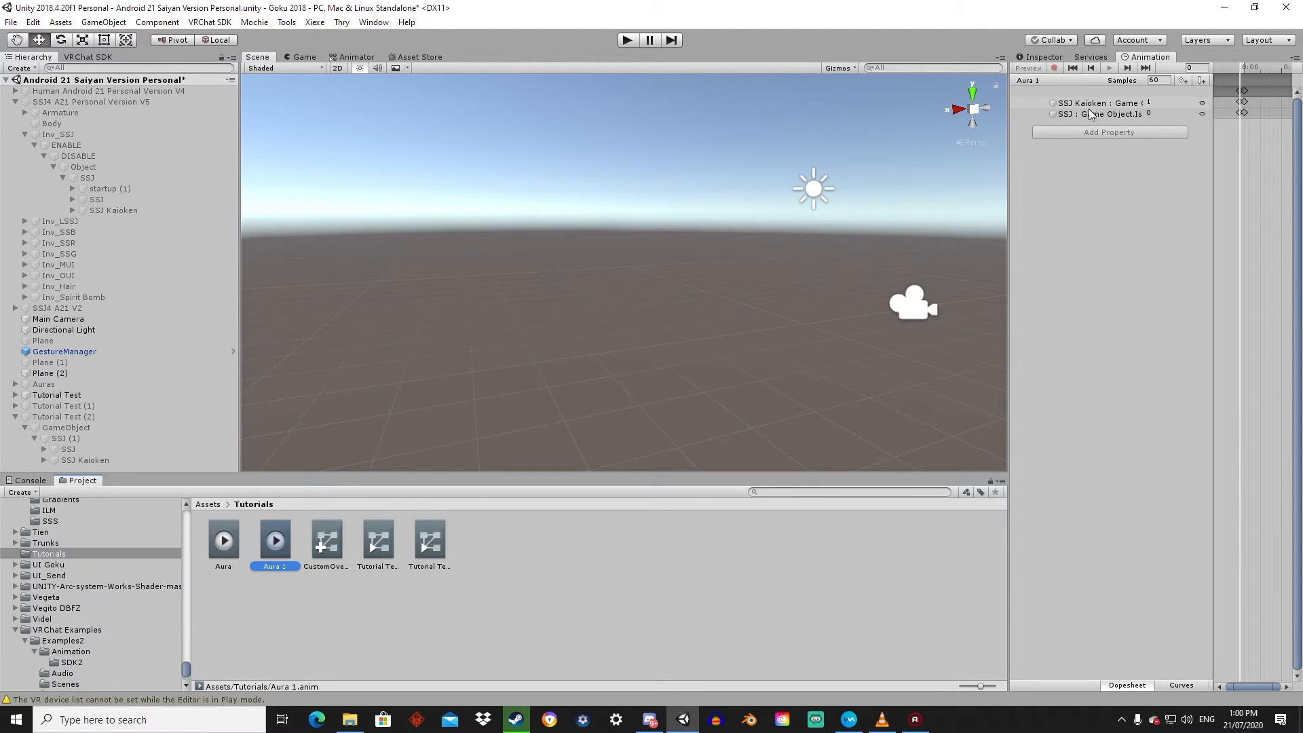
{"action": "mouse_move", "coordinate": [538, 419]}
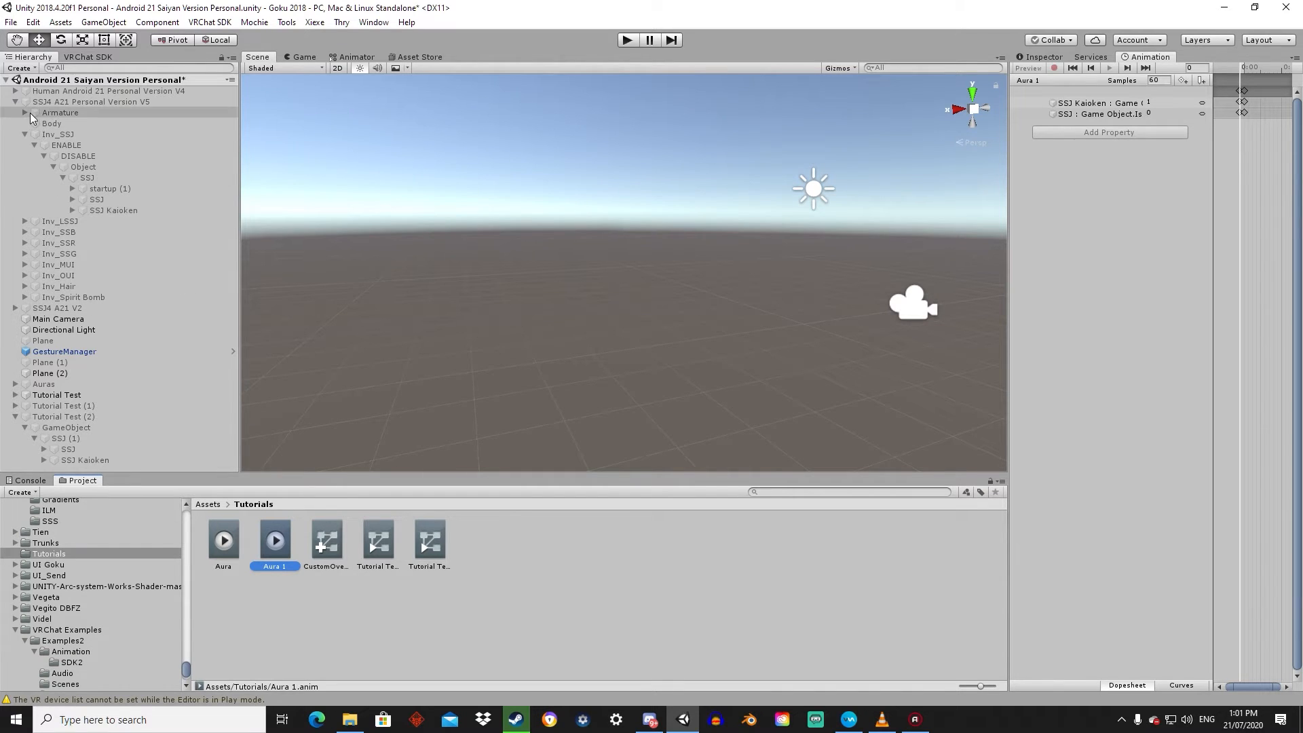
{"action": "left_click", "coordinate": [90, 101]}
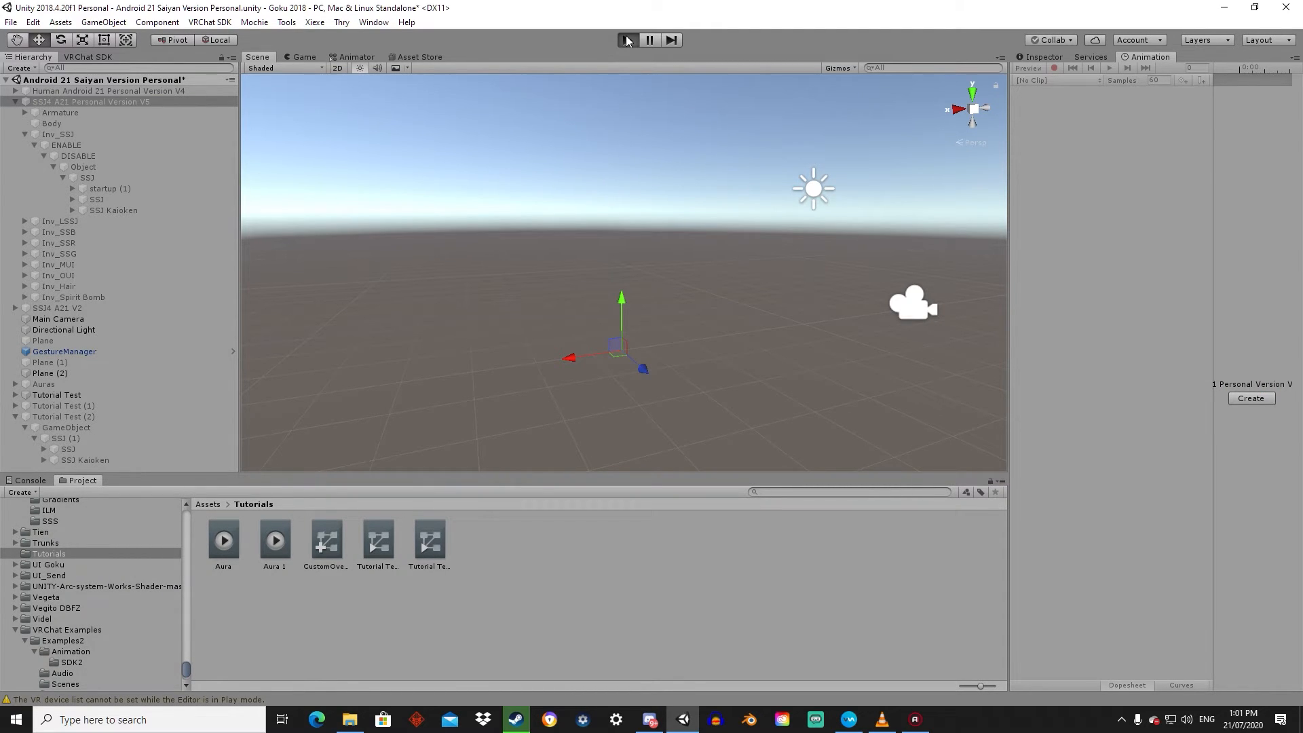
- Play-test the SSJ4 A21 avatar, then view its Animator settings in the Scene
{"action": "left_click", "coordinate": [626, 39]}
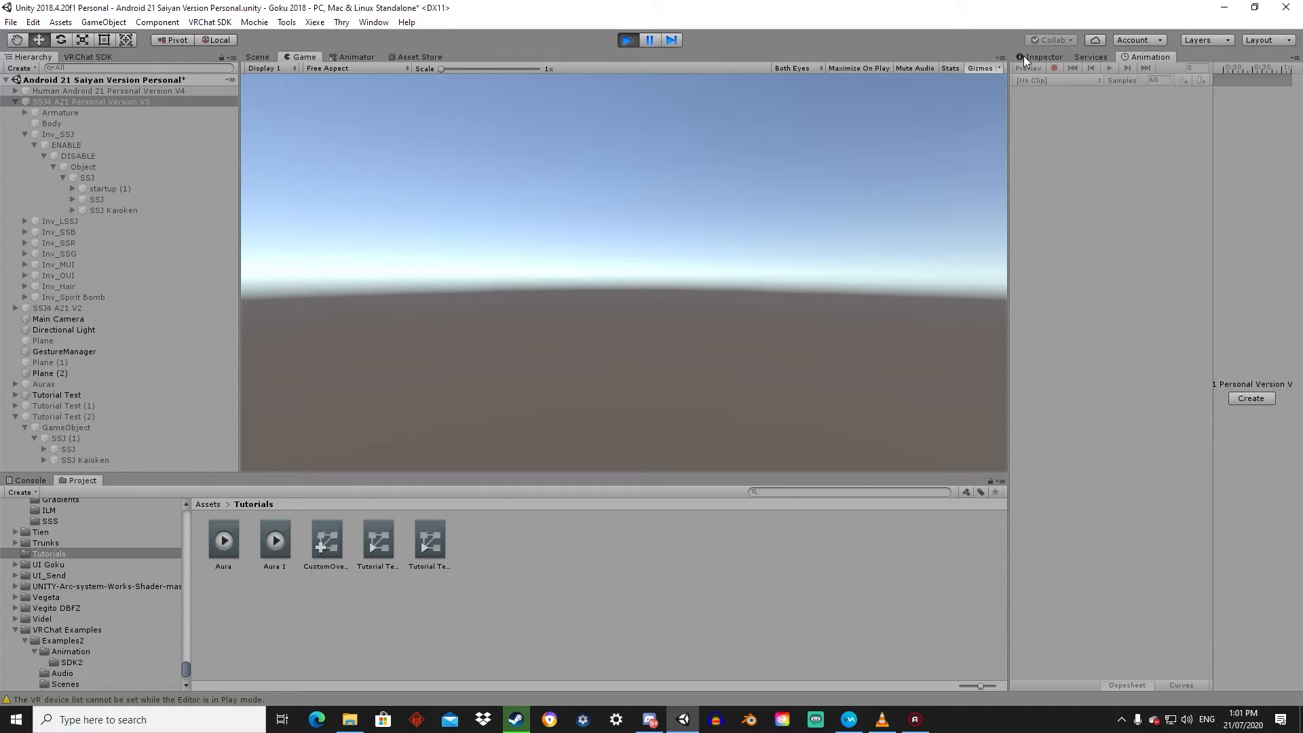
{"action": "mouse_move", "coordinate": [114, 135]}
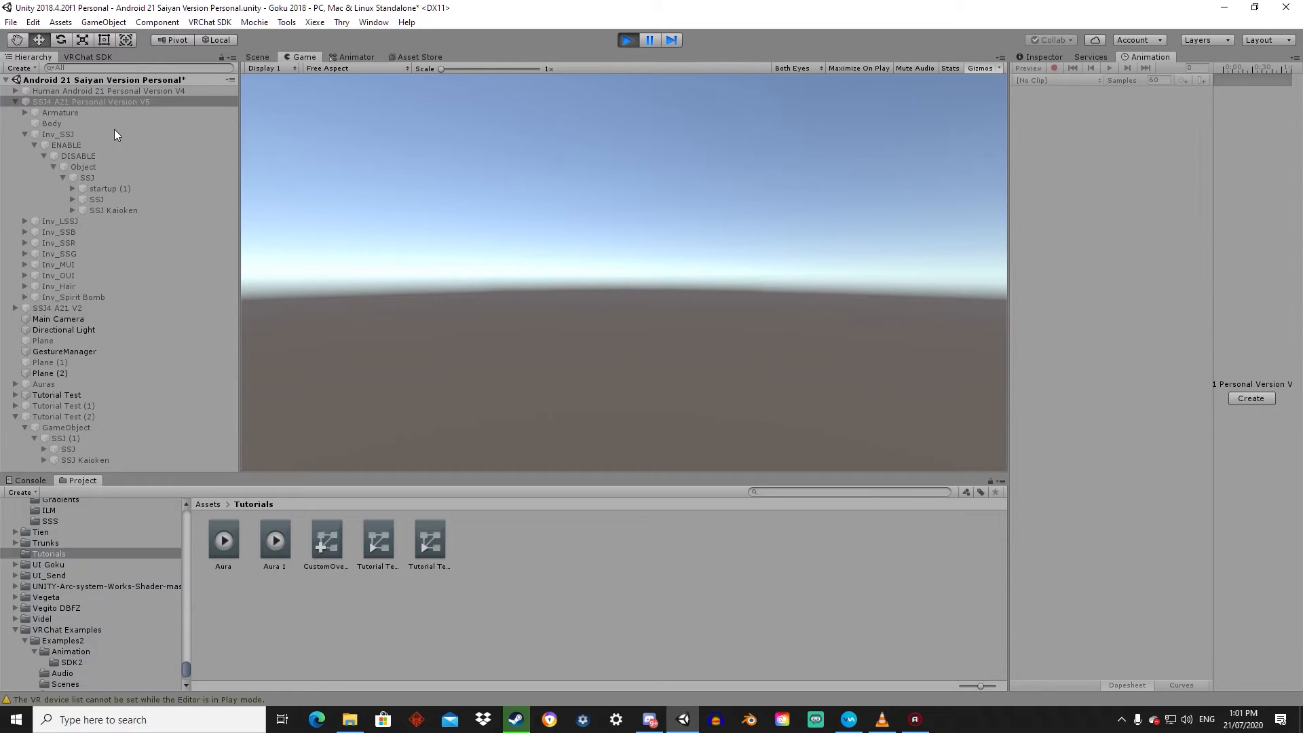
{"action": "left_click", "coordinate": [627, 39]}
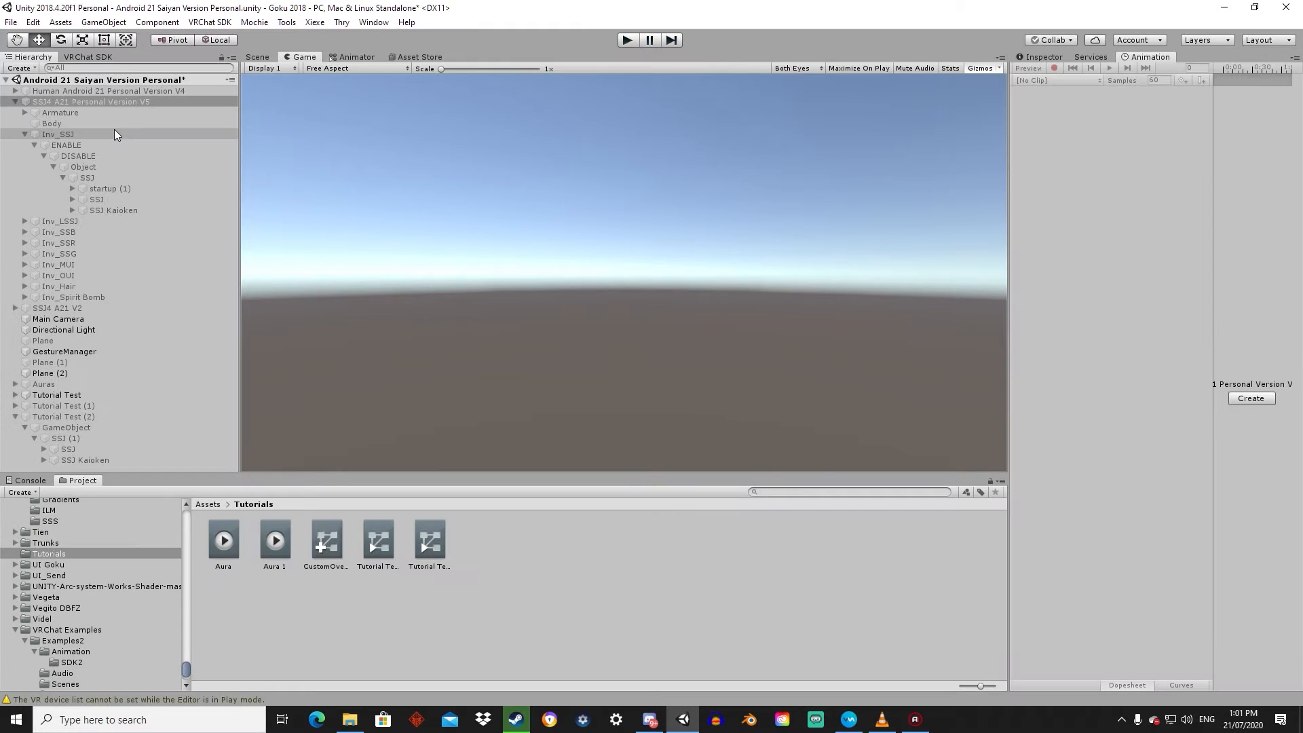
{"action": "left_click", "coordinate": [256, 56]}
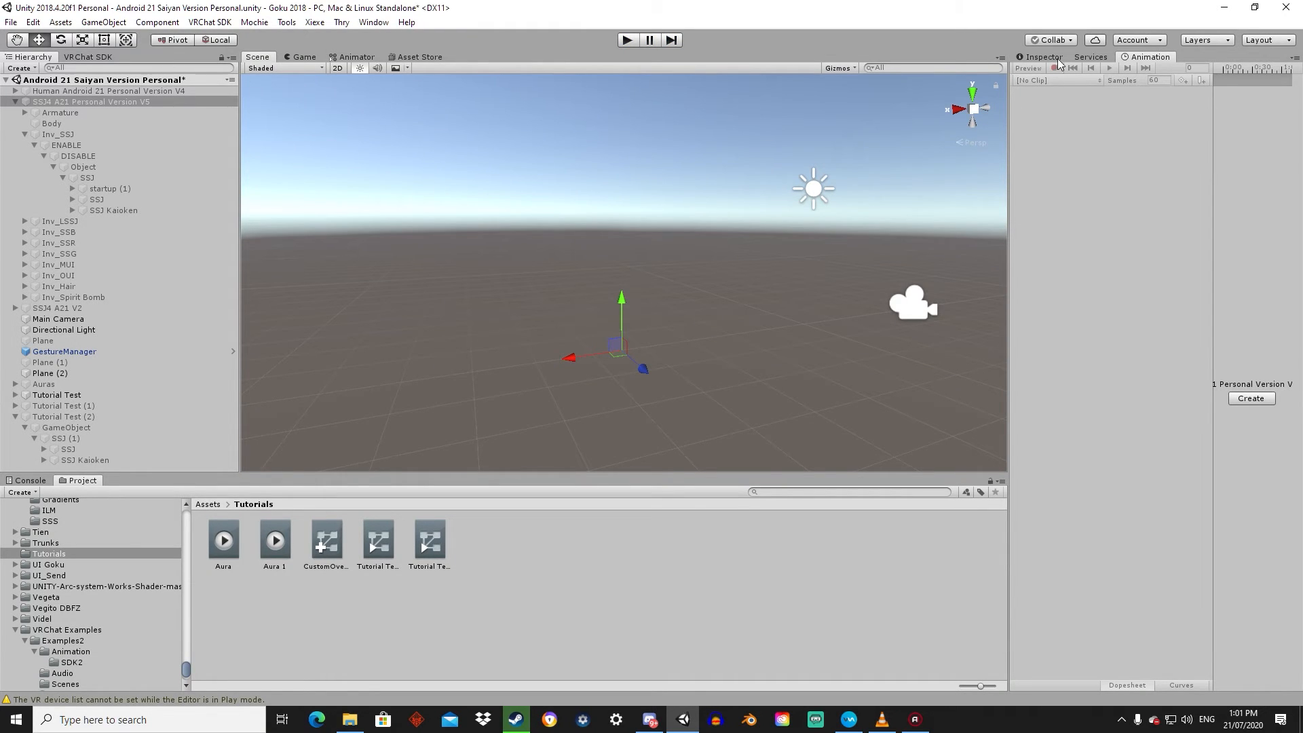
{"action": "left_click", "coordinate": [91, 101]}
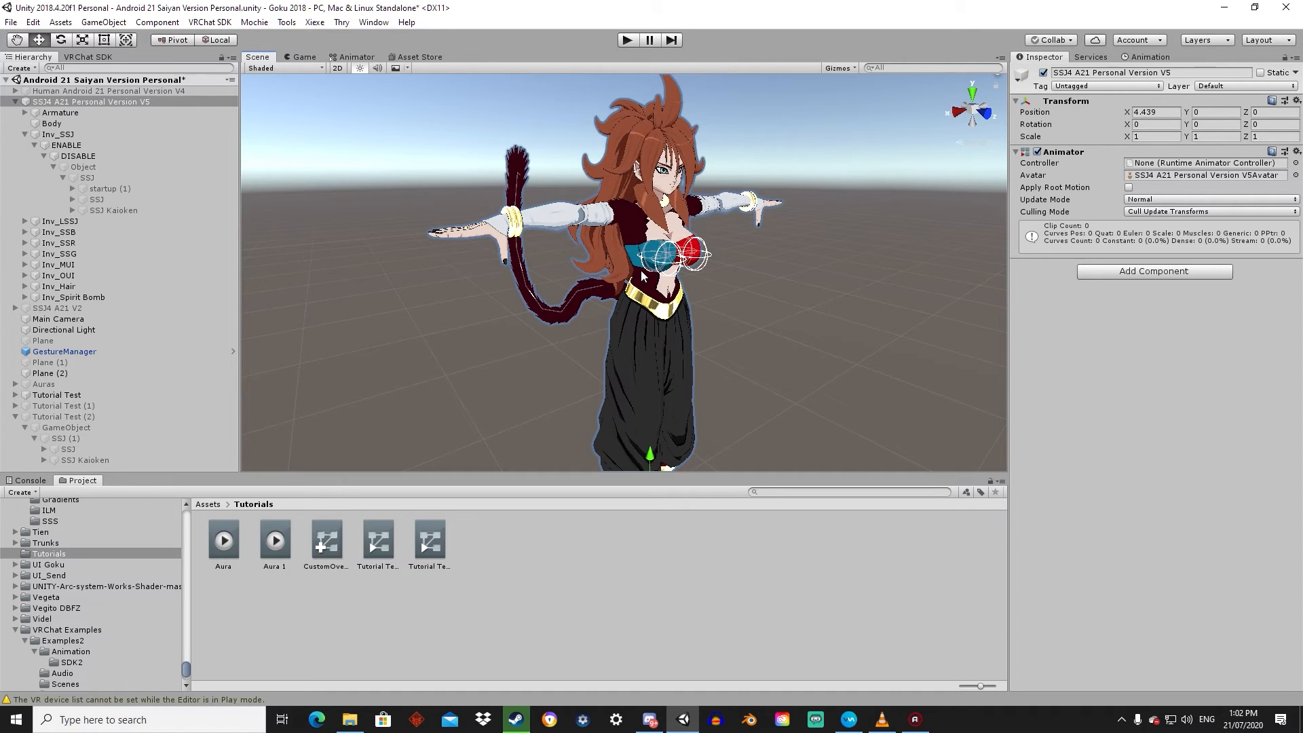
- Fold Inv_SSJ and expand Inv_Hair to its switched-off Hair object
{"action": "left_click", "coordinate": [58, 232]}
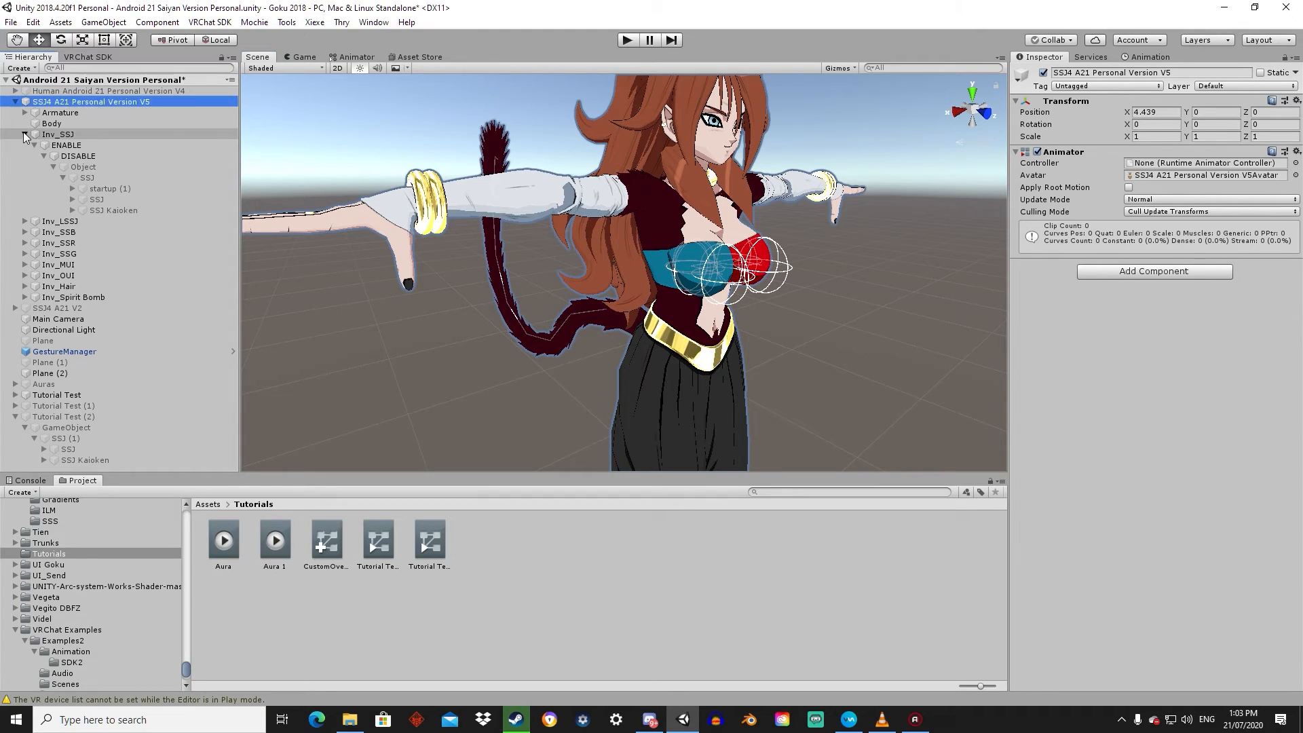
{"action": "left_click", "coordinate": [26, 134]}
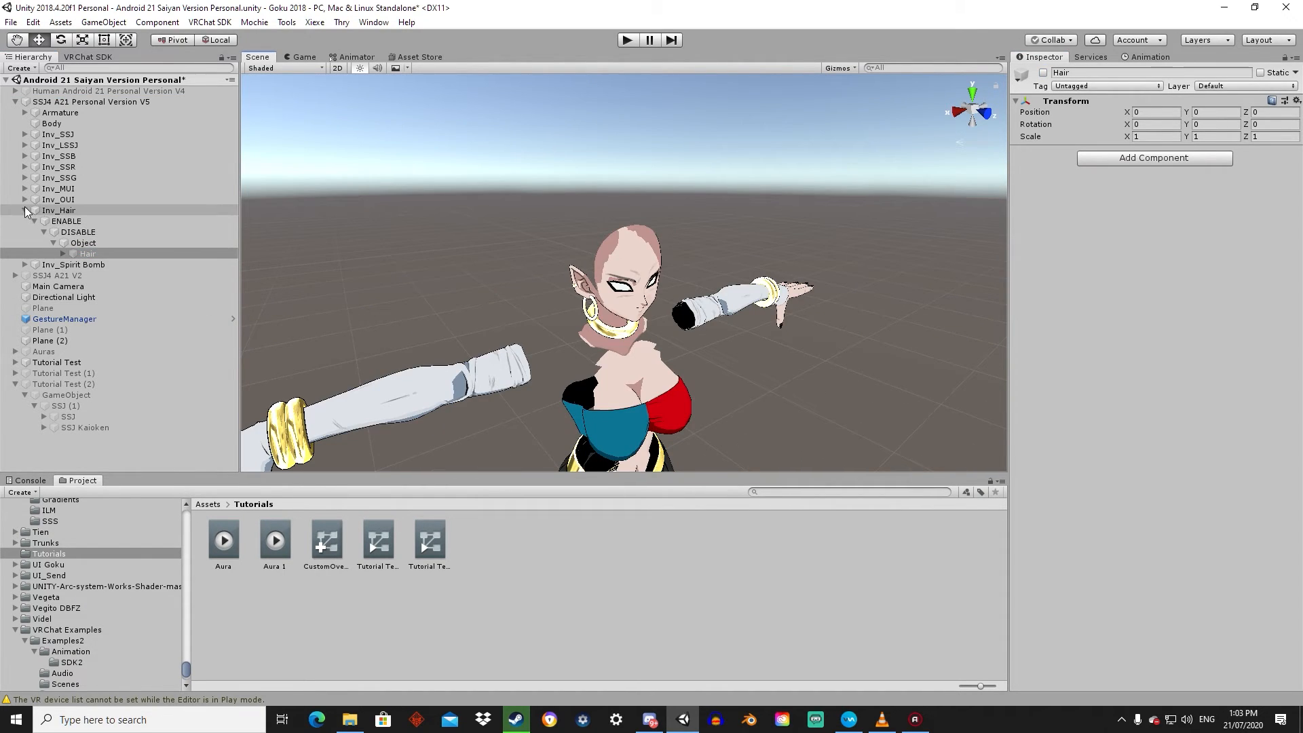
- Switch on the Object under Inv_SSG > DISABLE and place a Hair (1) copy inside SSG
{"action": "left_click", "coordinate": [25, 189]}
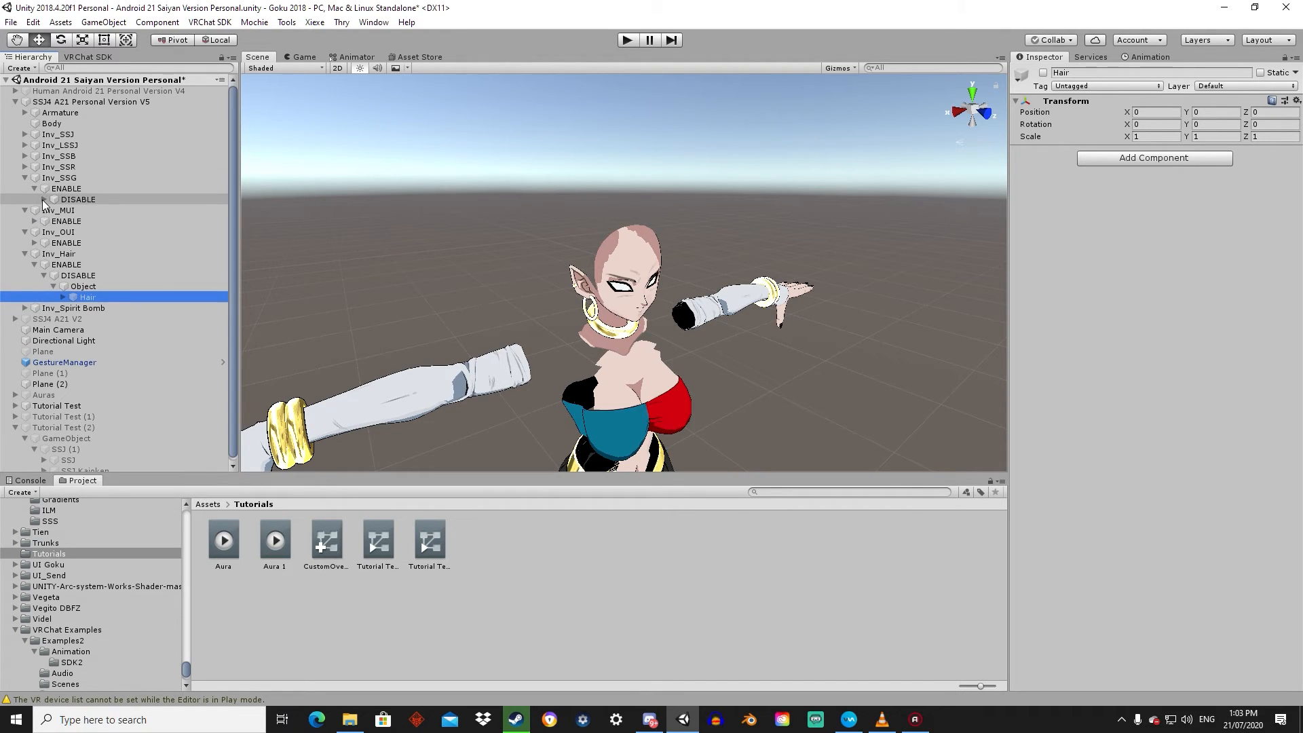
{"action": "left_click", "coordinate": [55, 210]}
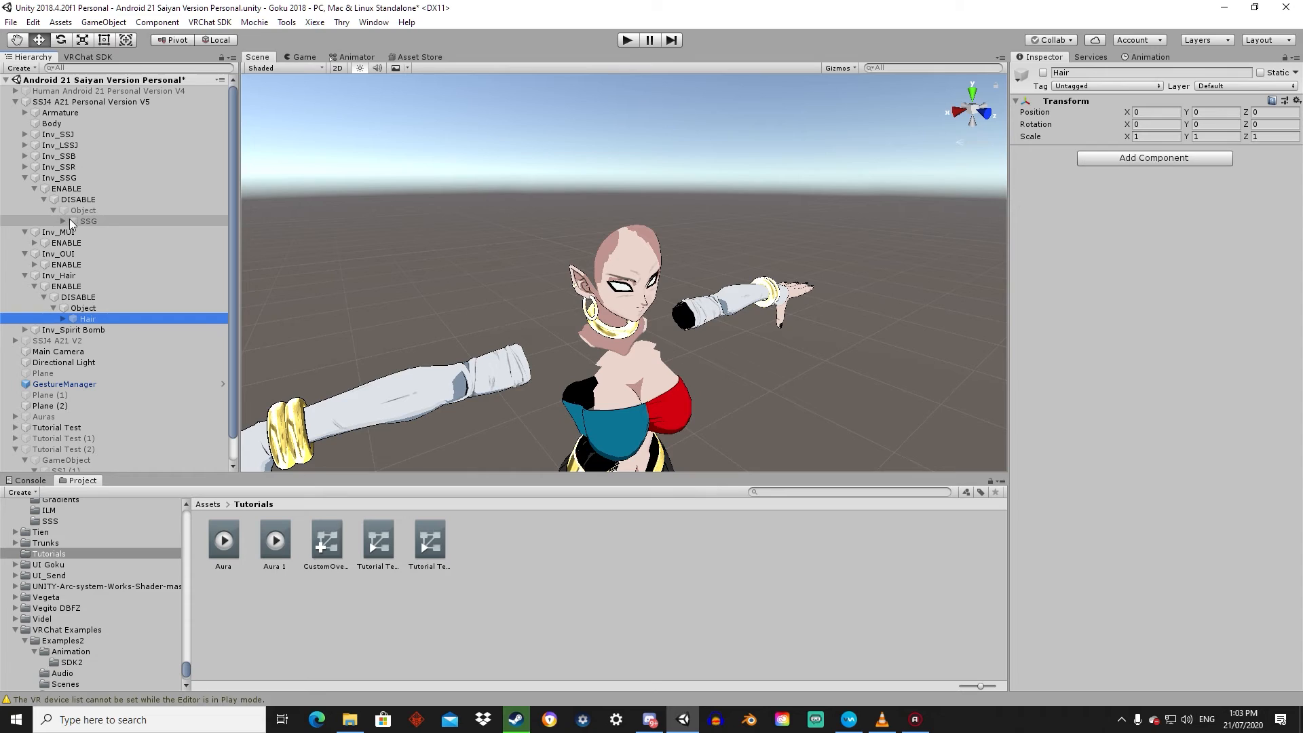
{"action": "left_click", "coordinate": [82, 210]}
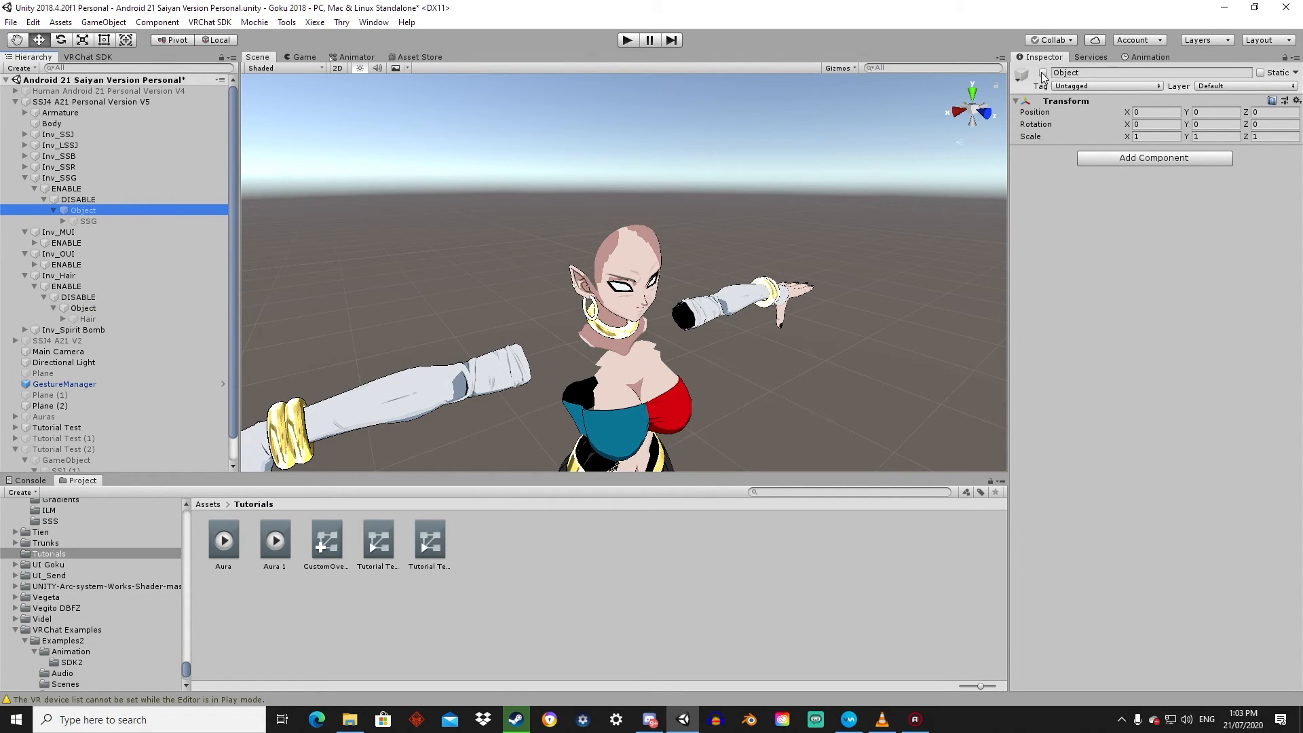
{"action": "left_click", "coordinate": [1043, 73]}
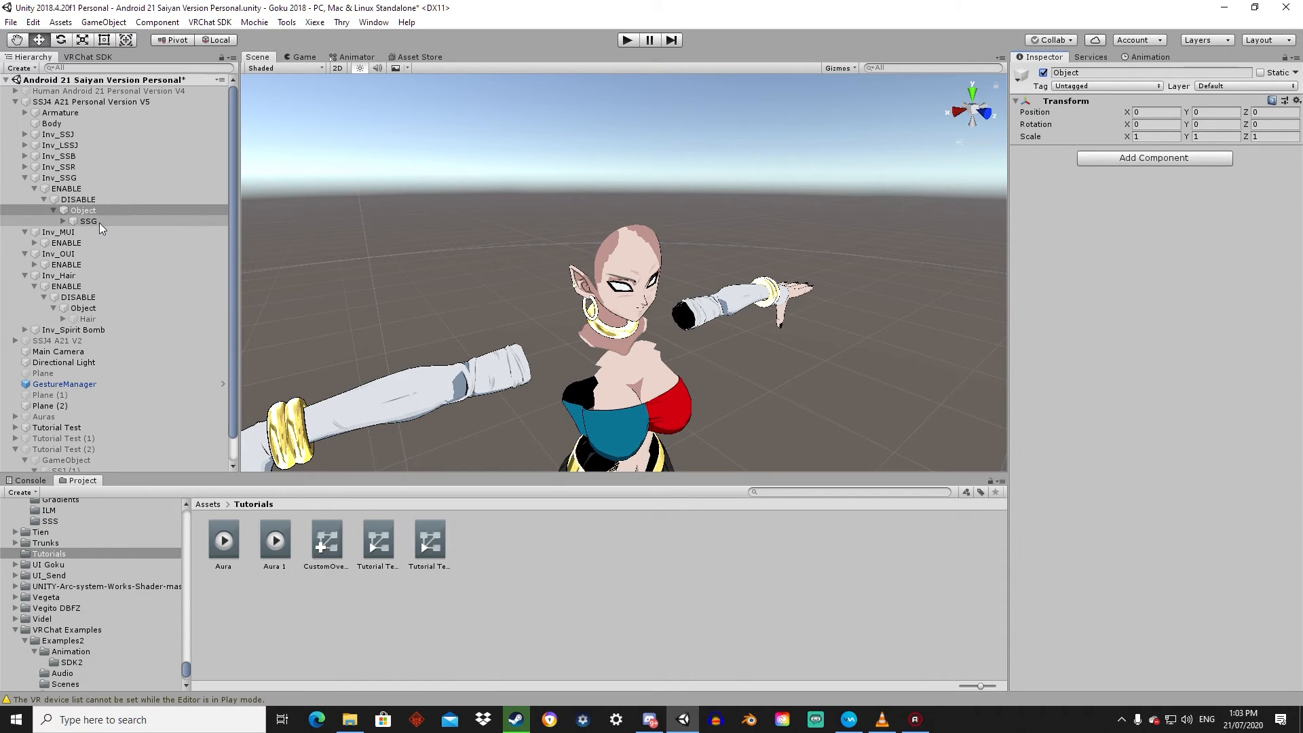
{"action": "left_click", "coordinate": [63, 210]}
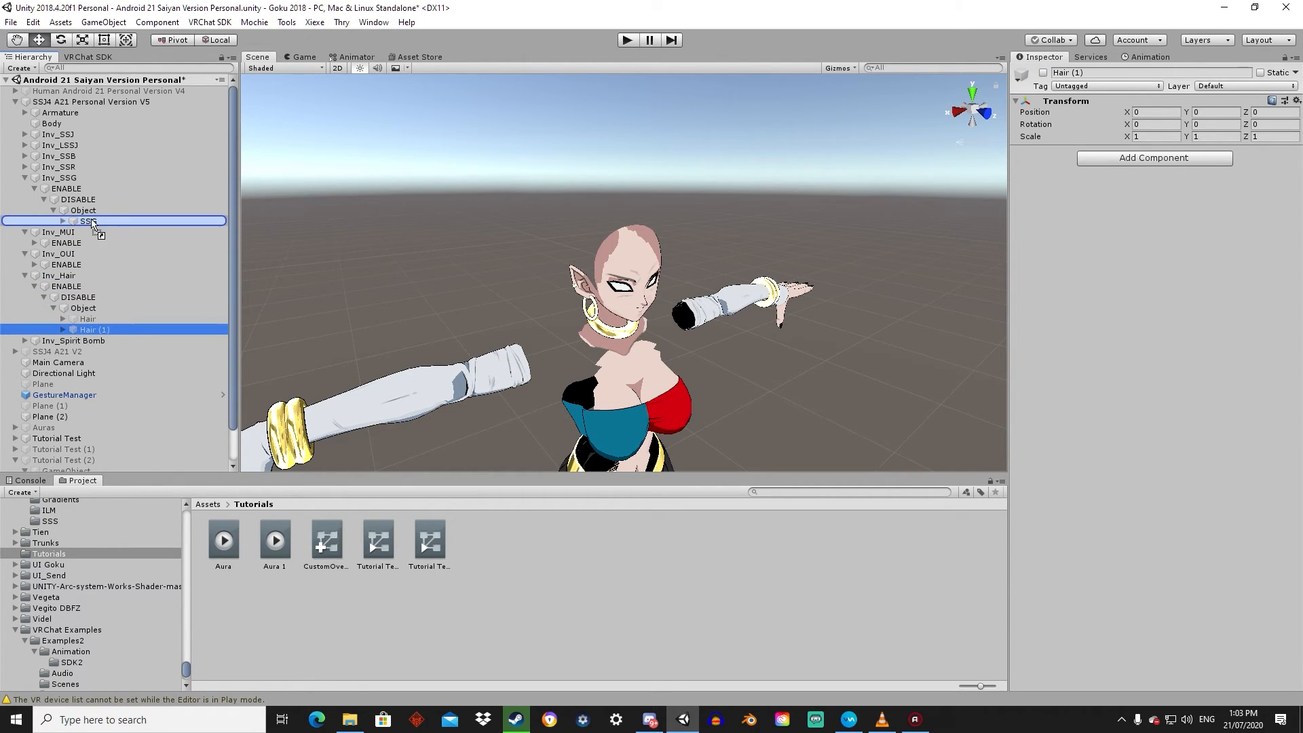
{"action": "left_click", "coordinate": [64, 220]}
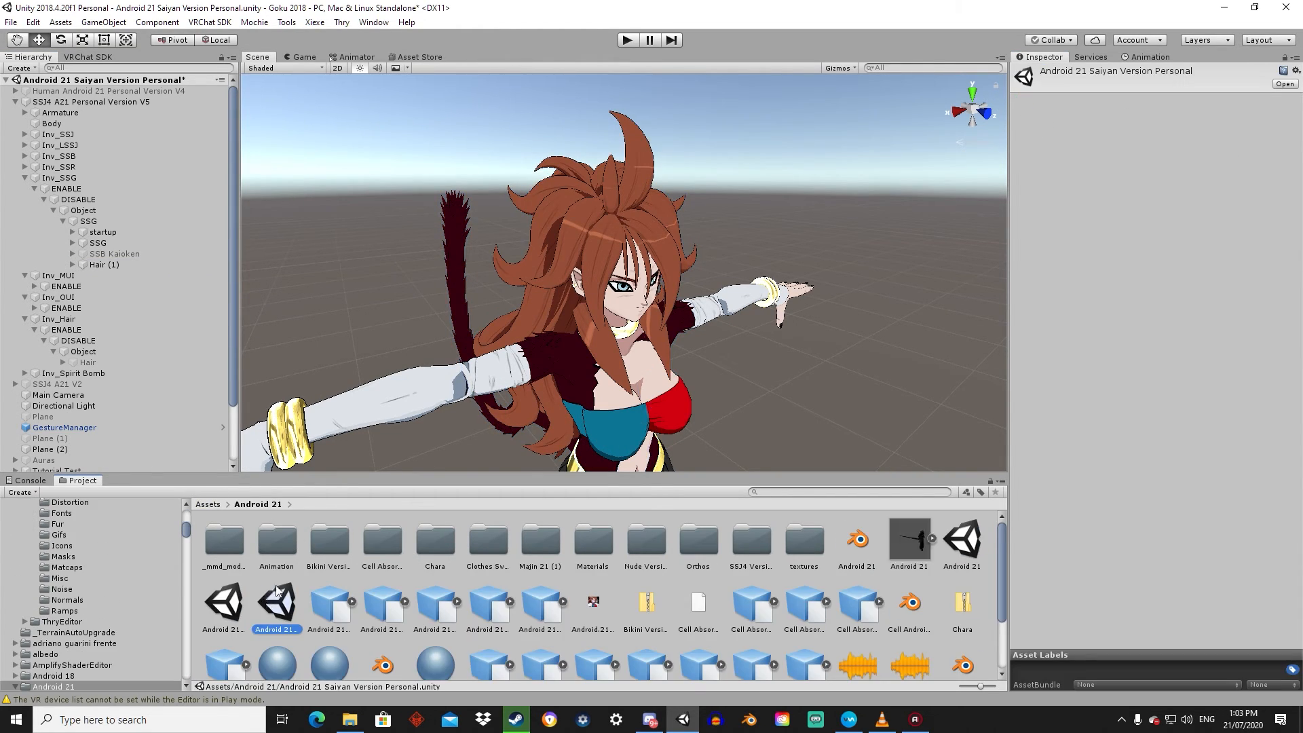
- Browse to SSJ4 Version > Materials > SSG and view the red-haired avatar
{"action": "double_click", "coordinate": [592, 540]}
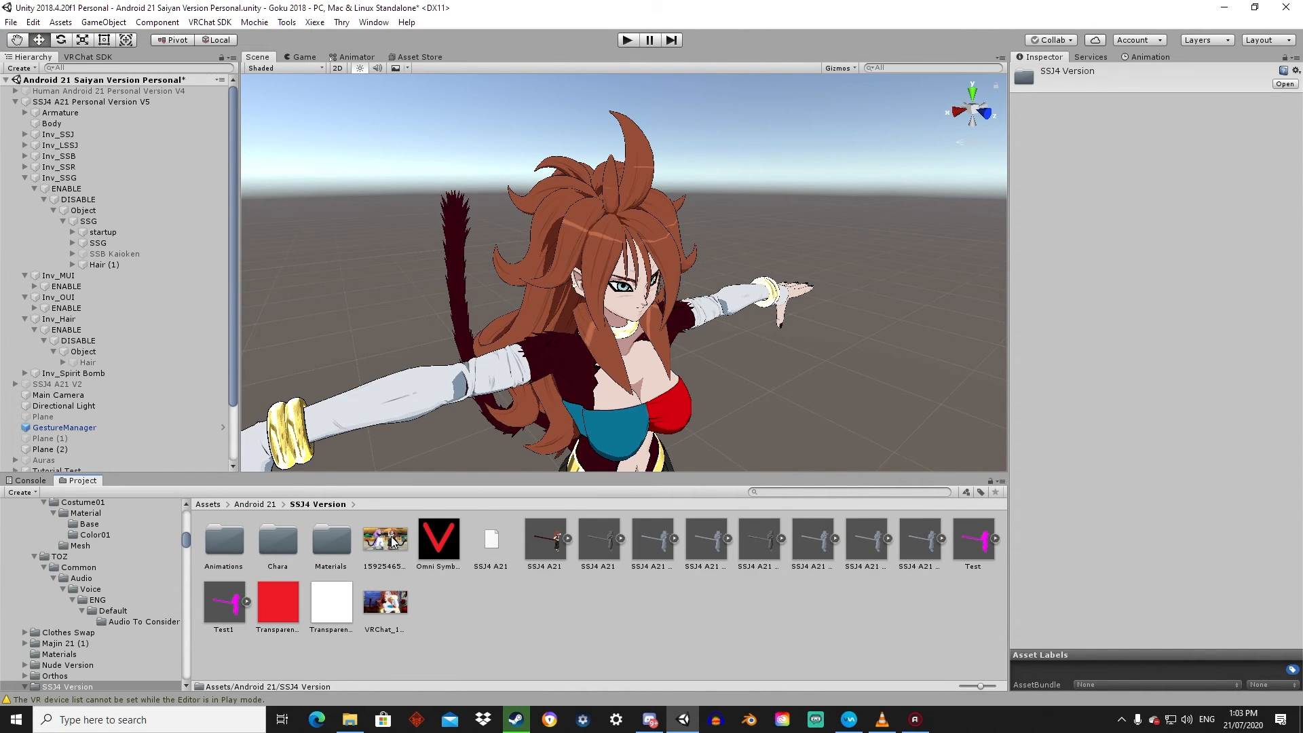
{"action": "double_click", "coordinate": [330, 539]}
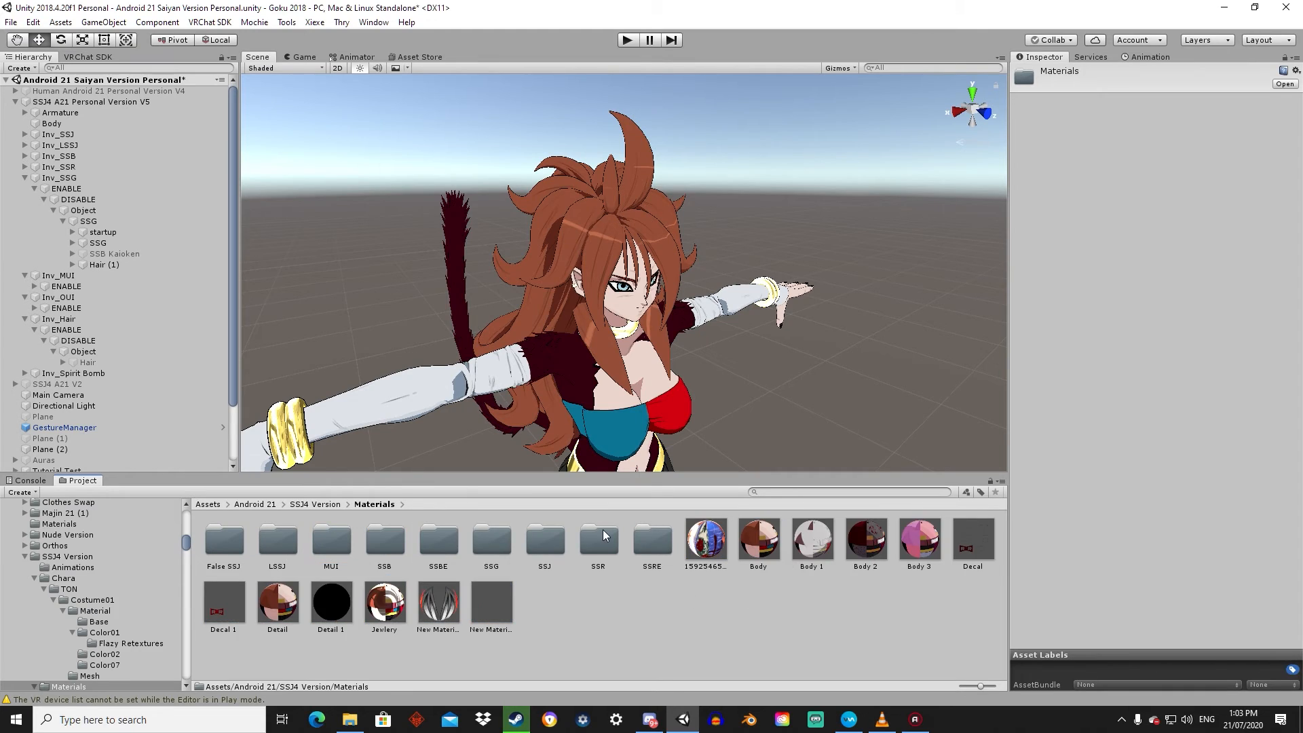
{"action": "mouse_move", "coordinate": [570, 546]}
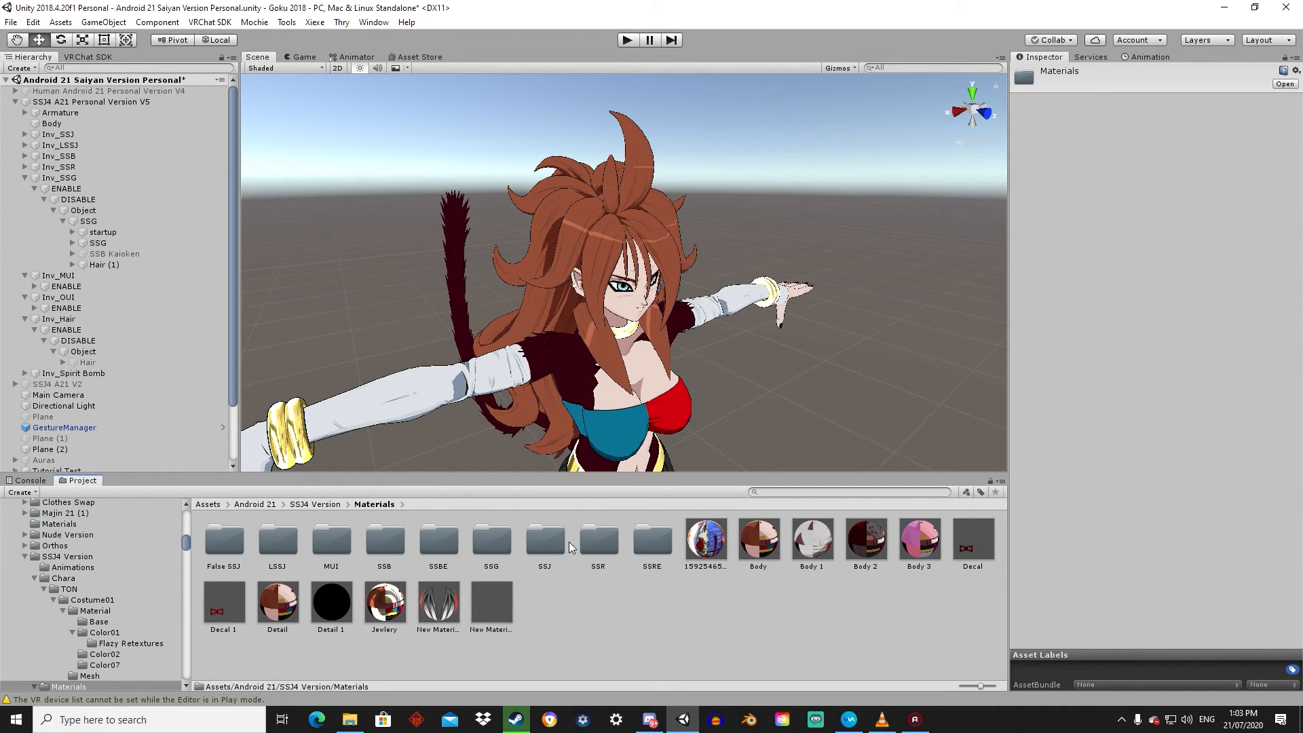
{"action": "mouse_move", "coordinate": [493, 555]}
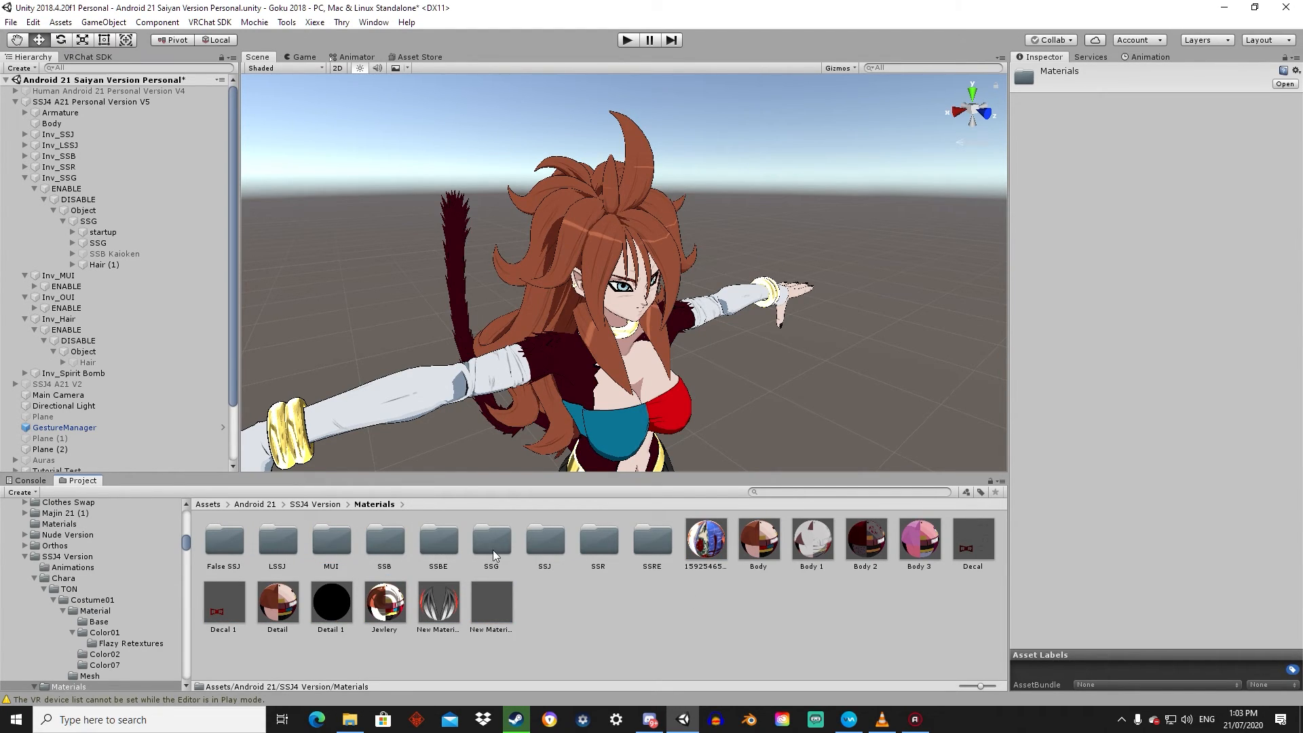
{"action": "double_click", "coordinate": [489, 540]}
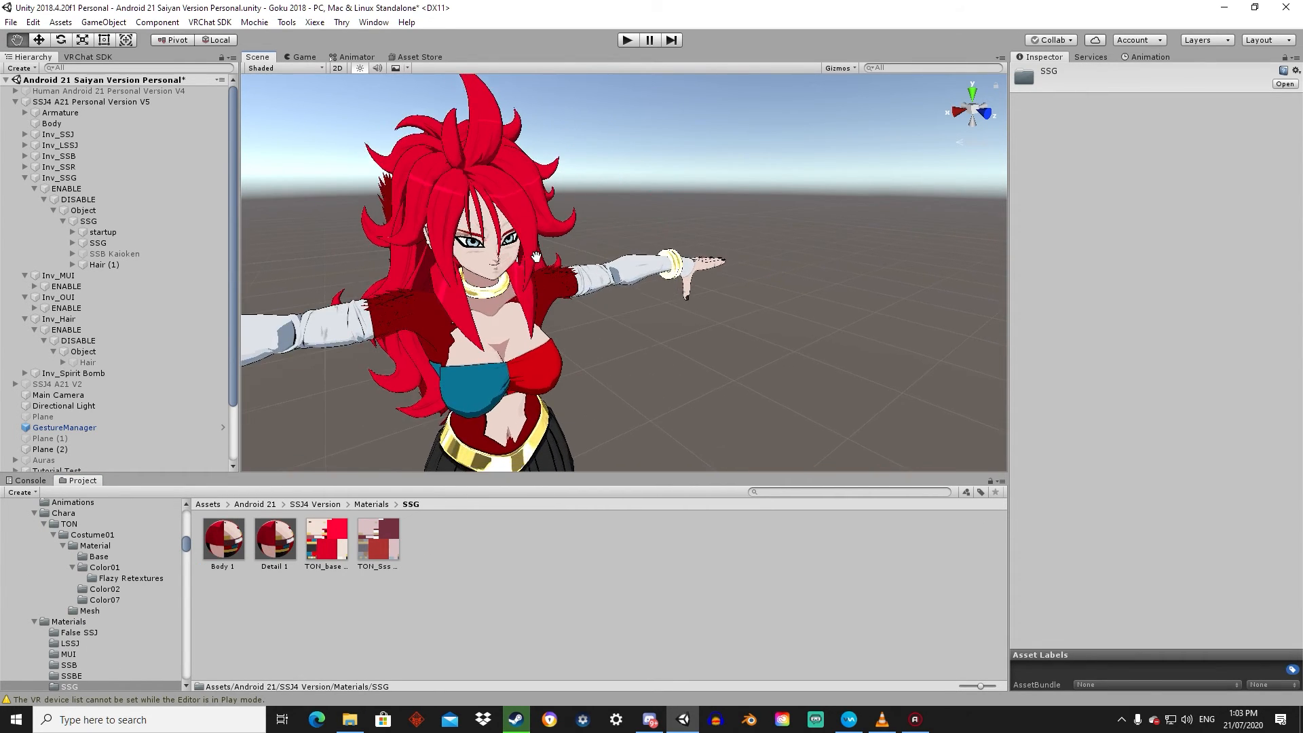
{"action": "scroll", "scroll_direction": "up", "scroll_amount": 3}
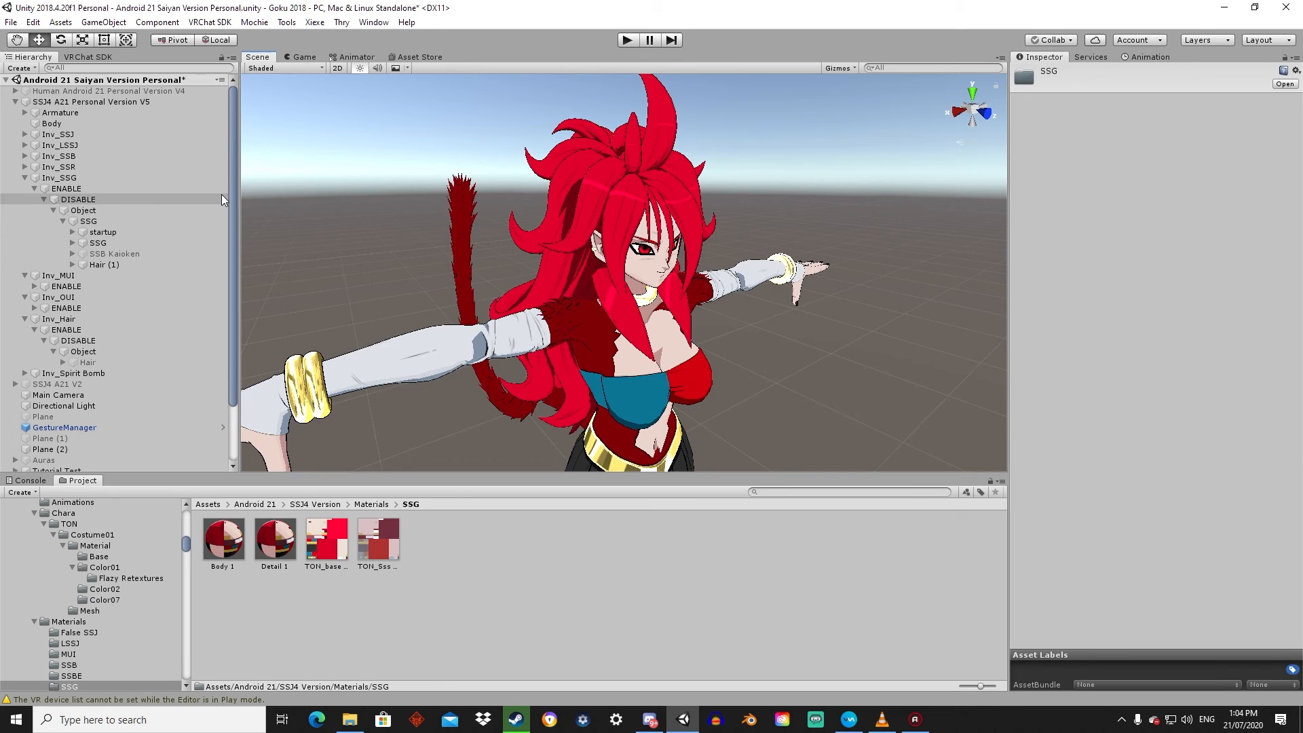
{"action": "mouse_move", "coordinate": [324, 129]}
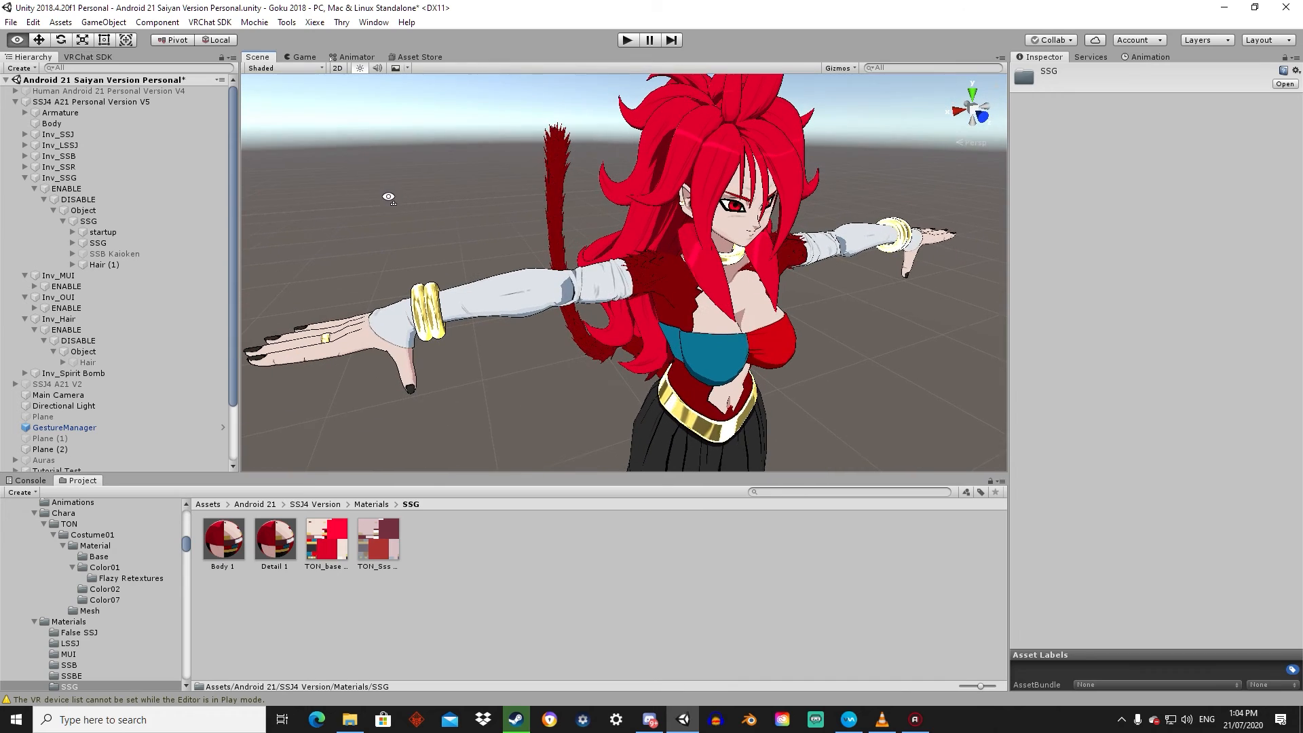
{"action": "mouse_move", "coordinate": [469, 202]}
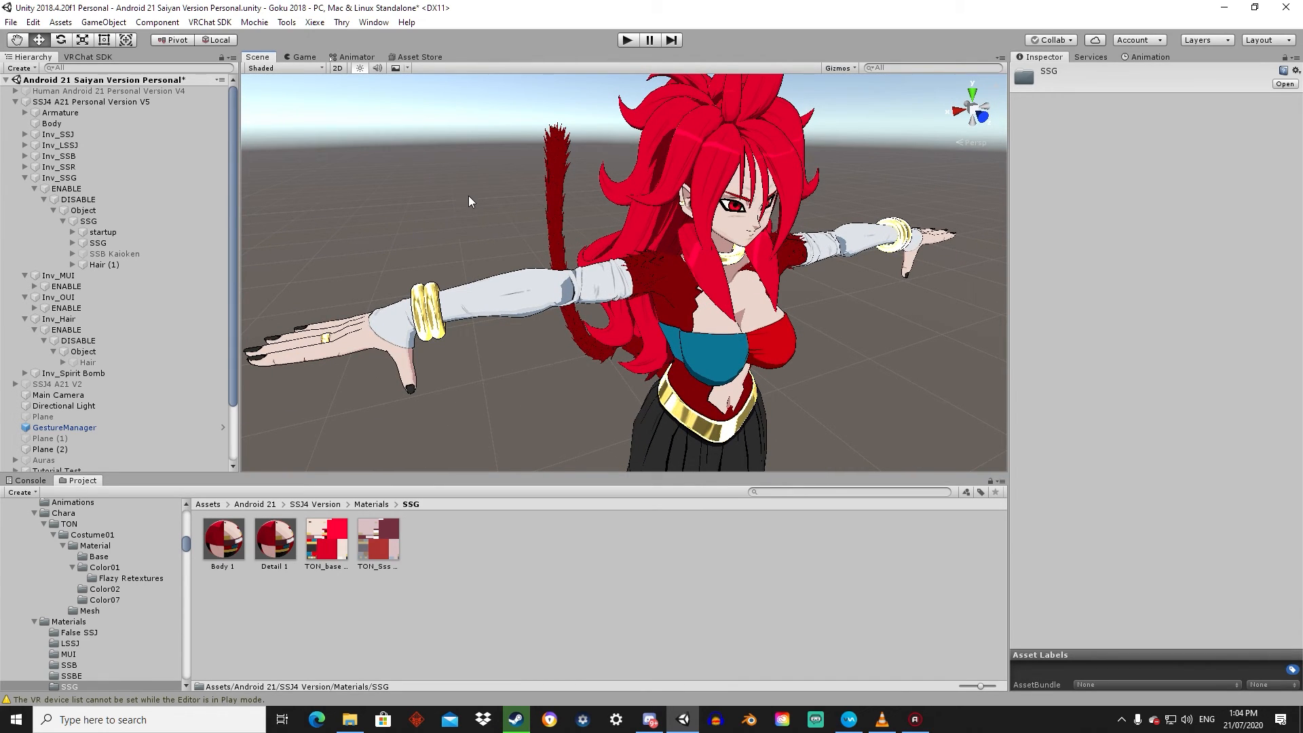
{"action": "mouse_move", "coordinate": [484, 195]}
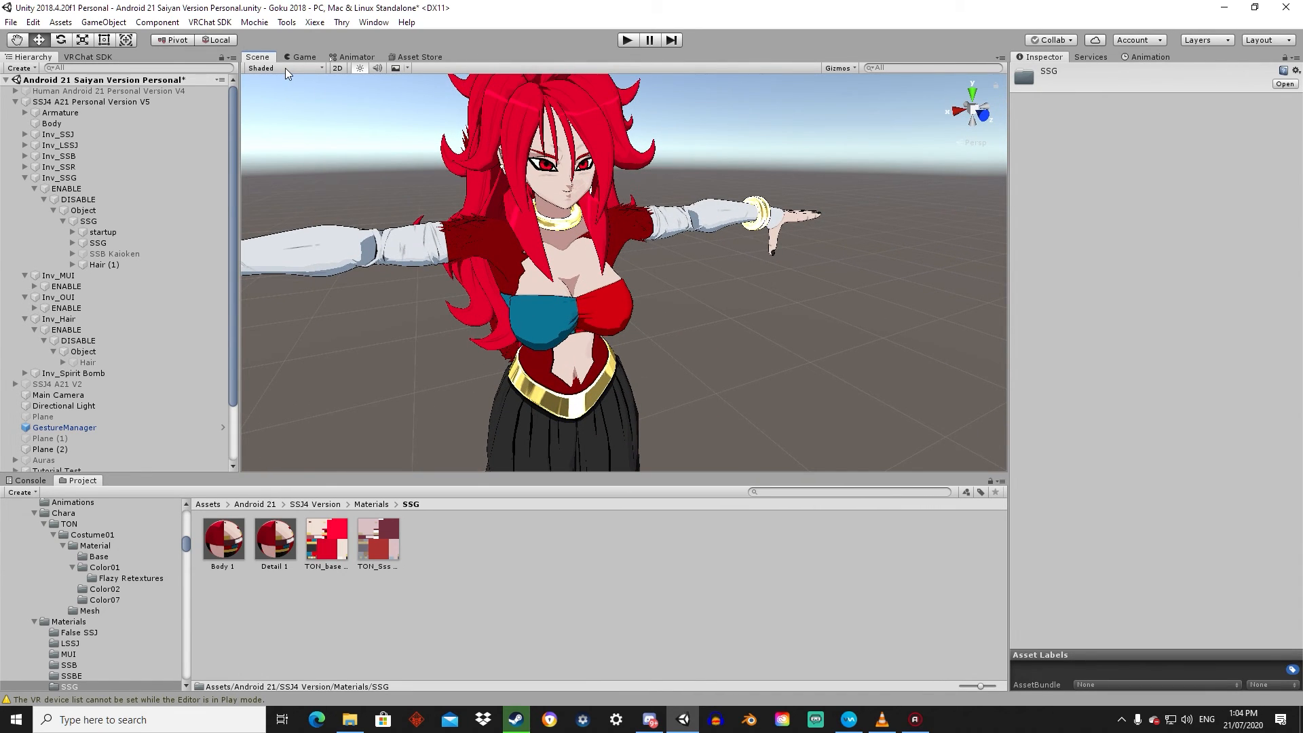
{"action": "mouse_move", "coordinate": [286, 74]}
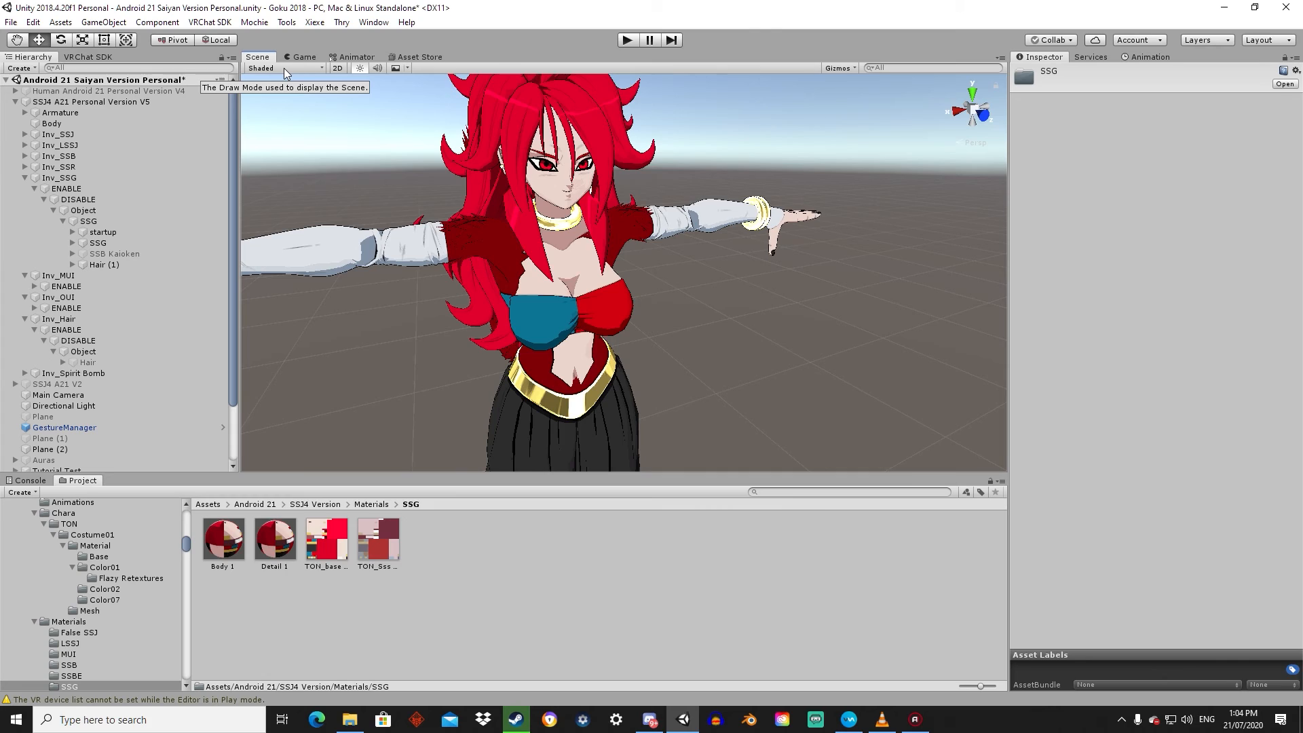